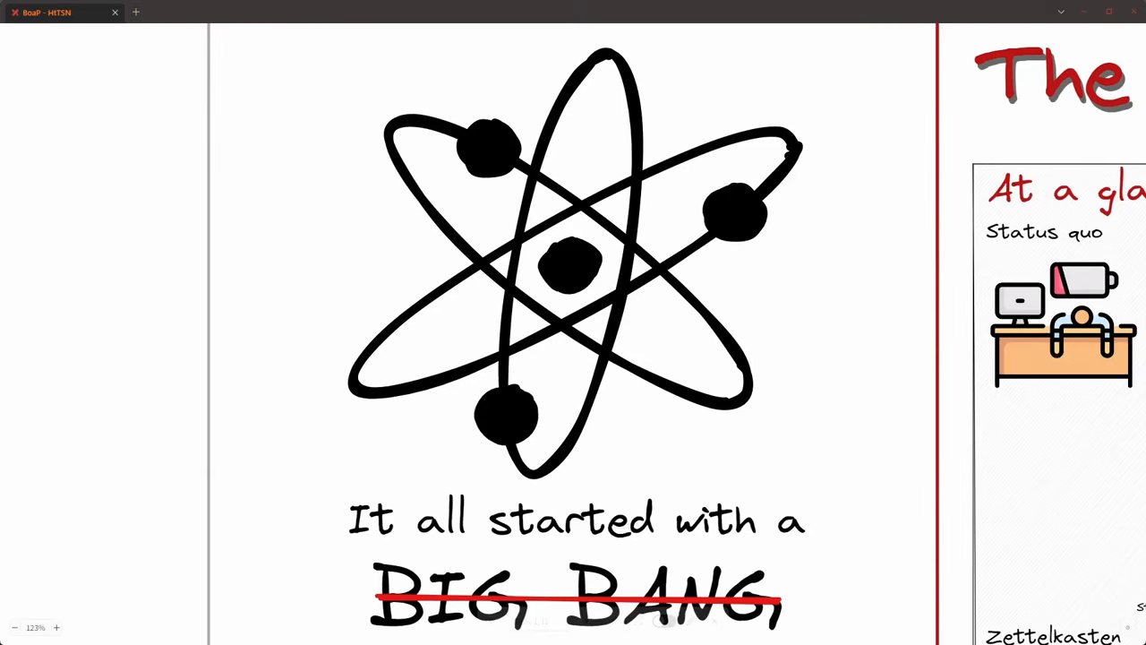
Scroll through the open notes, then switch to the Literature Notes - DW tab on Deep Work
scroll(down, 3)
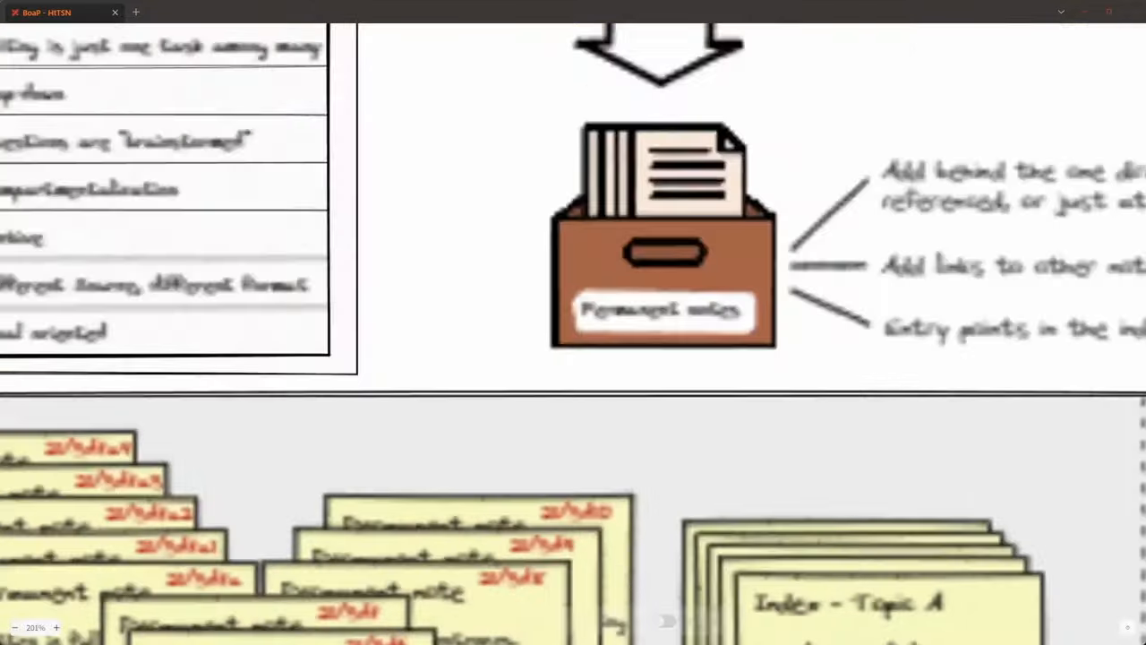
scroll(down, 3)
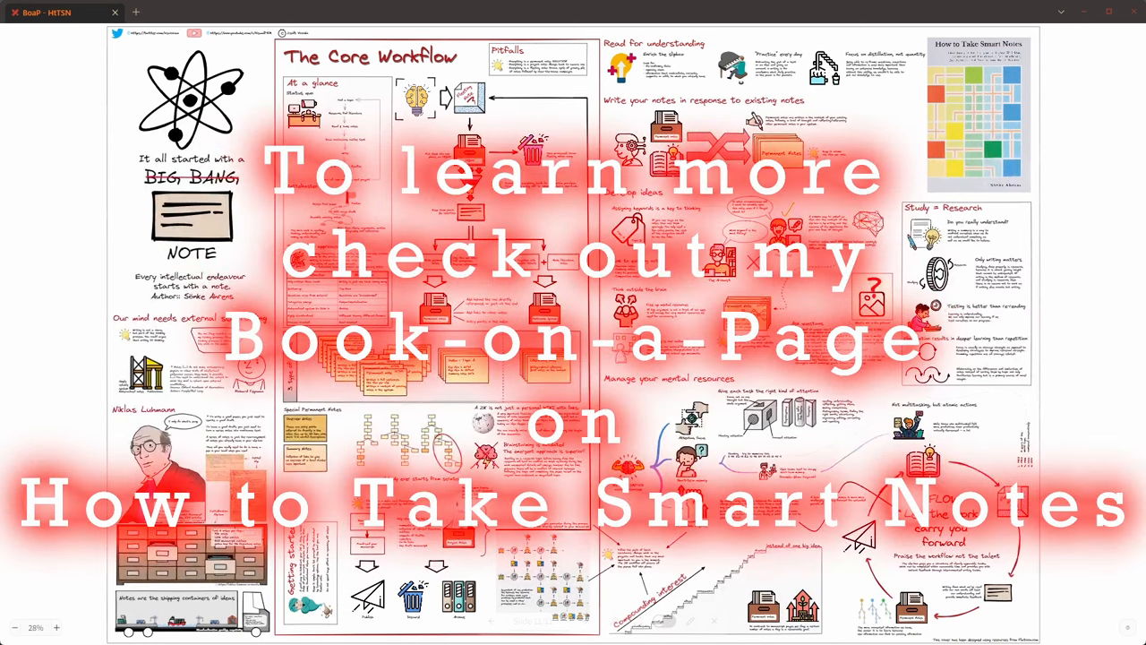
click(195, 12)
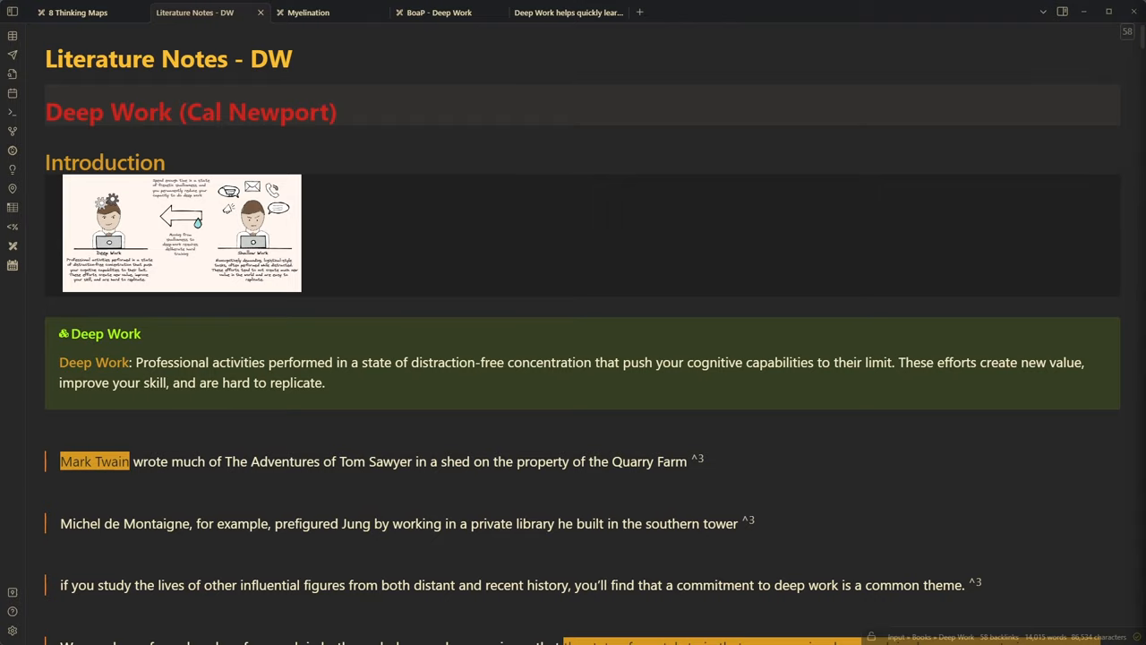
Scroll the Deep Work literature note down to the myelination passages and neuron sketch
scroll(down, 3)
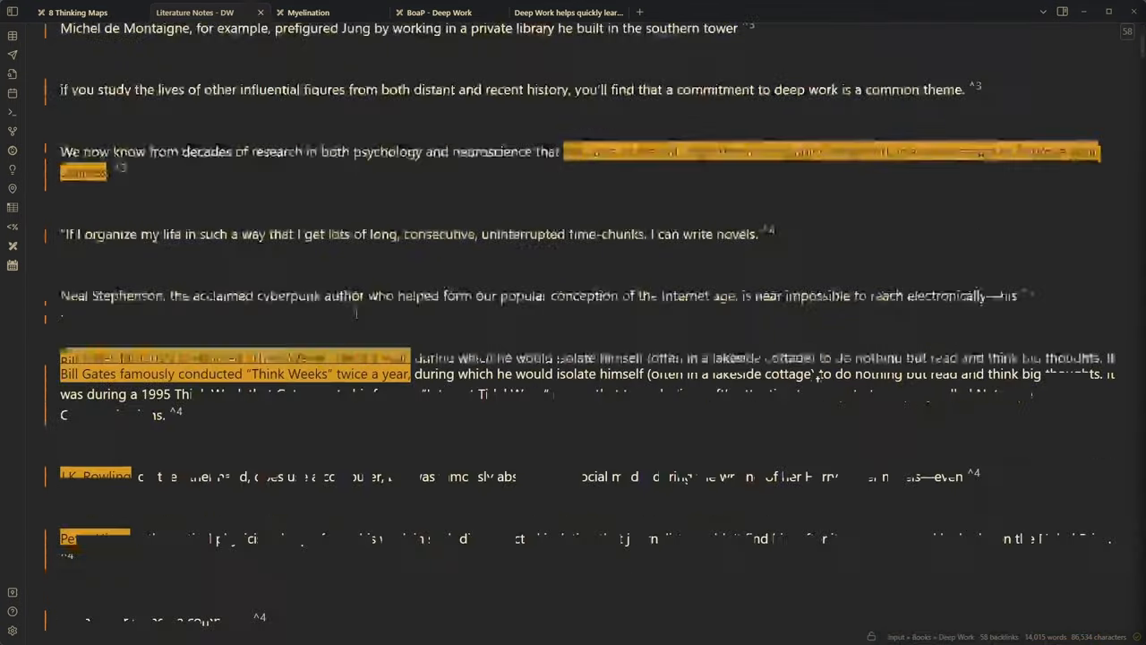
scroll(down, 3)
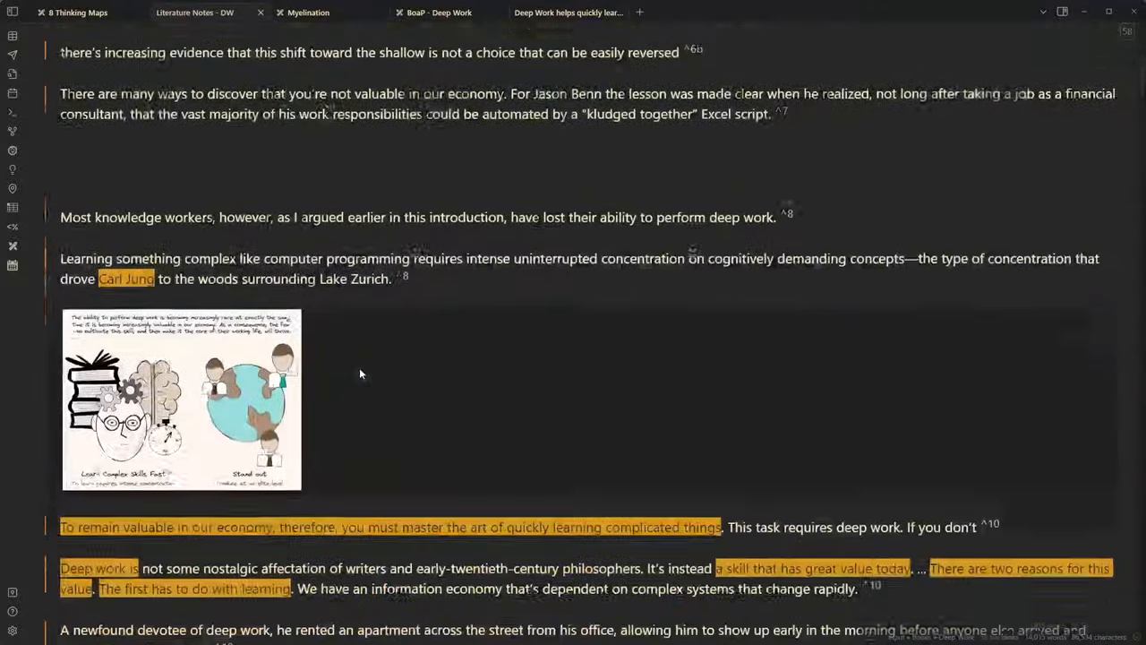
scroll(down, 3)
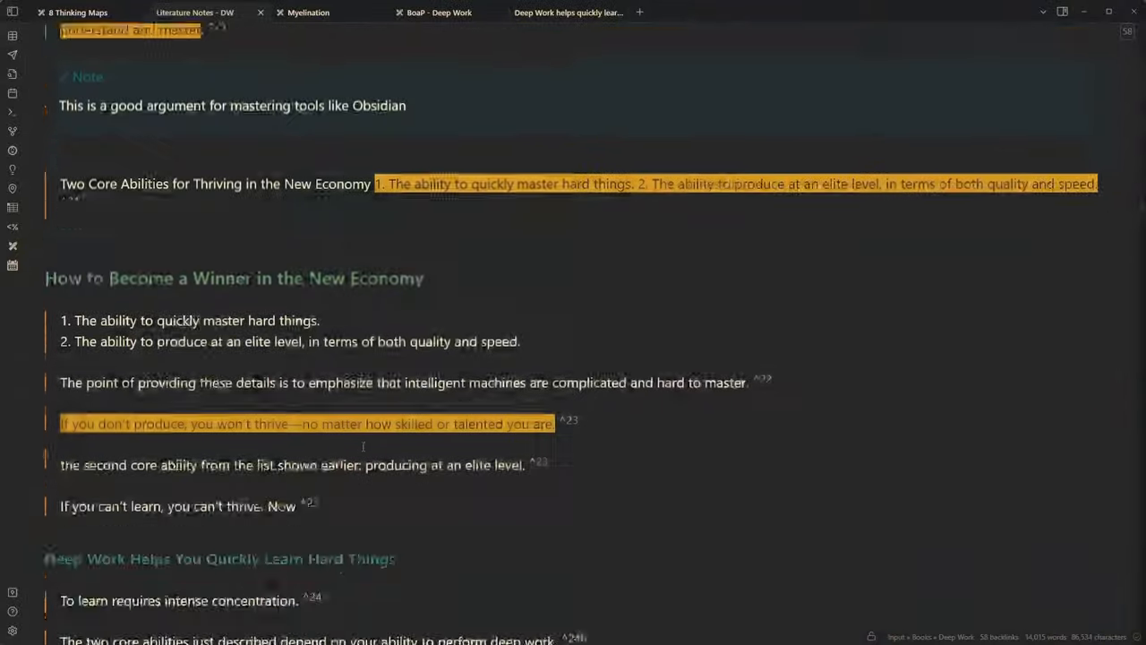
scroll(down, 3)
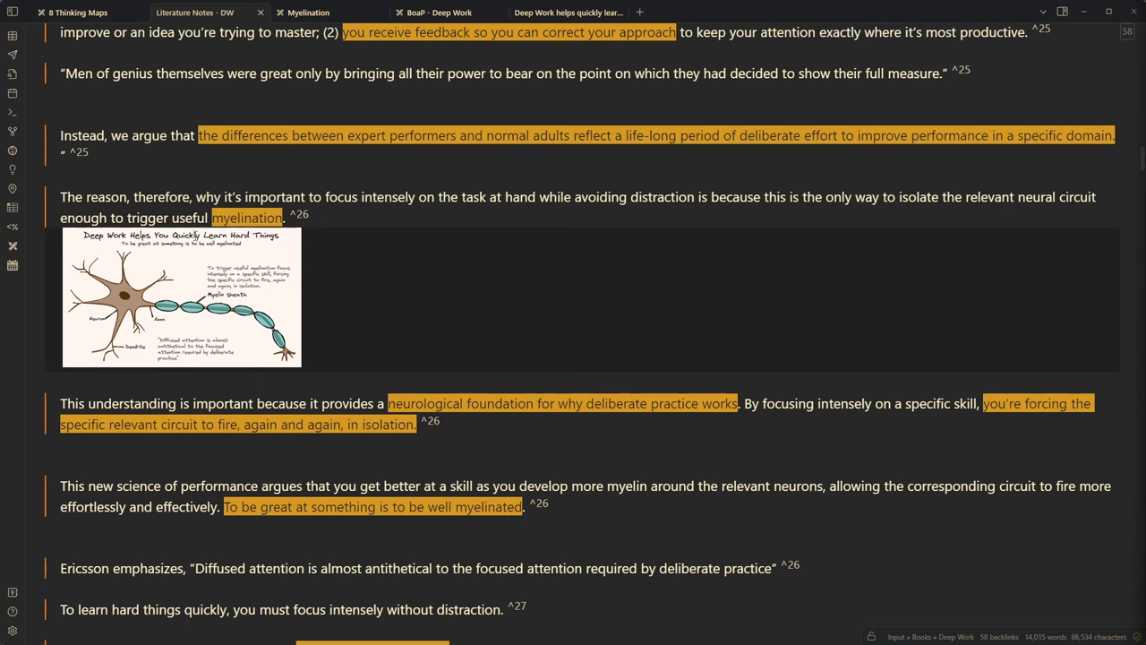
mouse_move(253, 370)
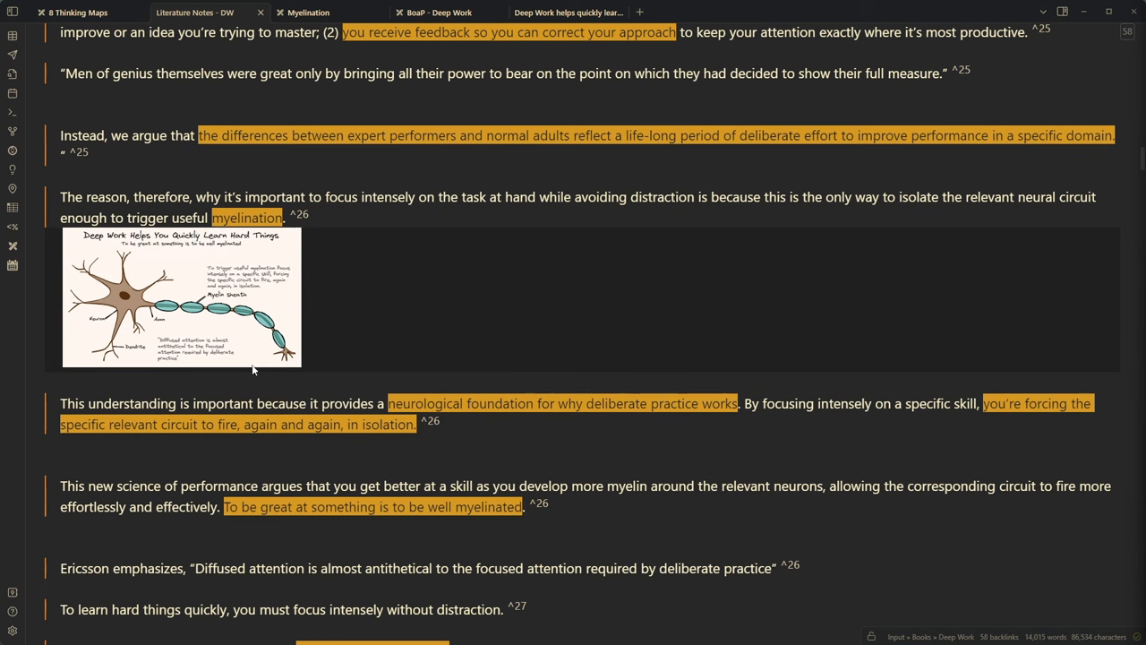
mouse_move(309, 12)
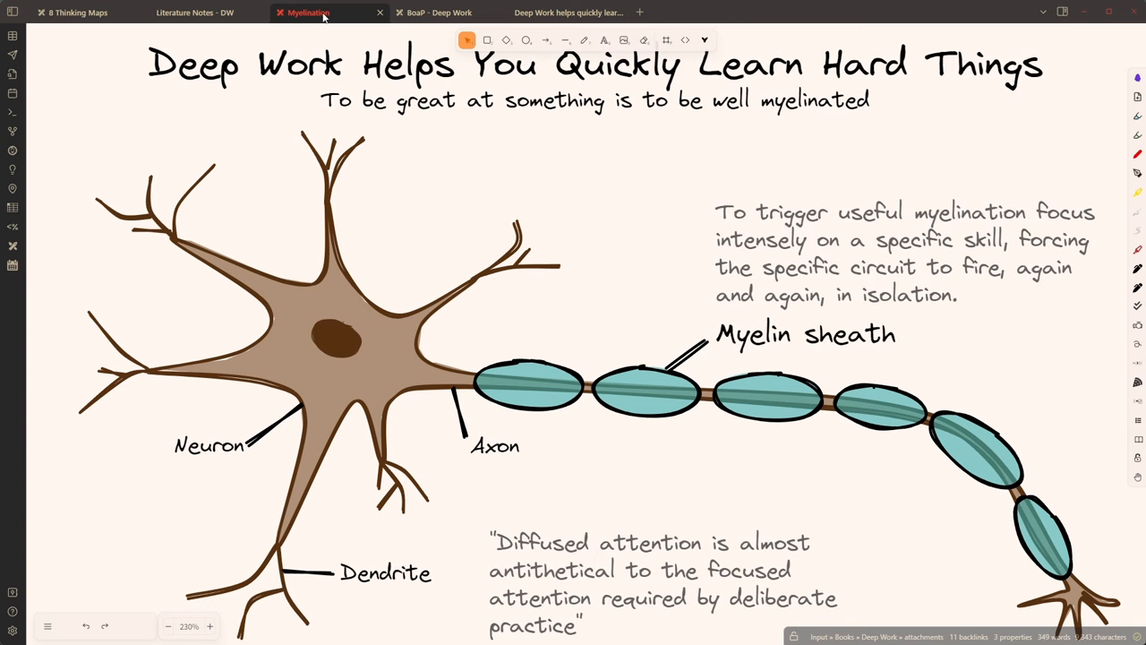
Move from the BoaP - Deep Work drawing to the myelination permanent note
click(439, 12)
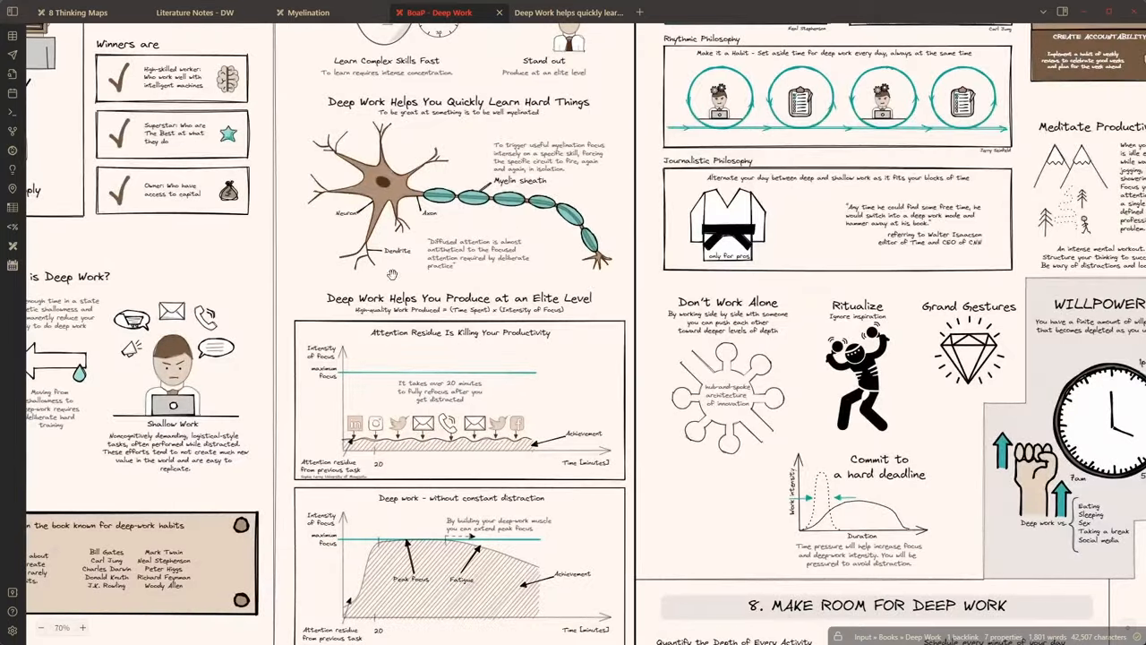
mouse_move(451, 284)
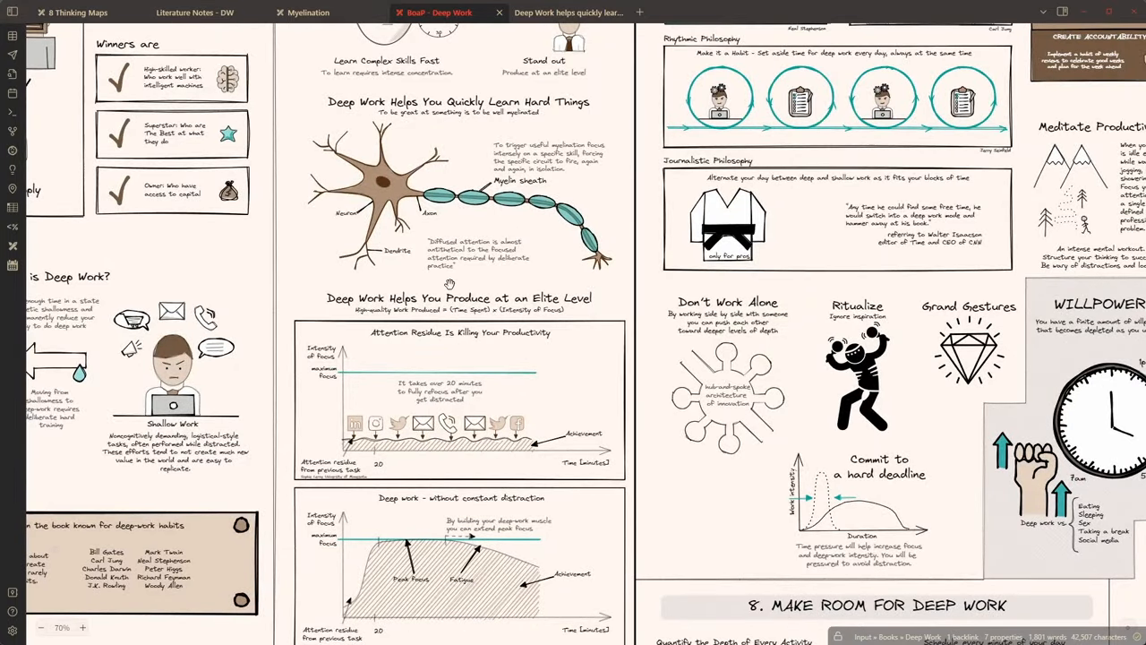
mouse_move(503, 167)
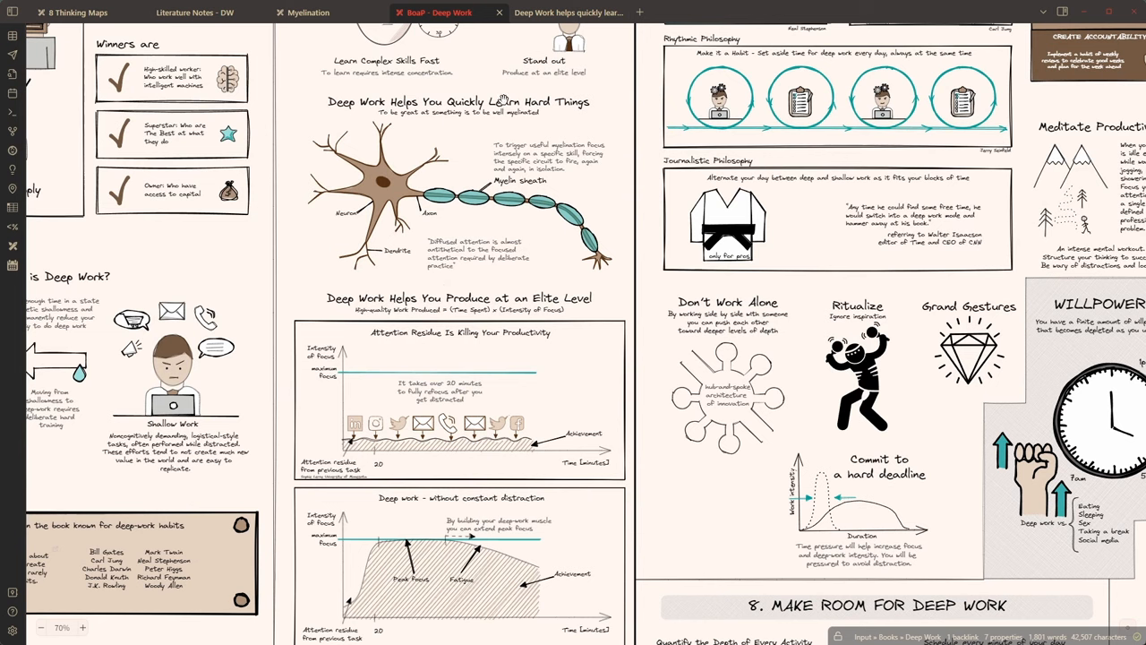
mouse_move(517, 43)
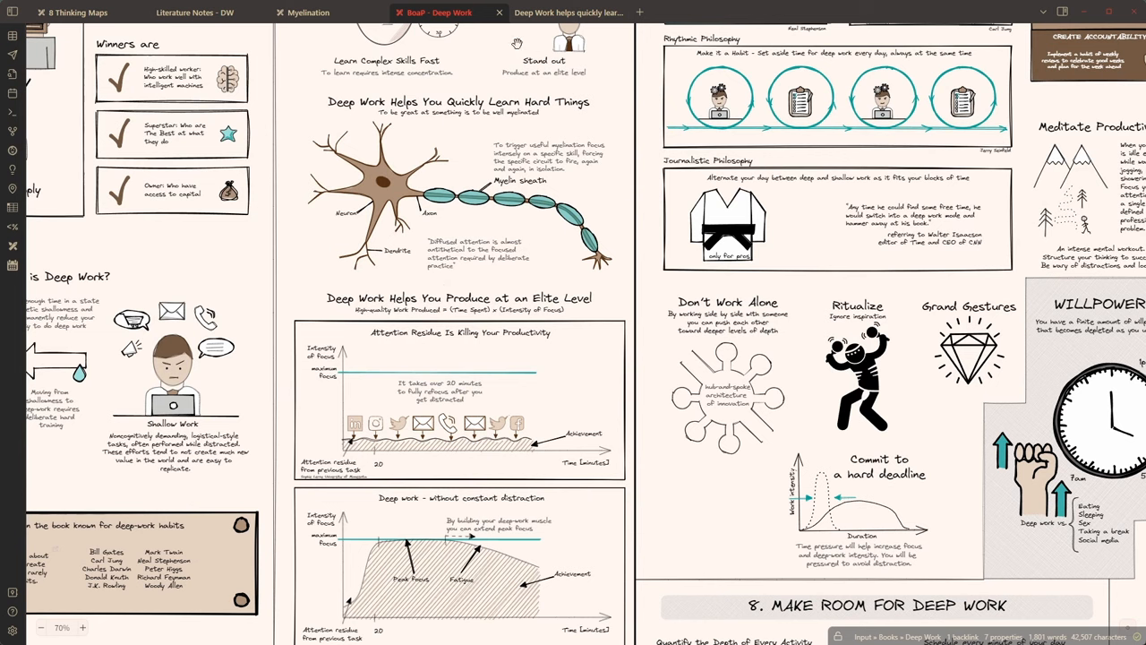
click(564, 13)
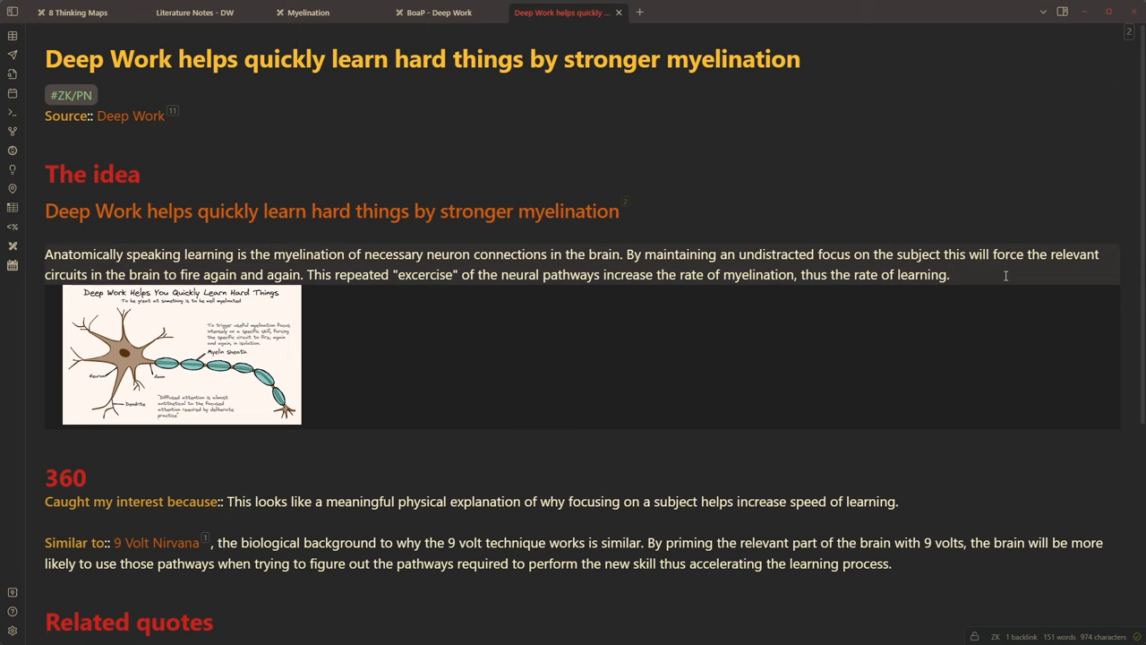
click(179, 354)
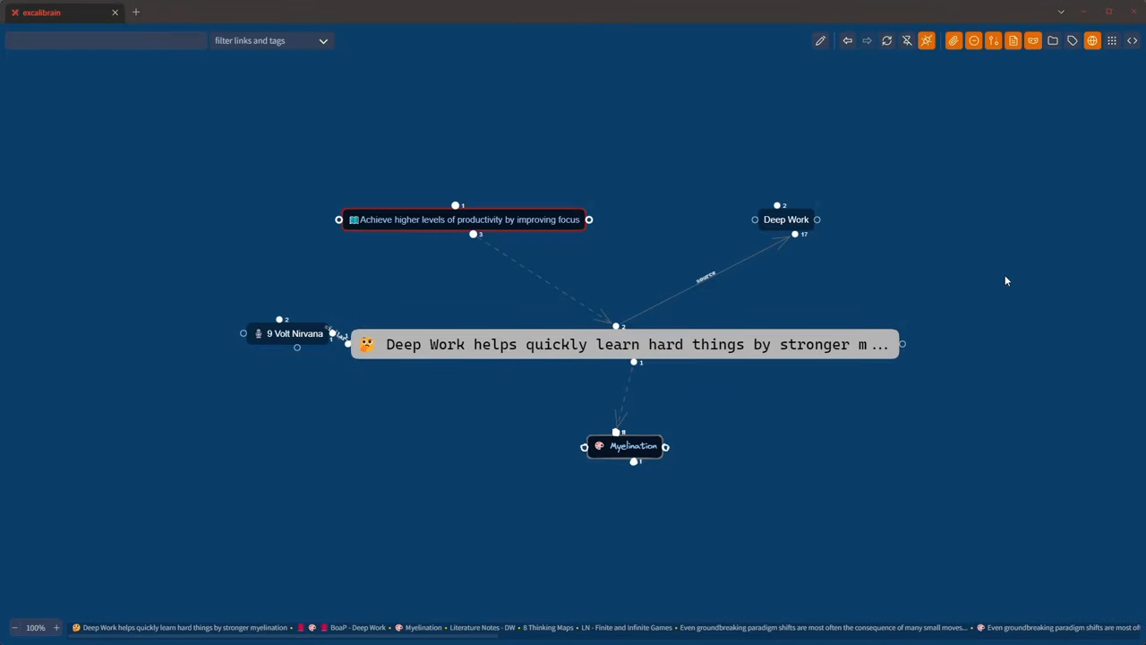
mouse_move(867, 305)
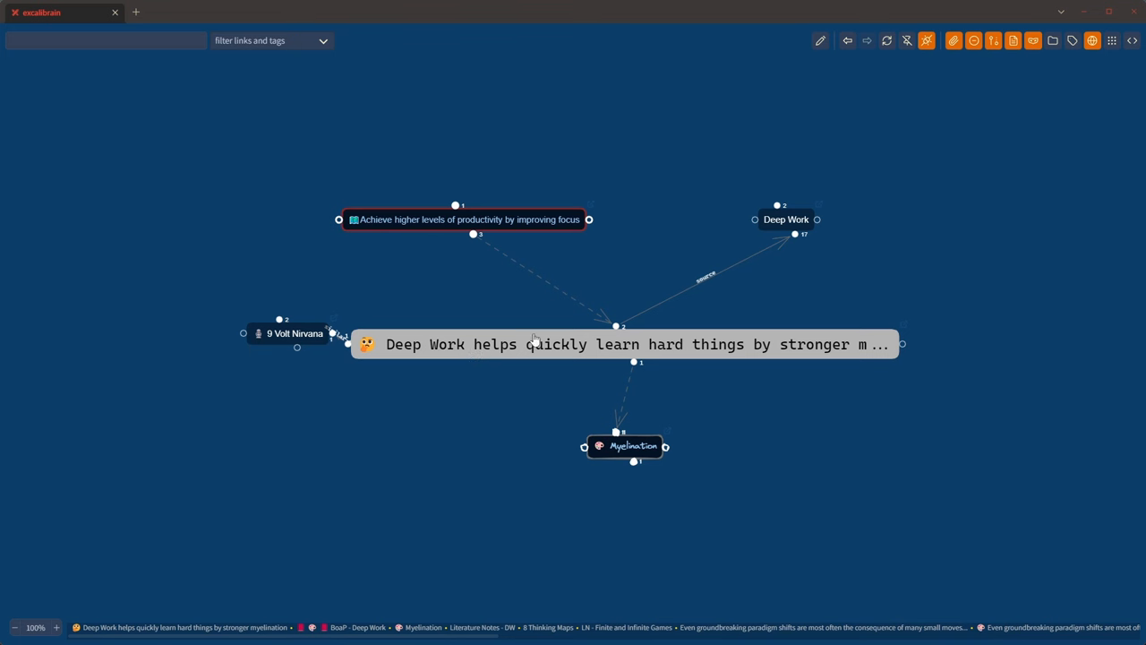
mouse_move(550, 276)
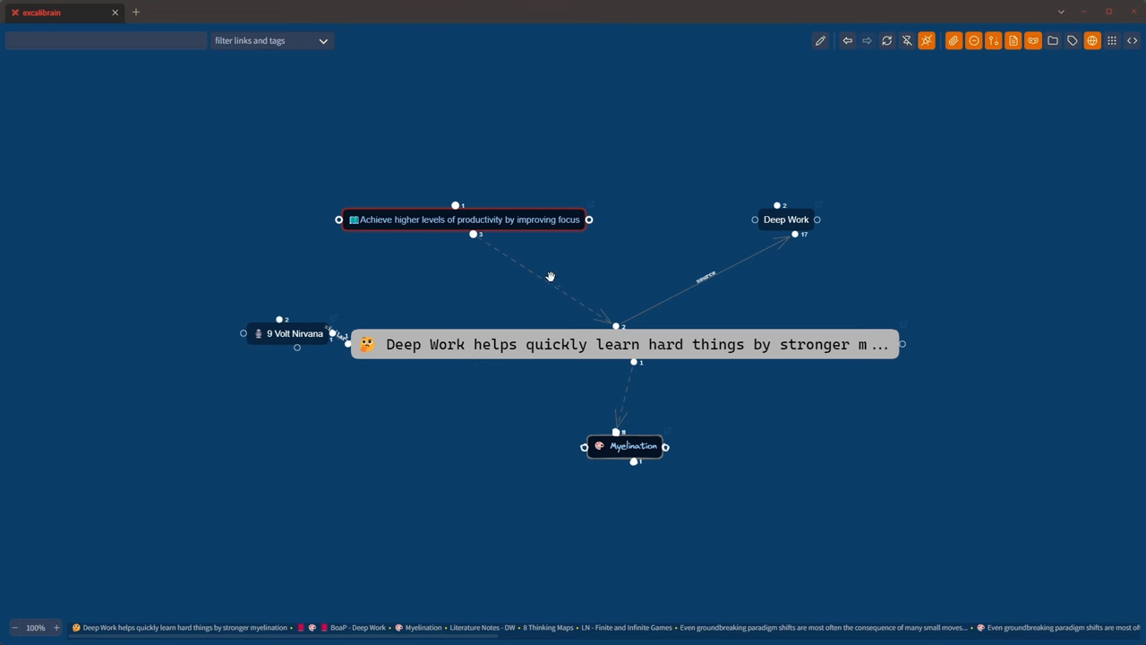
mouse_move(524, 455)
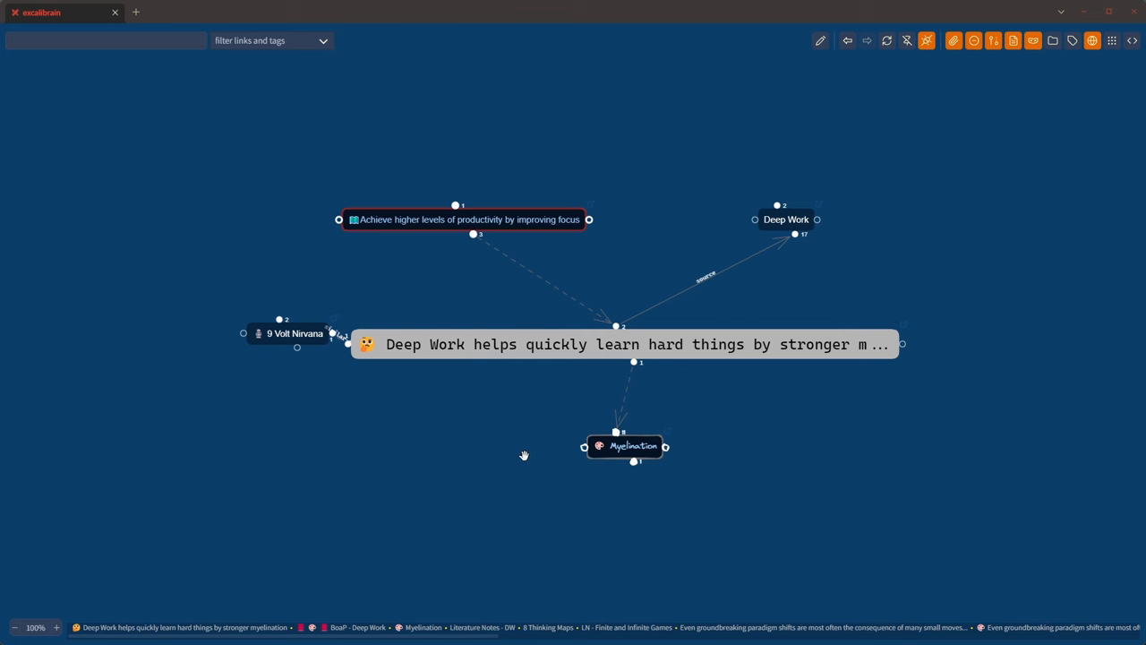
mouse_move(661, 422)
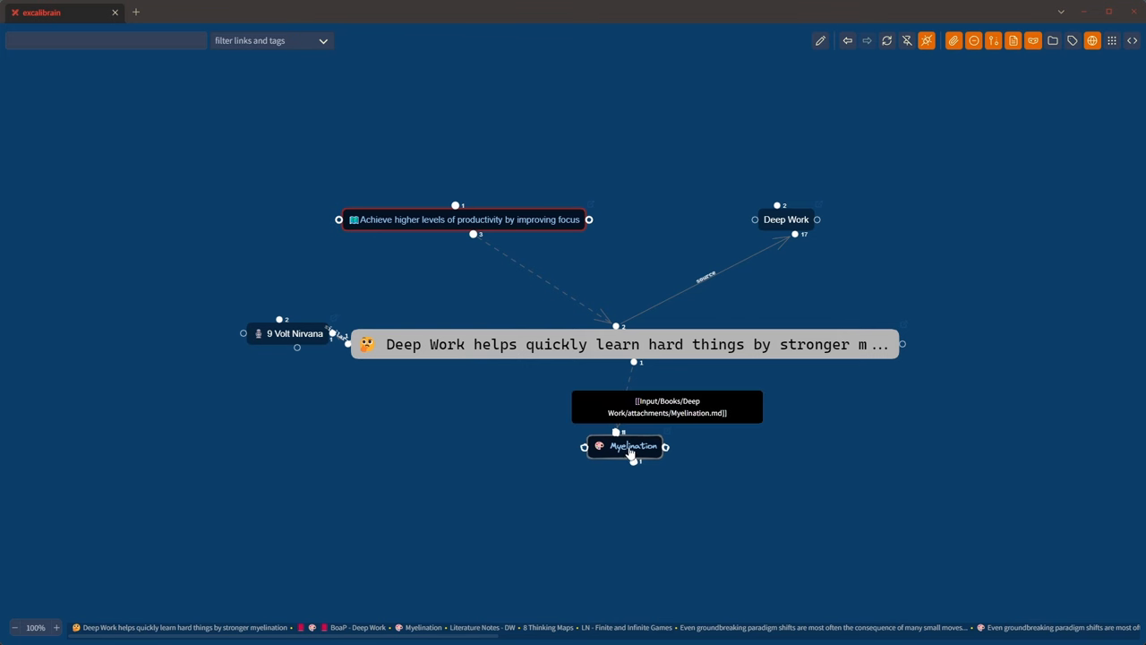
mouse_move(510, 341)
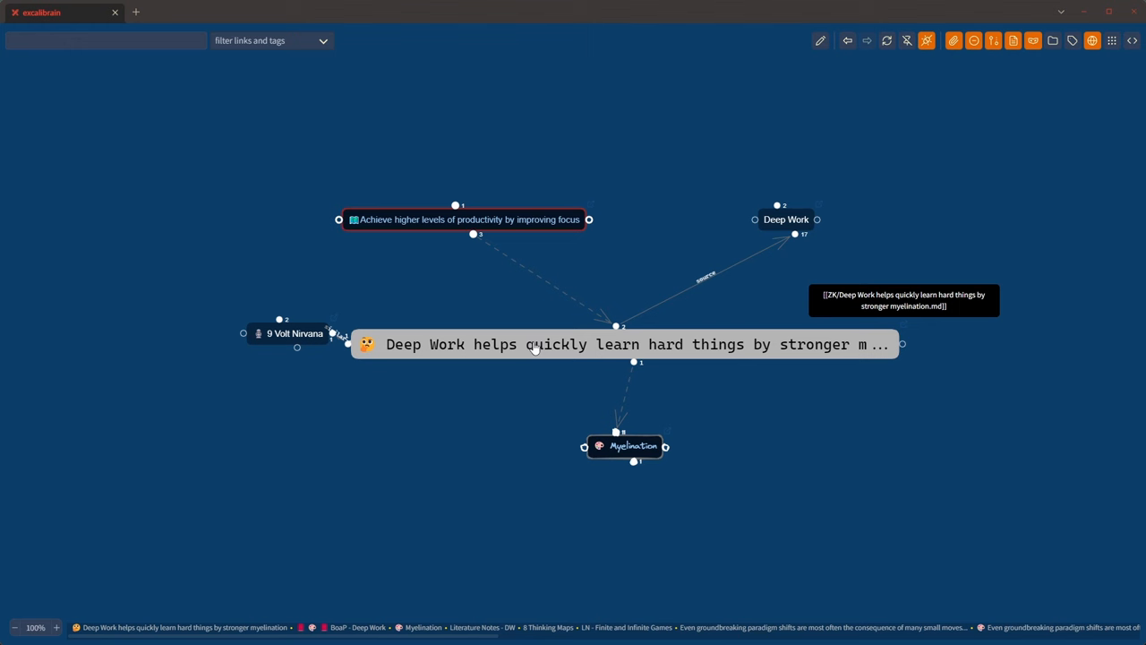
mouse_move(652, 383)
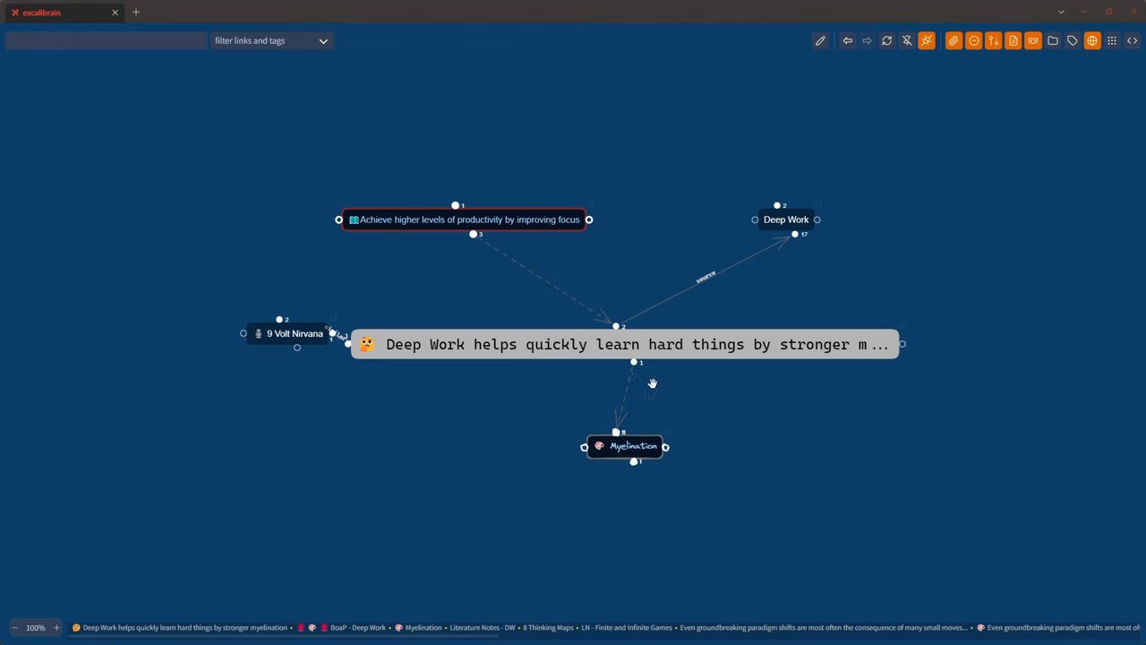
mouse_move(626, 450)
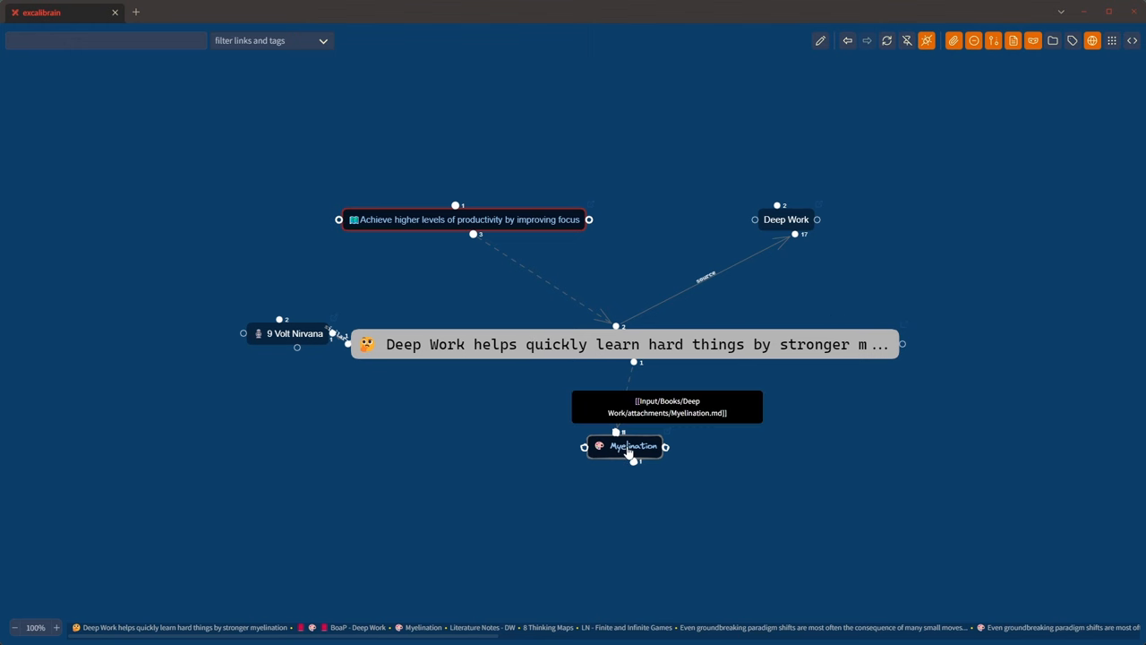
Recentre the graph on Myelination, then switch to the 8 Thinking Maps drawing
click(624, 446)
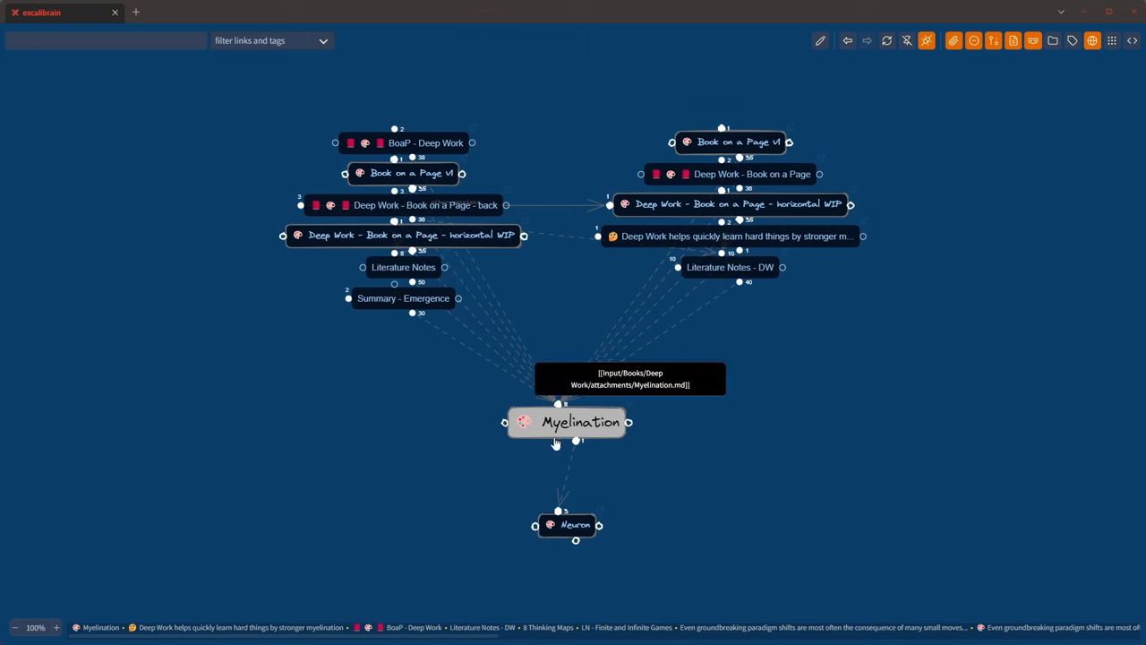
mouse_move(627, 241)
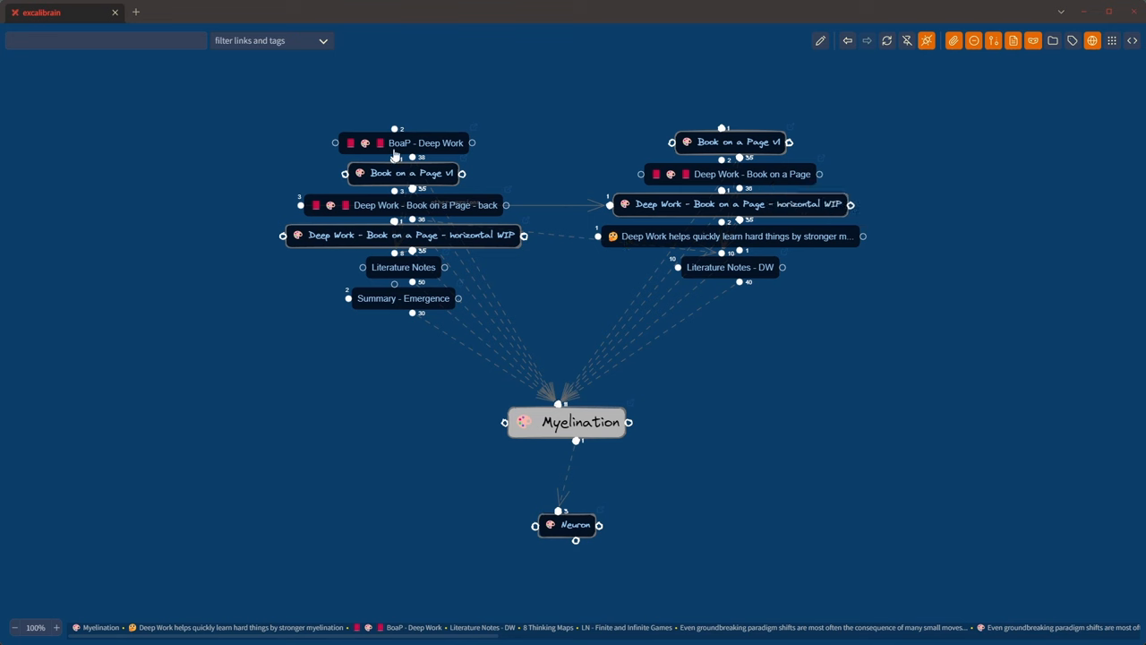
mouse_move(420, 99)
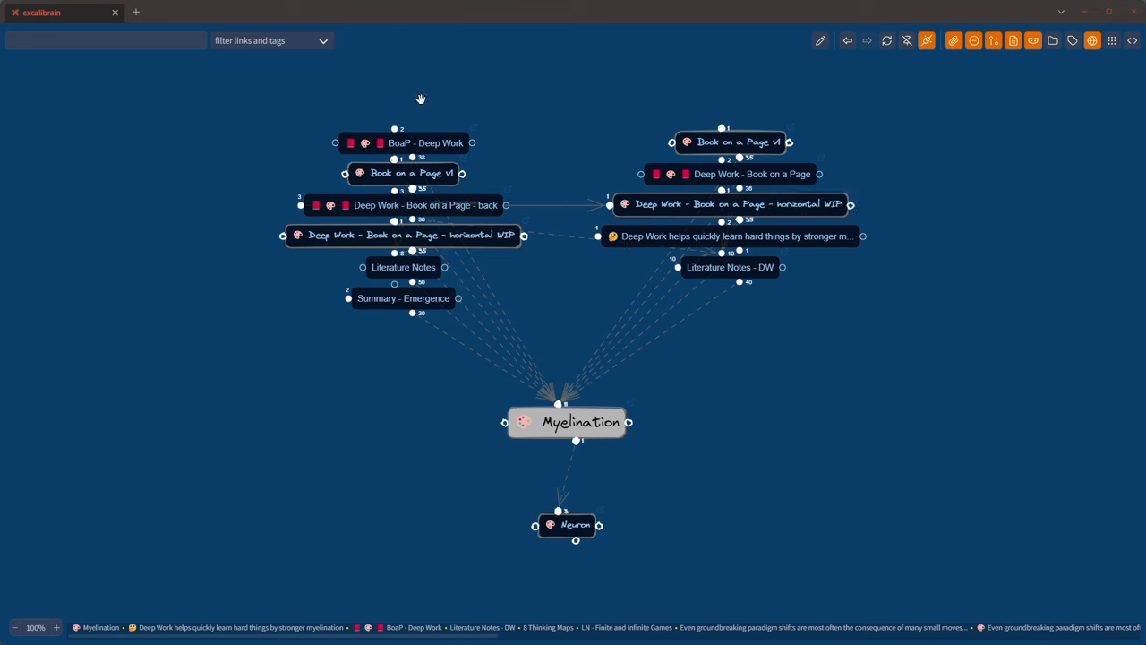
mouse_move(685, 408)
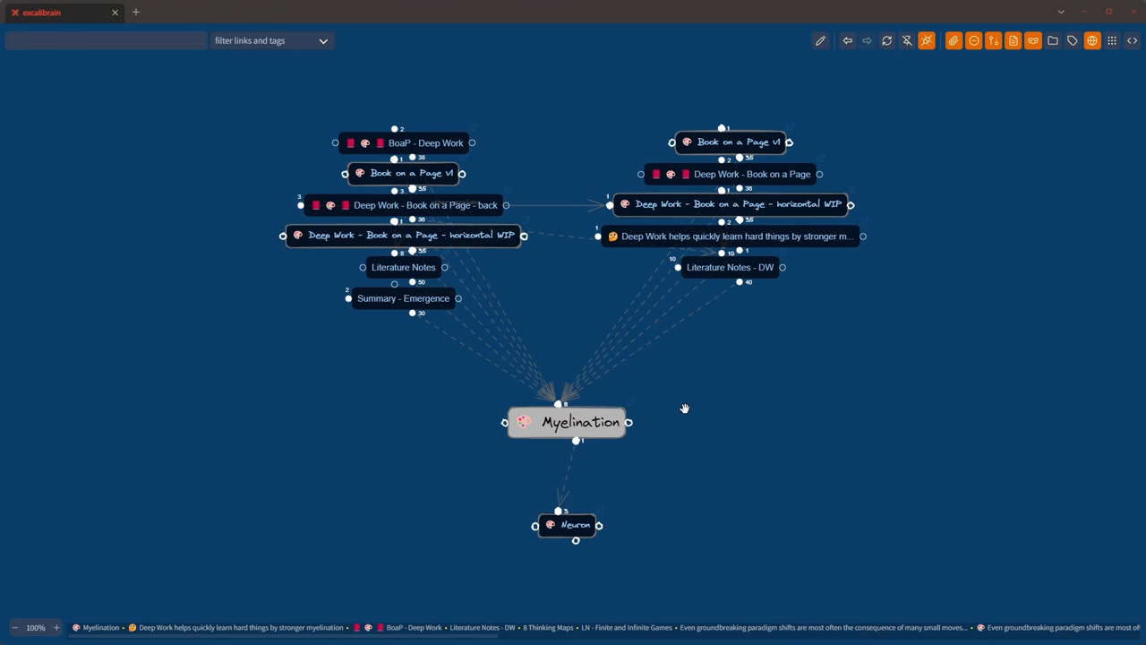
mouse_move(722, 385)
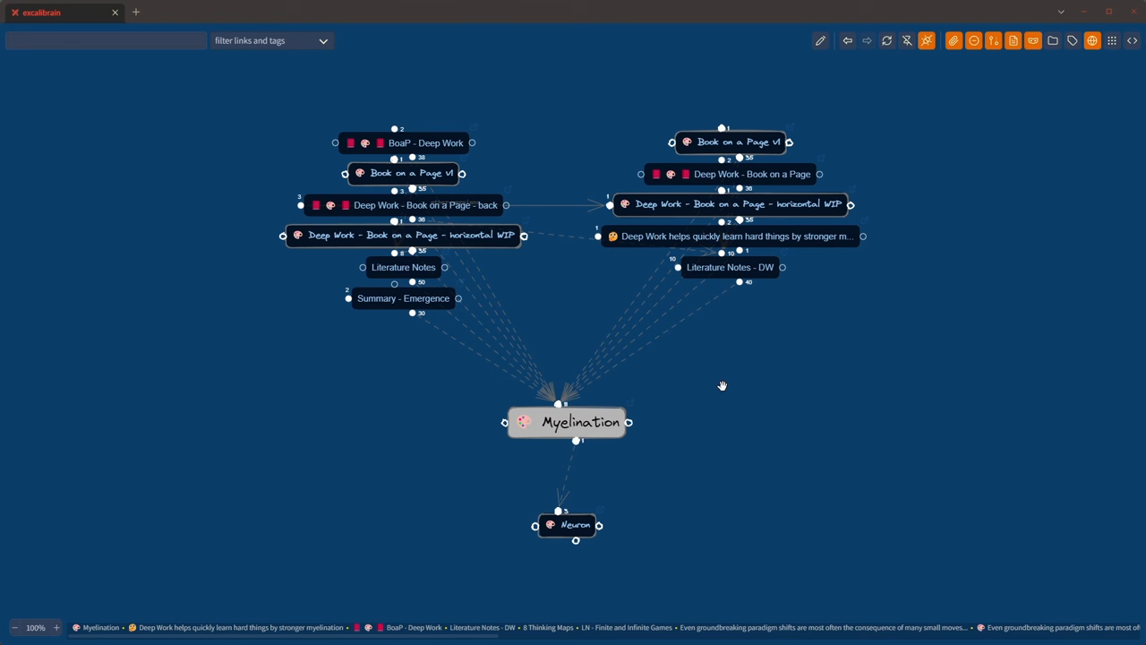
mouse_move(823, 450)
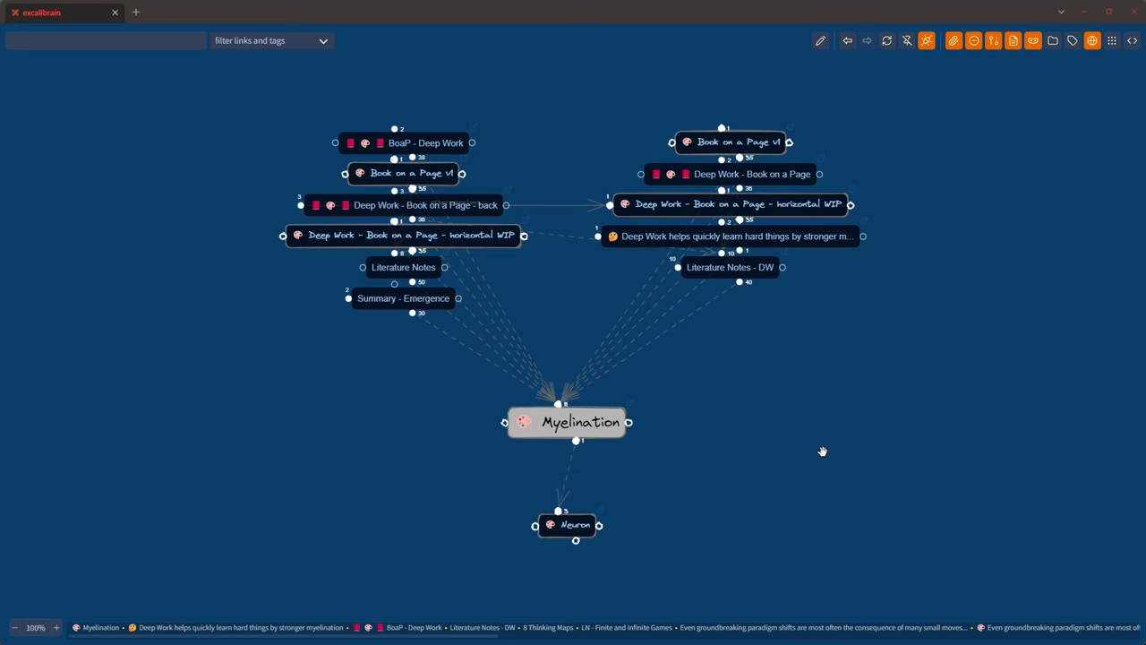
mouse_move(1081, 22)
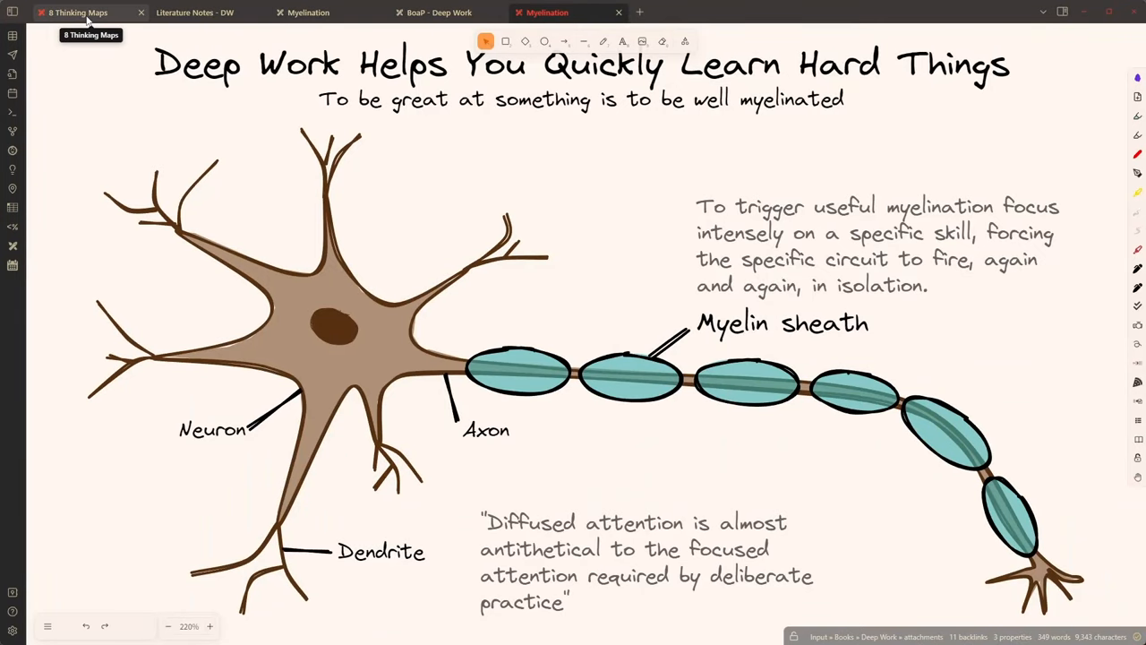
click(78, 13)
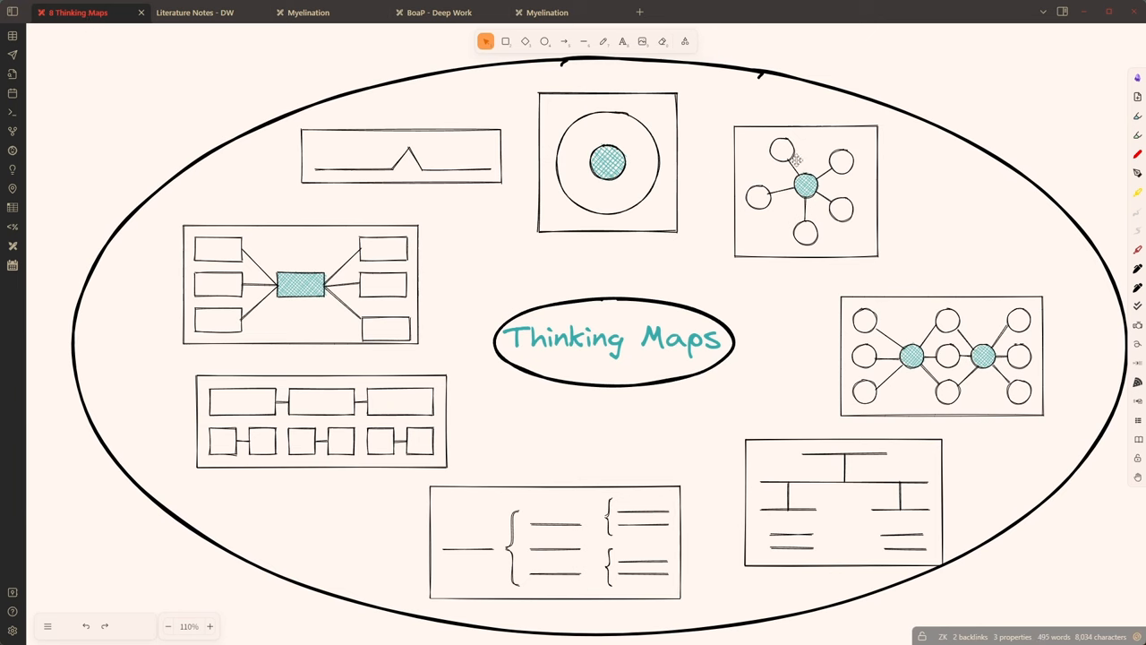
mouse_move(1052, 252)
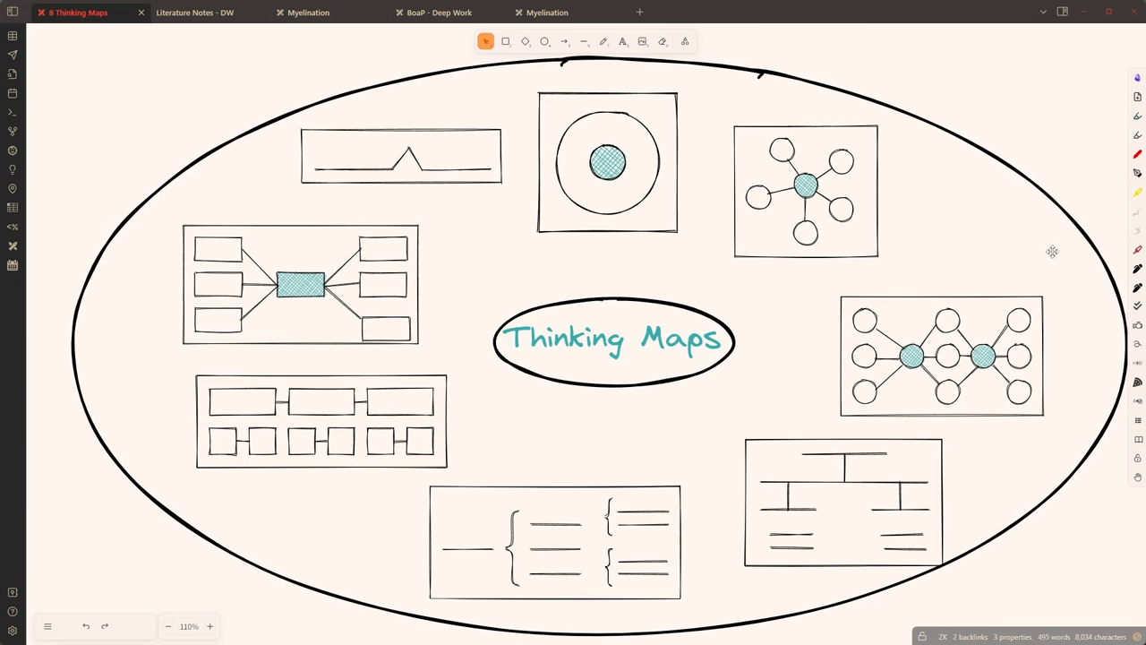
mouse_move(891, 278)
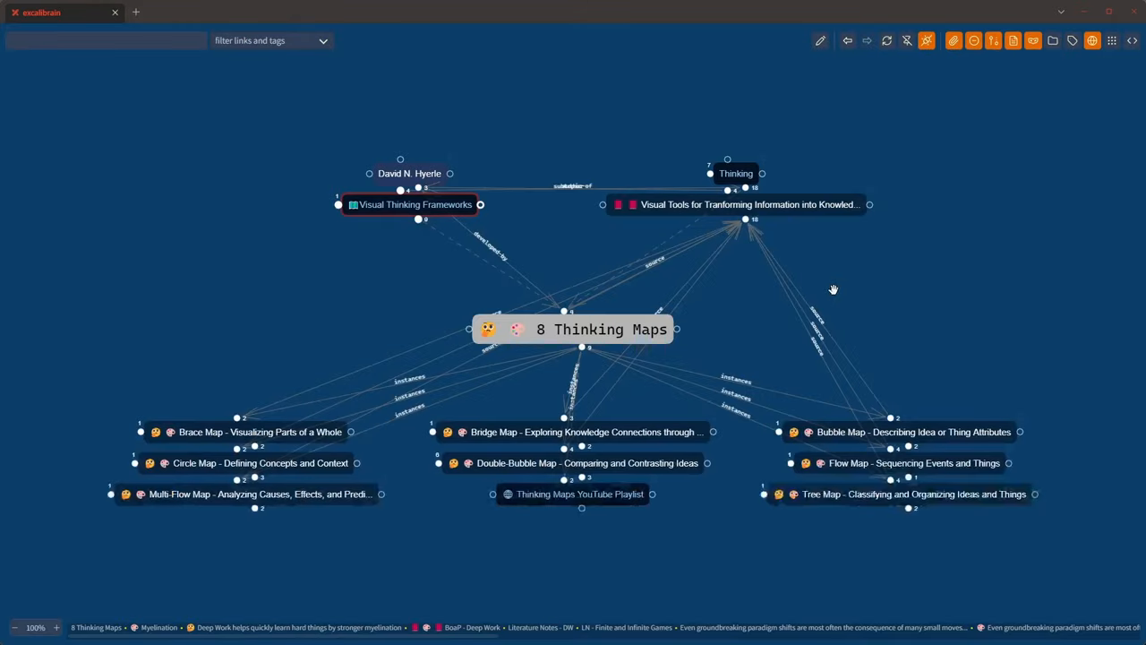
mouse_move(489, 337)
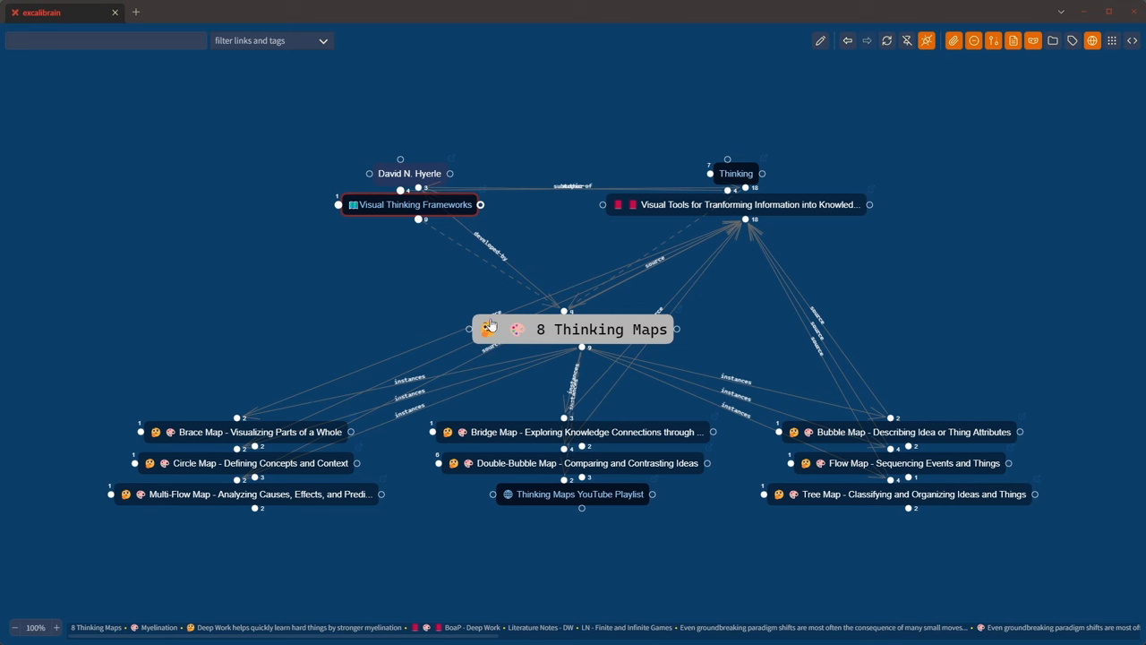
mouse_move(489, 329)
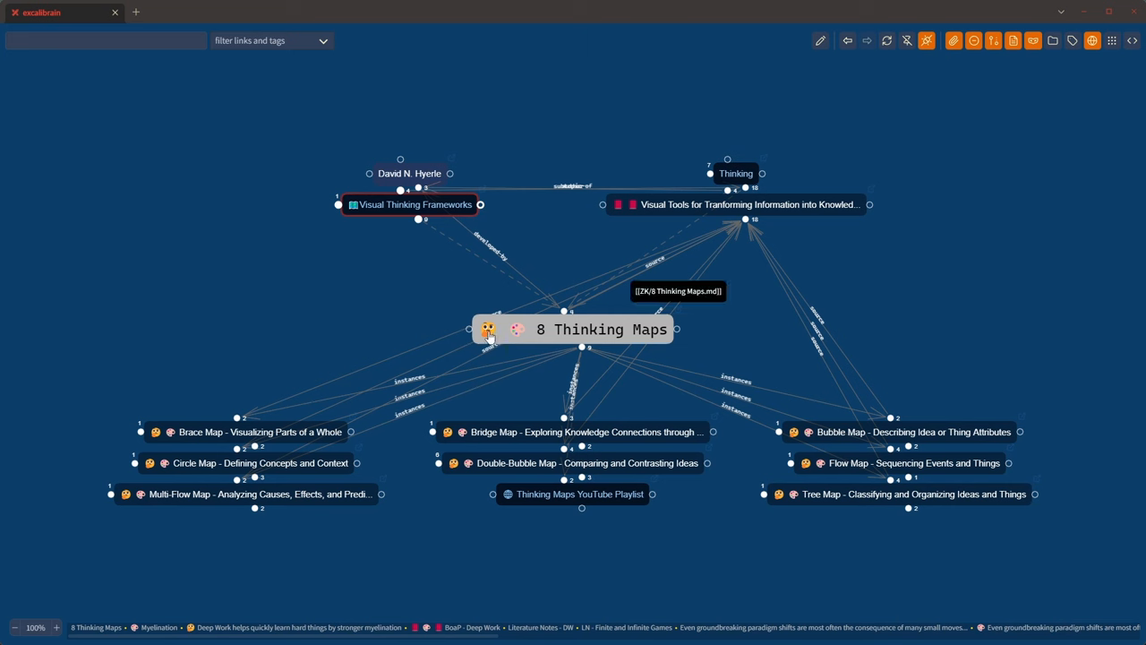
mouse_move(516, 339)
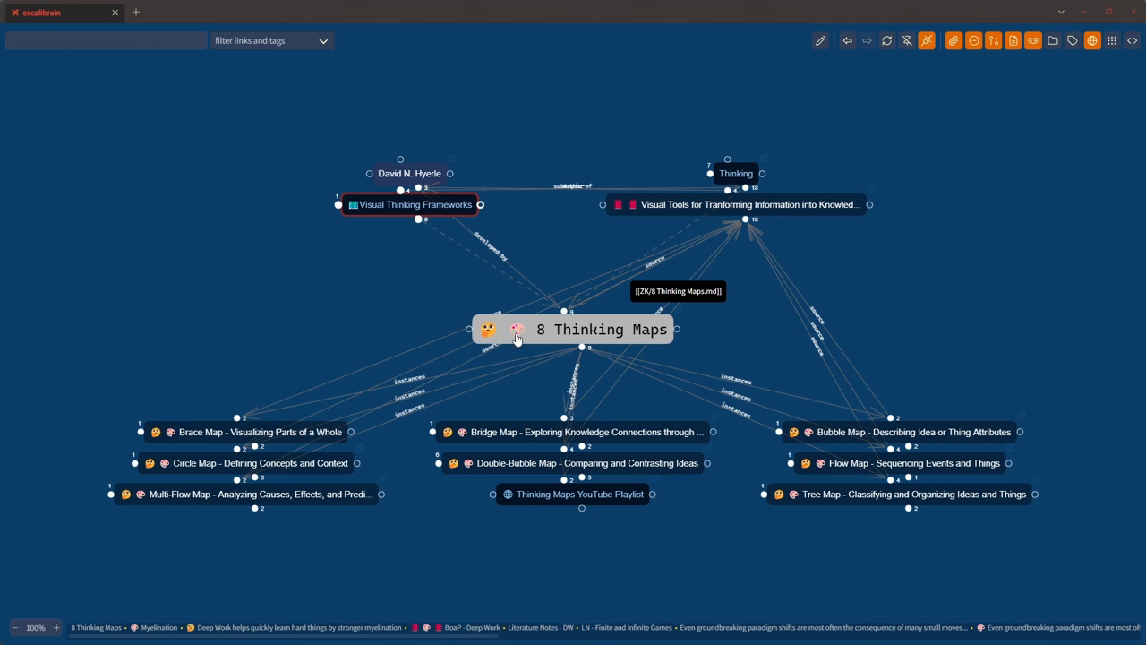
mouse_move(483, 327)
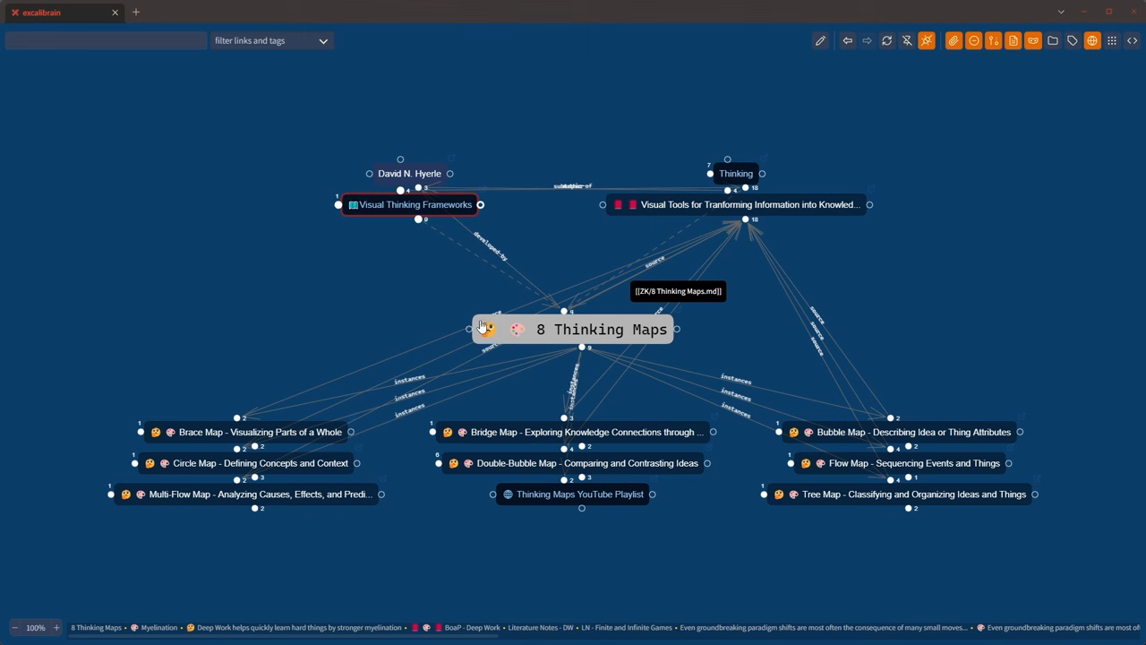
mouse_move(485, 322)
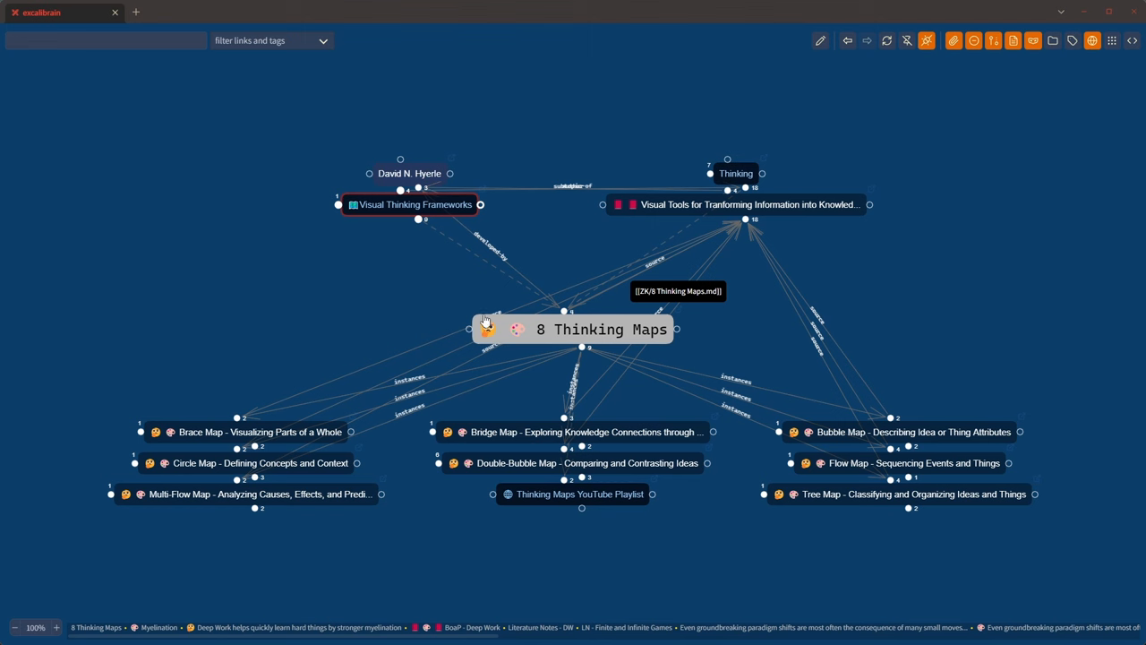
mouse_move(497, 345)
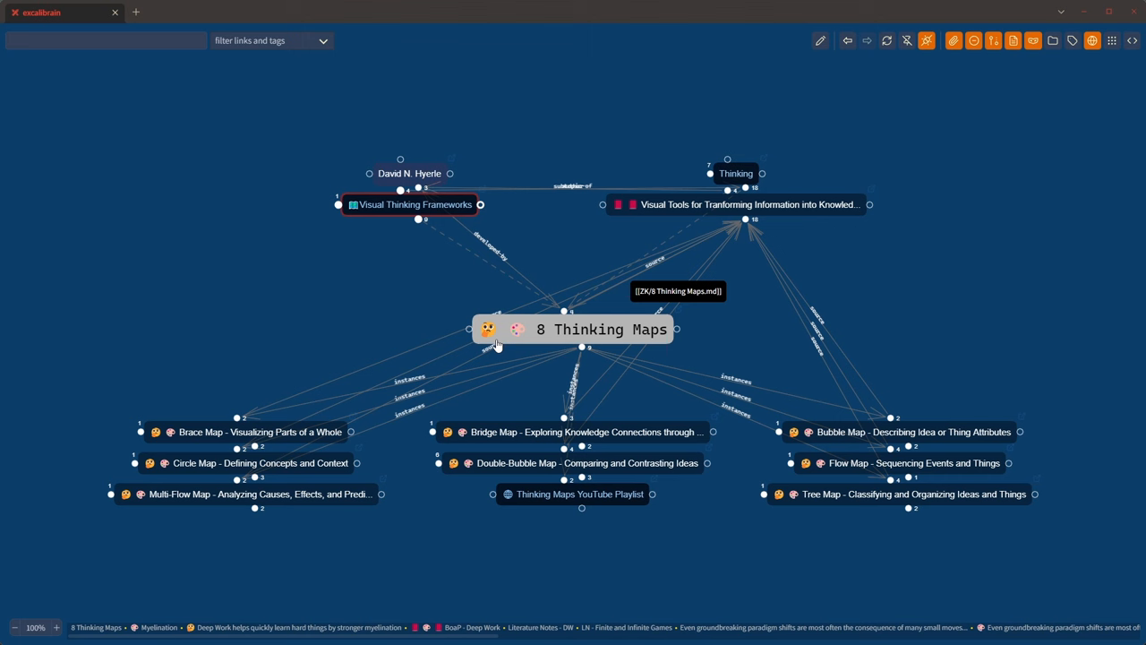
mouse_move(632, 290)
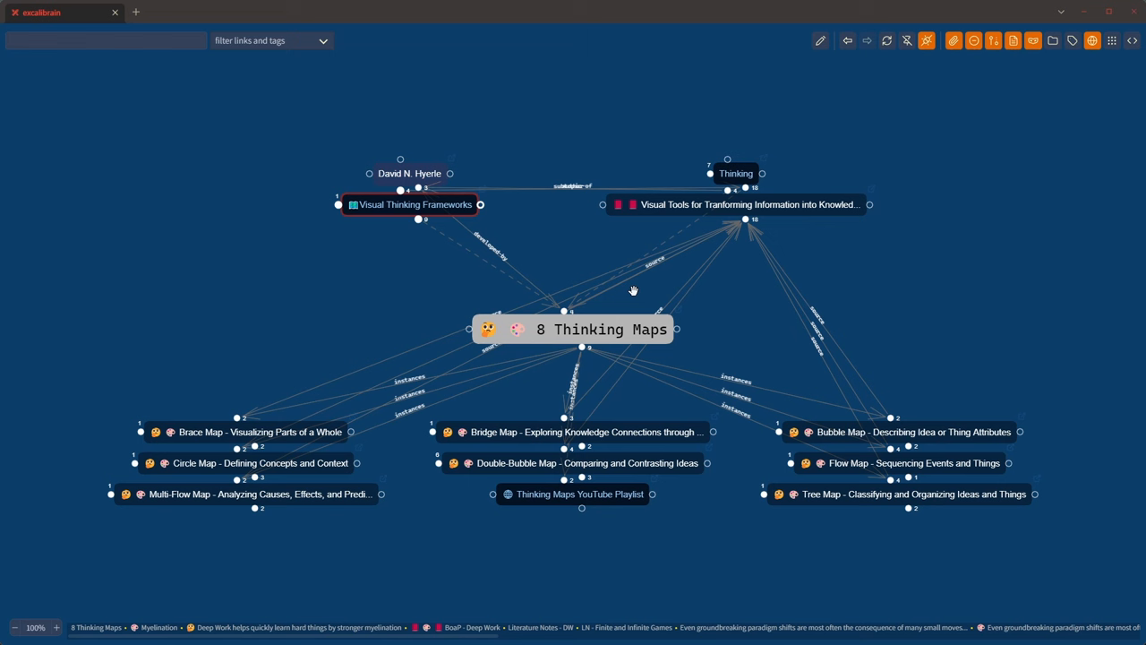
mouse_move(434, 367)
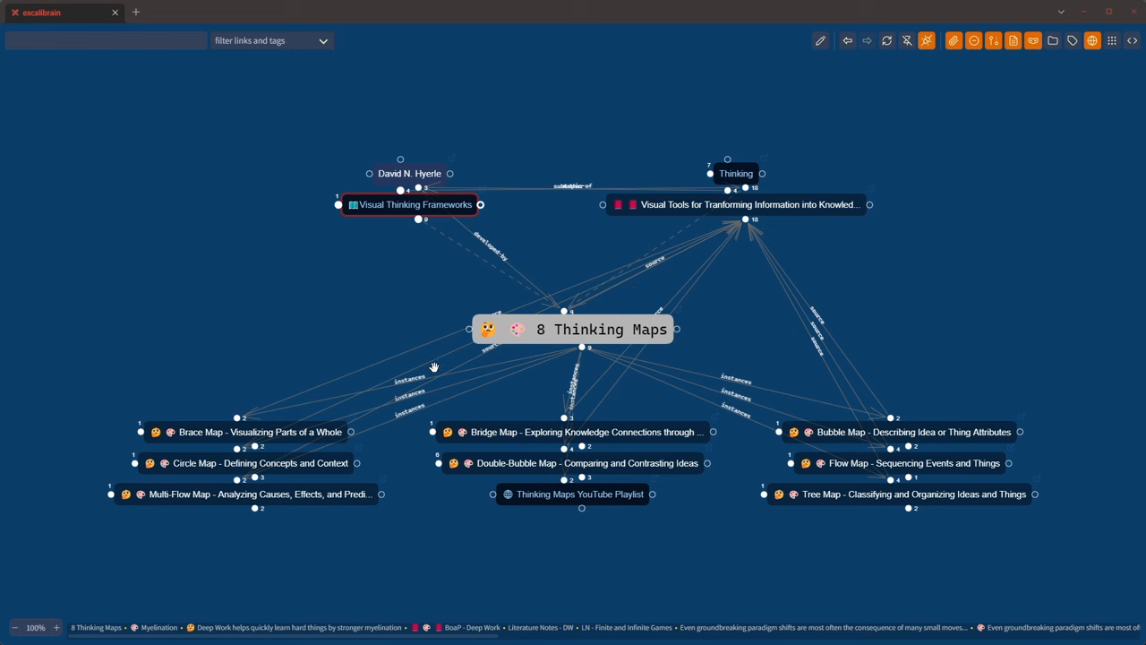
mouse_move(557, 313)
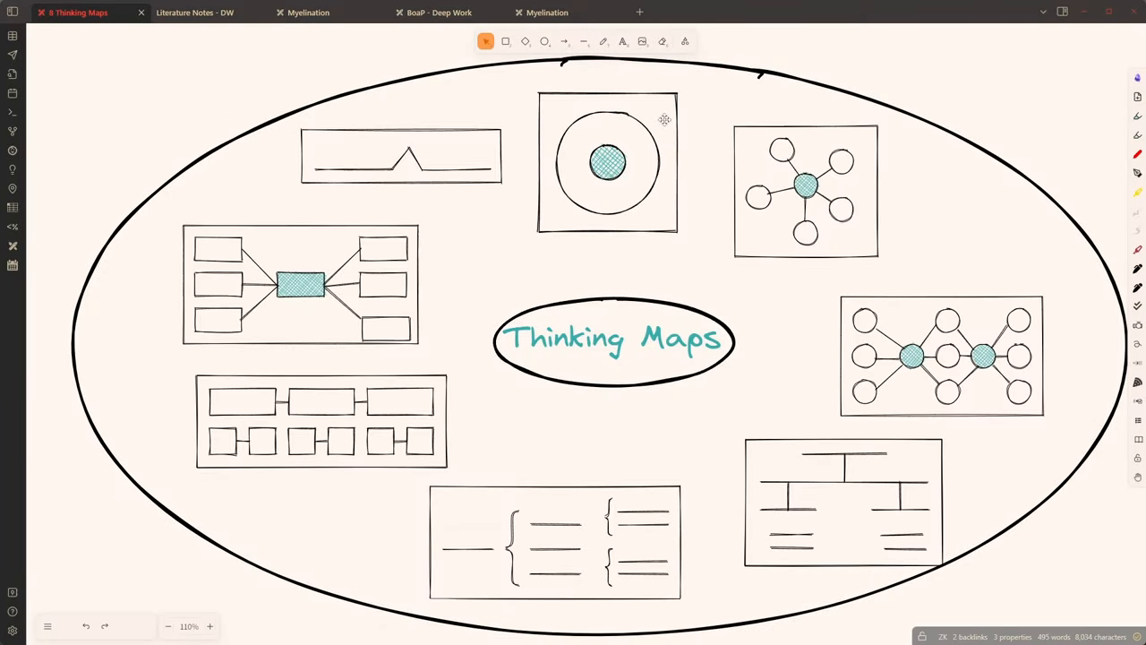
Open the 8 Thinking Maps drawing as Markdown from its tab menu
right_click(76, 13)
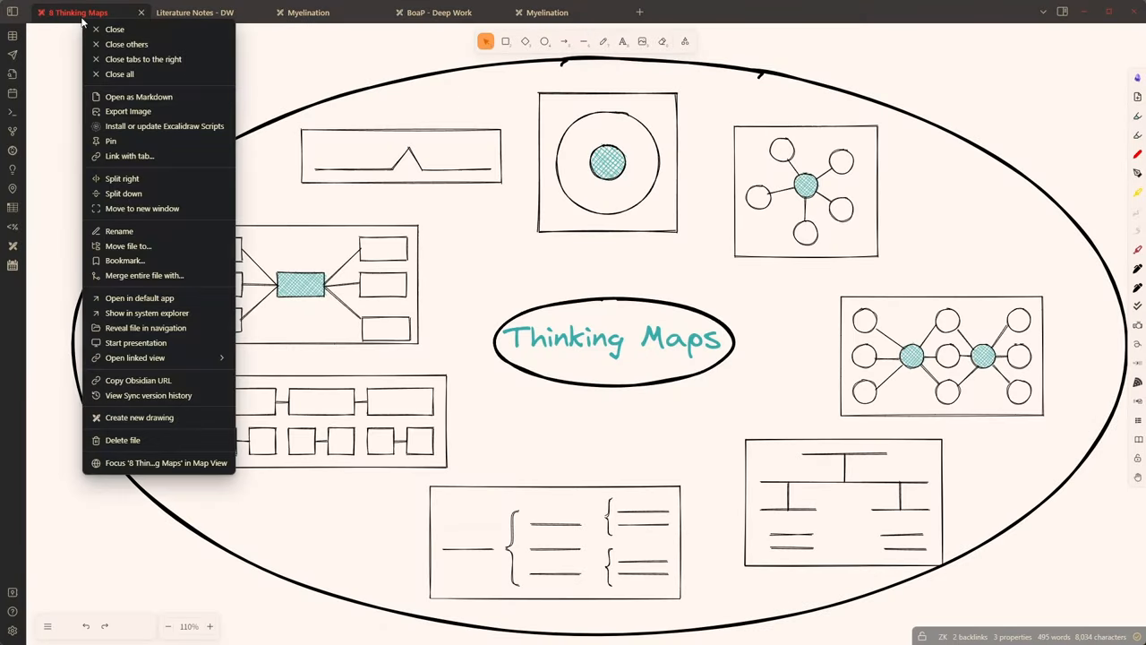
mouse_move(139, 97)
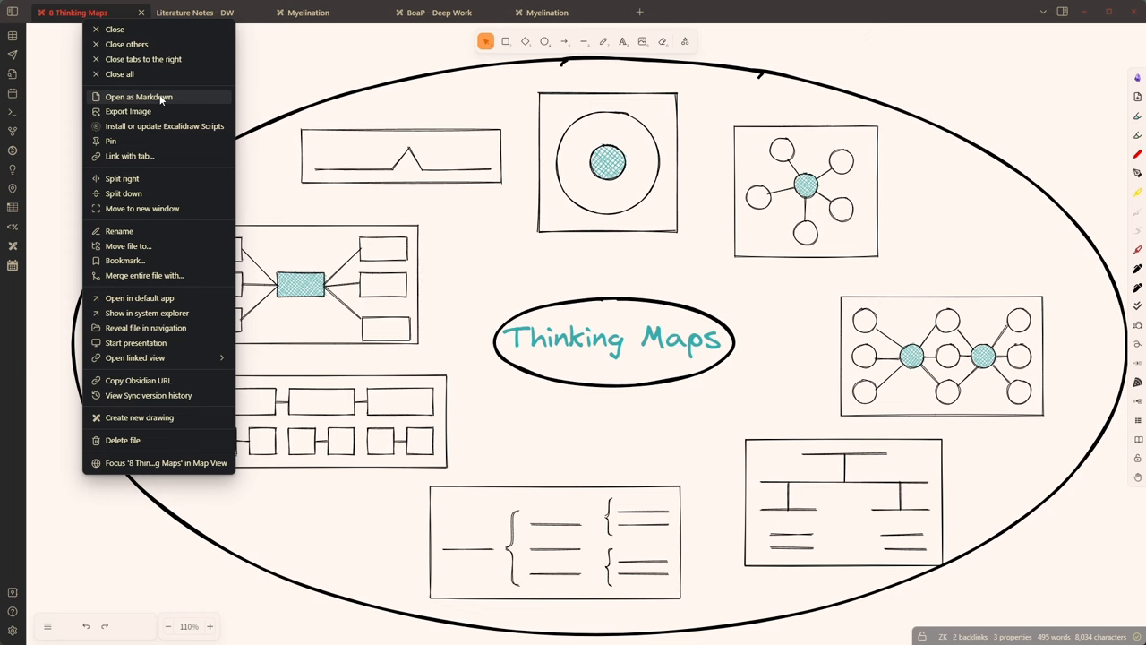
click(138, 95)
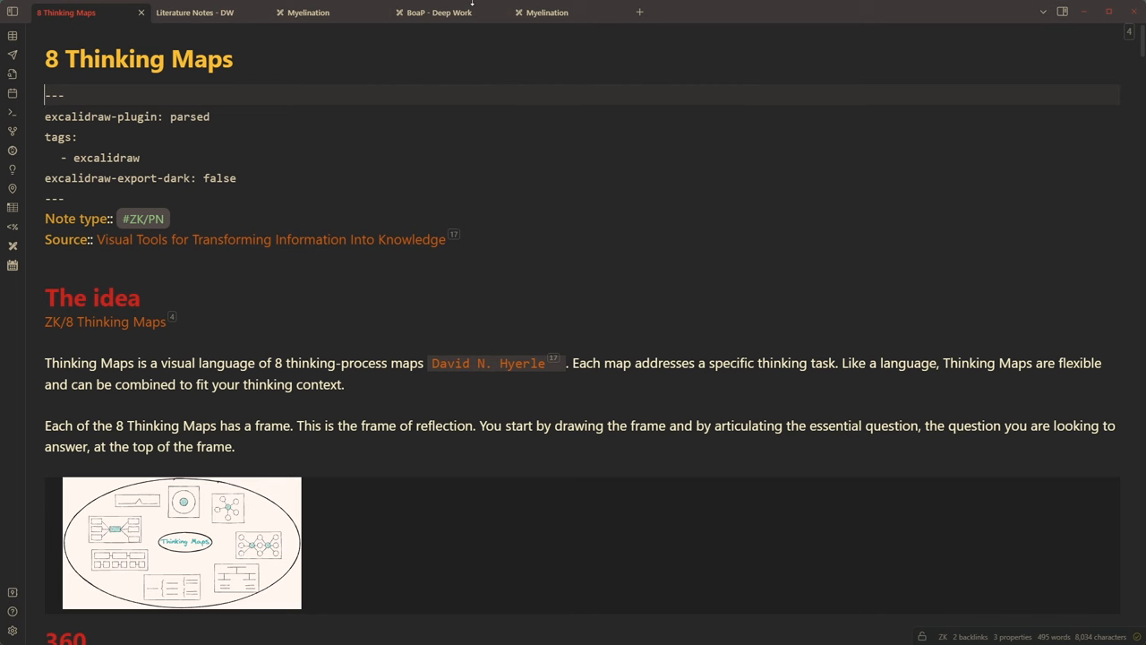
mouse_move(503, 40)
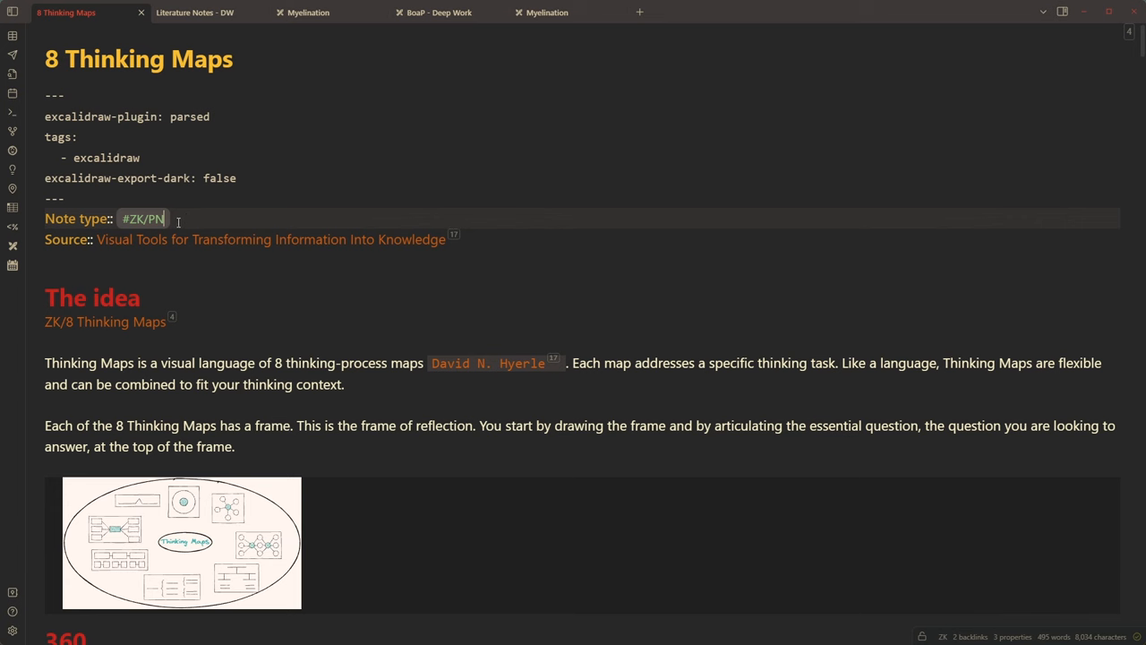
mouse_move(157, 158)
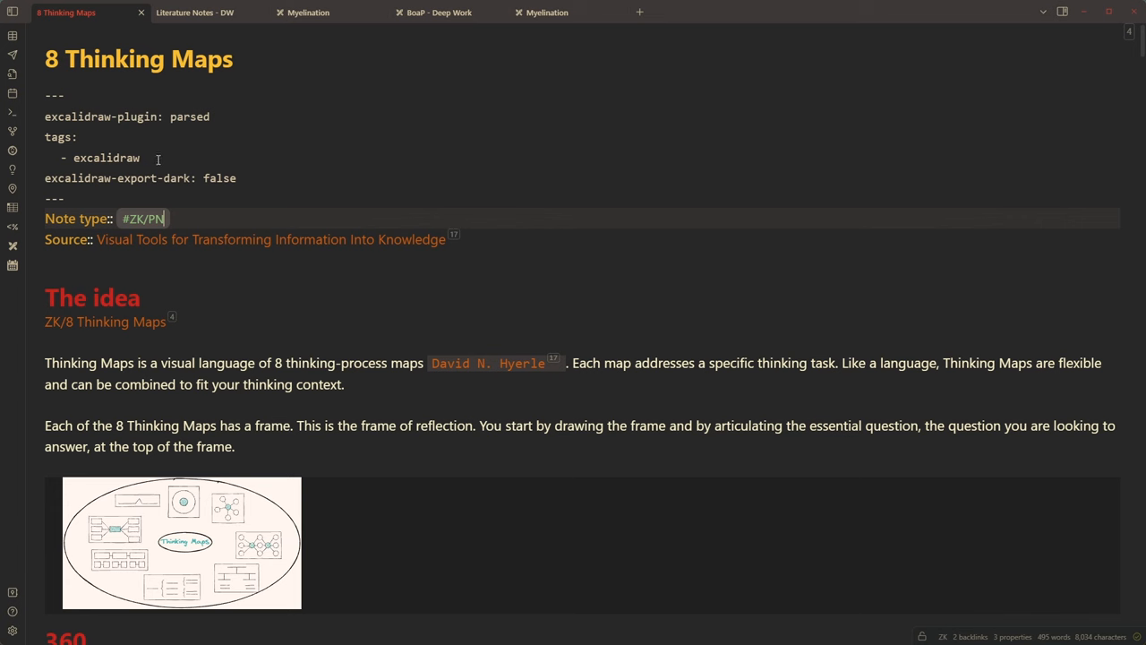
double_click(105, 158)
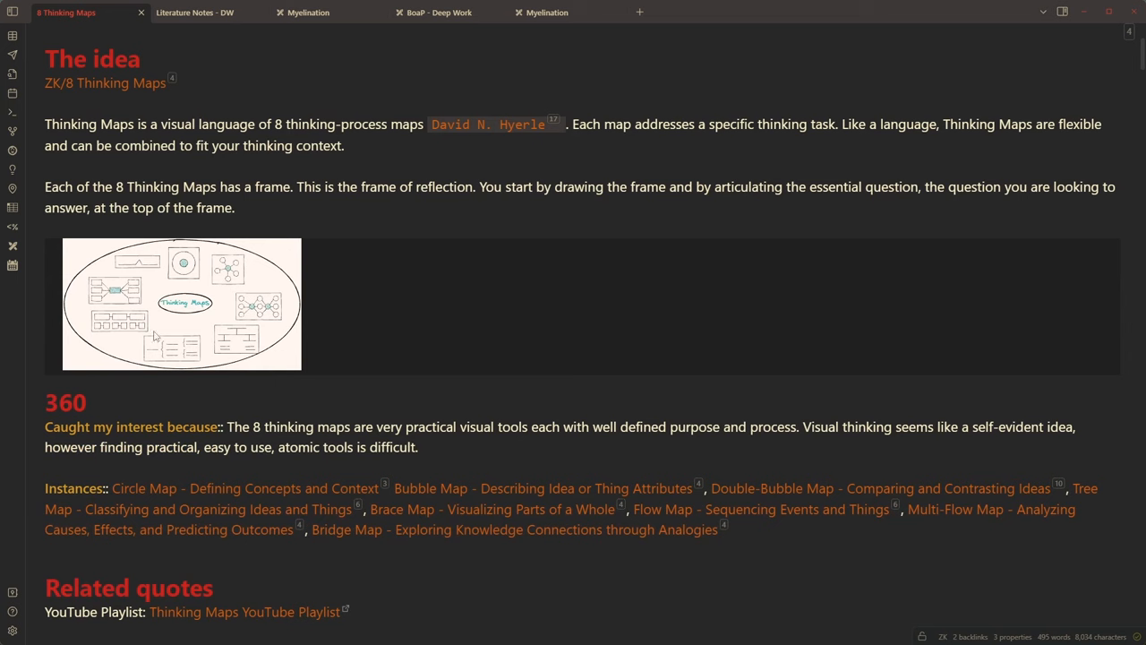
scroll(down, 3)
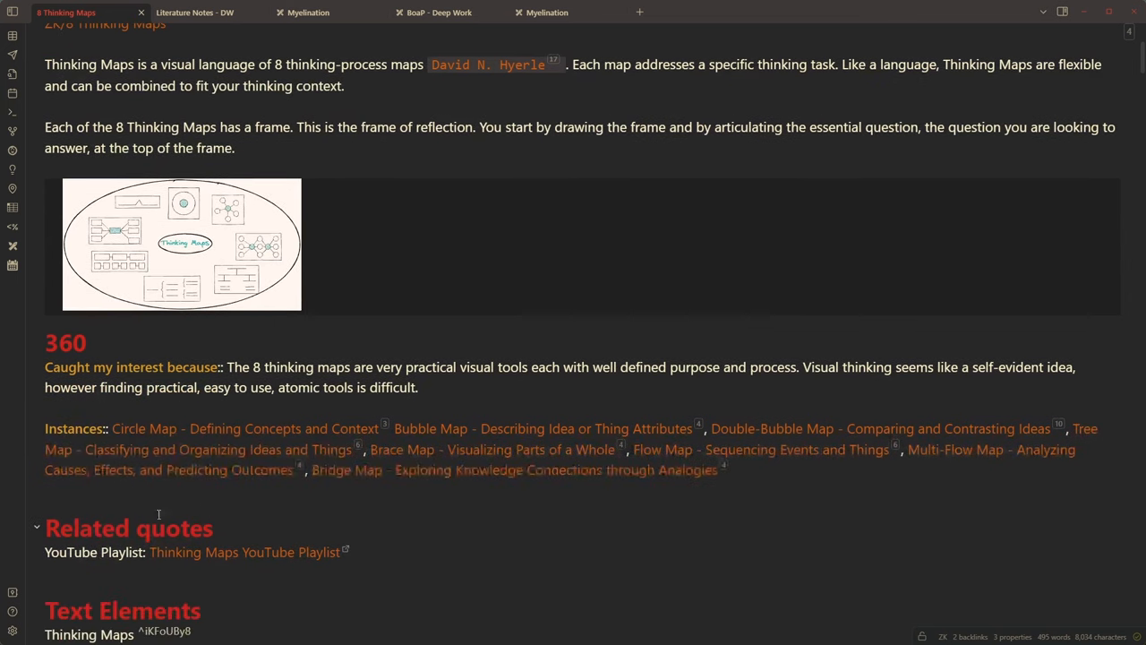
scroll(up, 3)
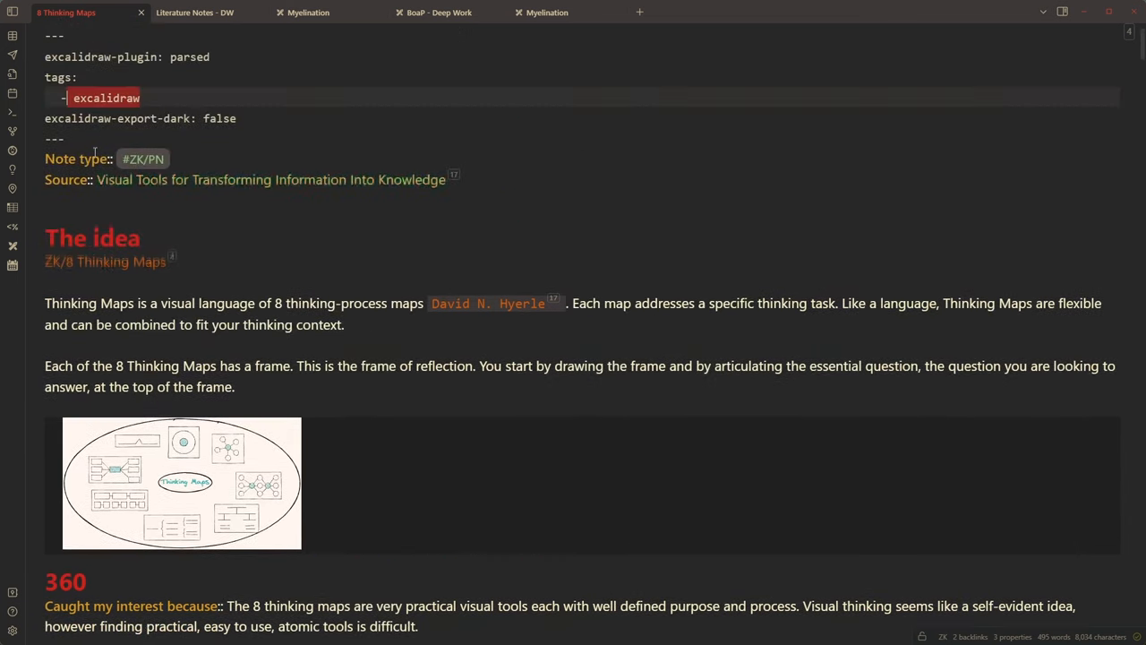
scroll(down, 3)
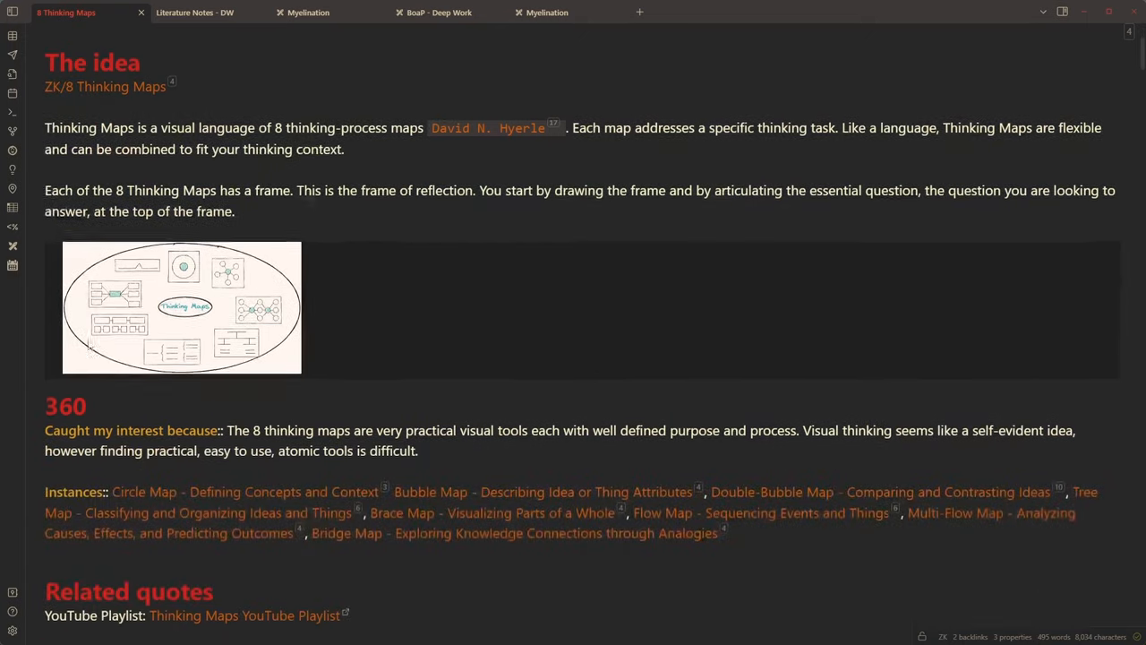
scroll(down, 3)
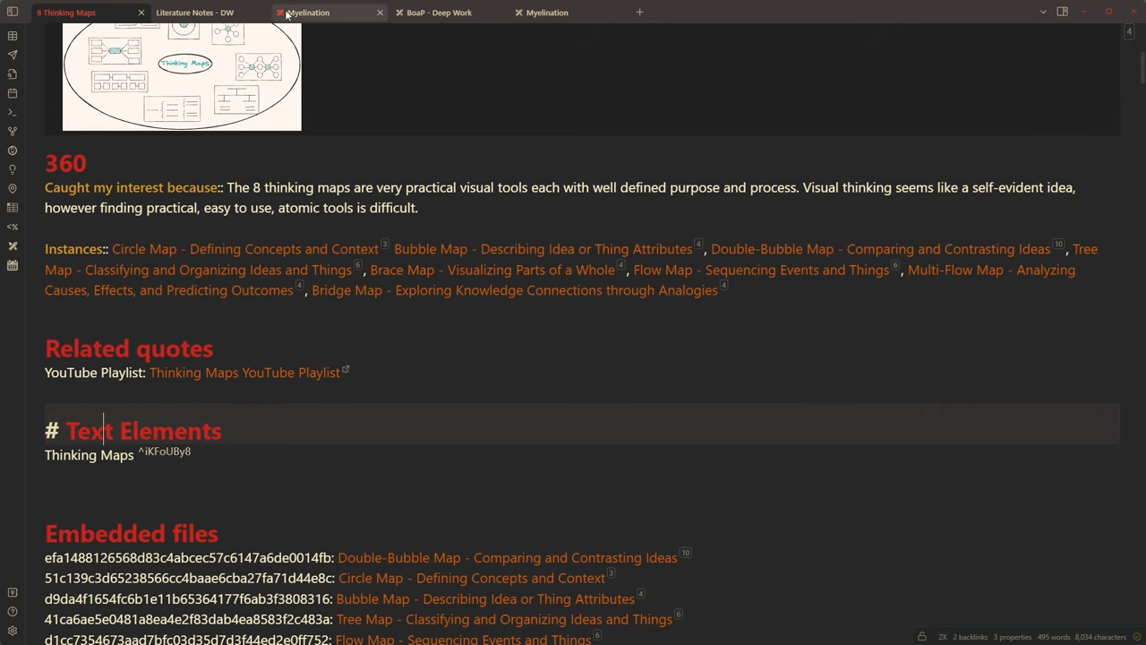
mouse_move(308, 12)
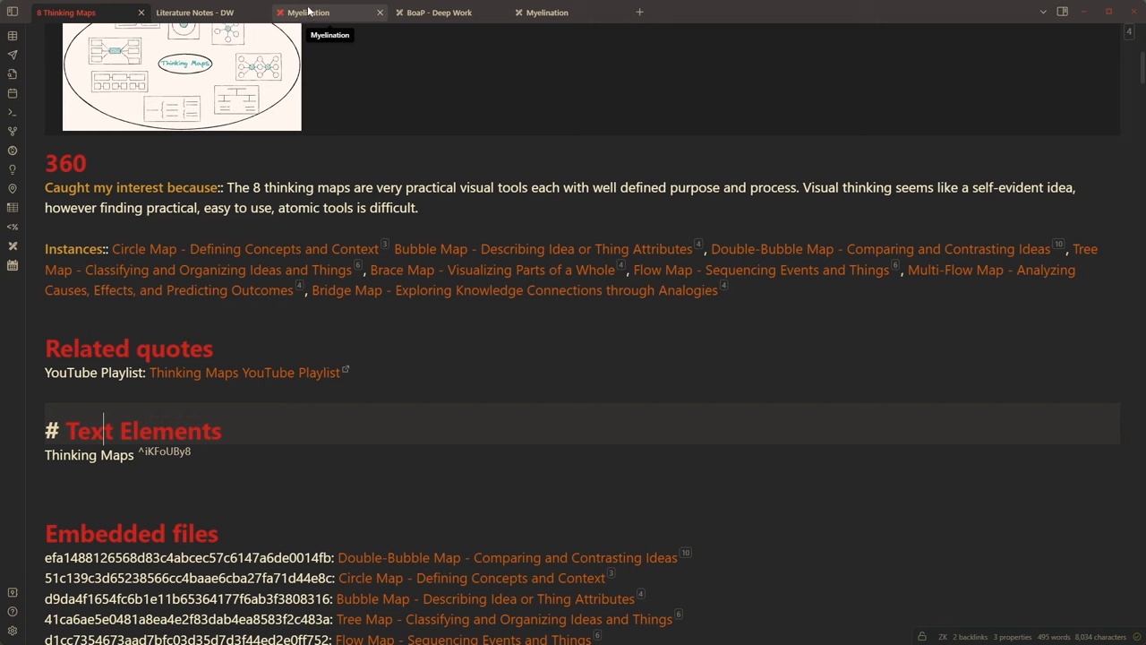
Switch to the Myelination drawing and open it as Markdown from its tab menu
click(309, 12)
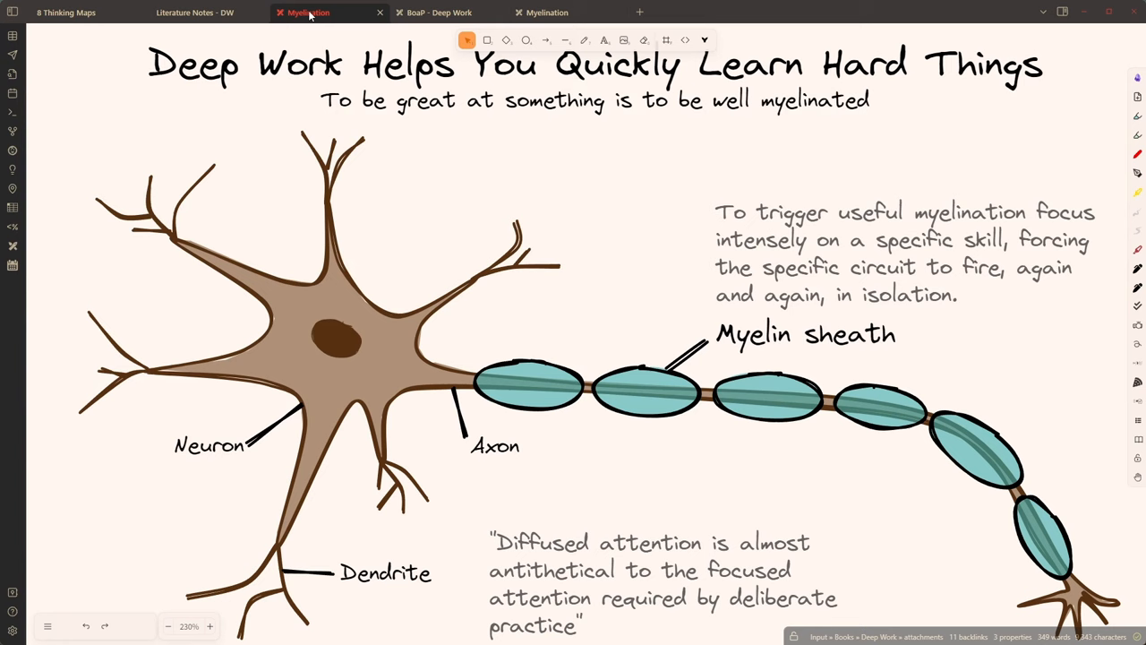
right_click(309, 12)
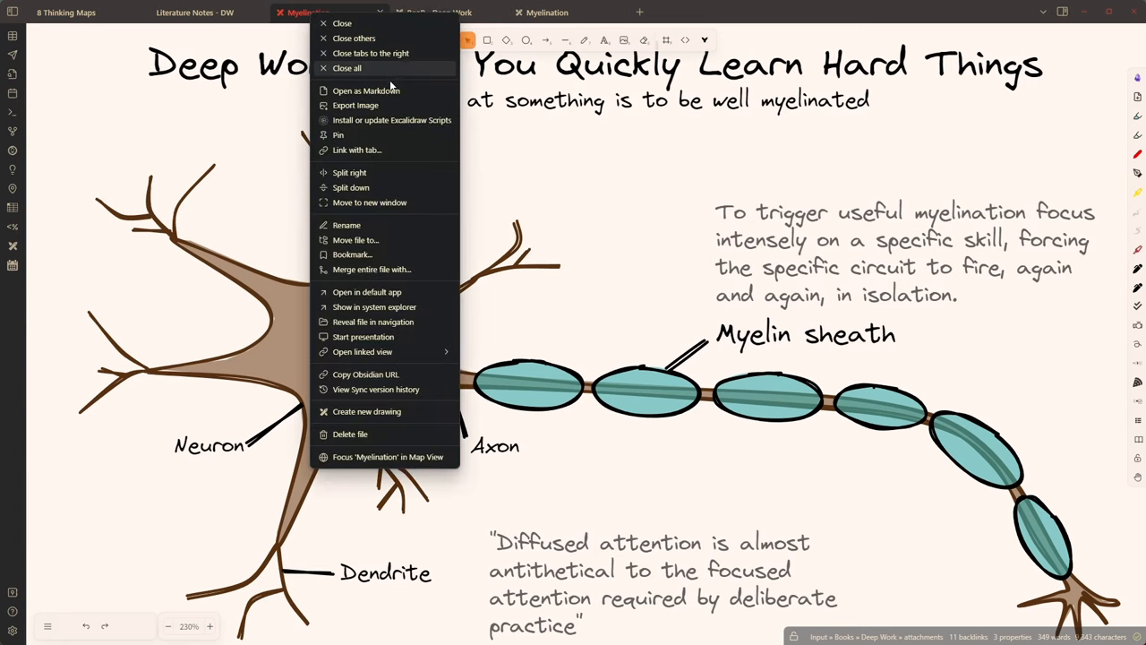
mouse_move(366, 90)
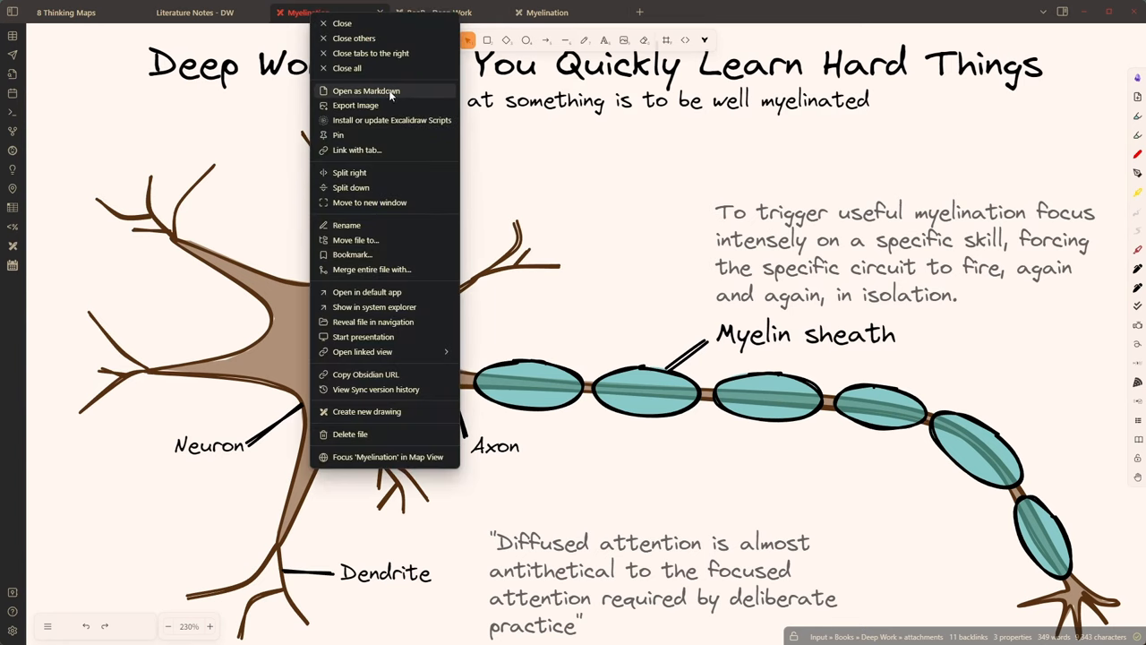
click(366, 91)
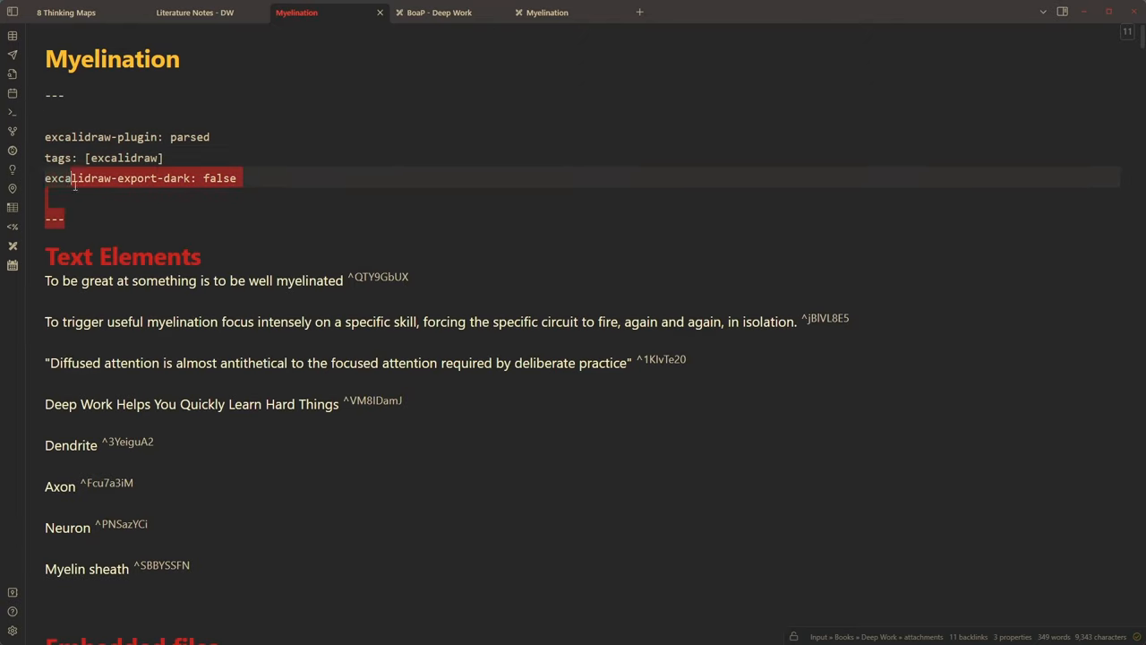
Type test text below the Myelination frontmatter, then select and remove it
click(104, 197)
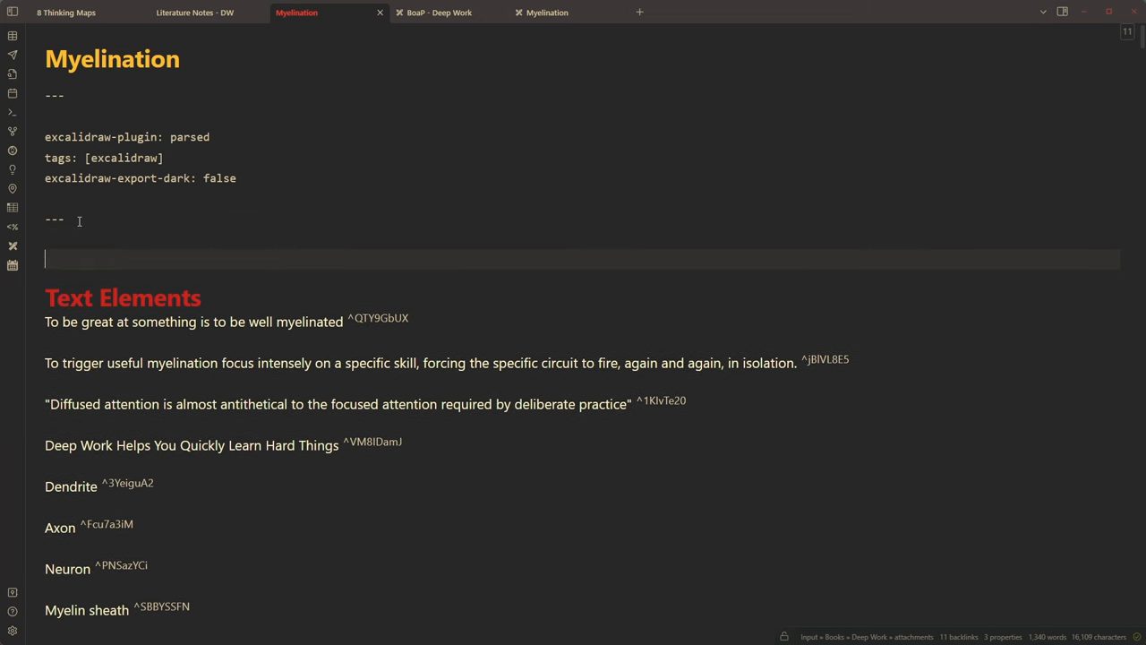
text(lkjlkerj)
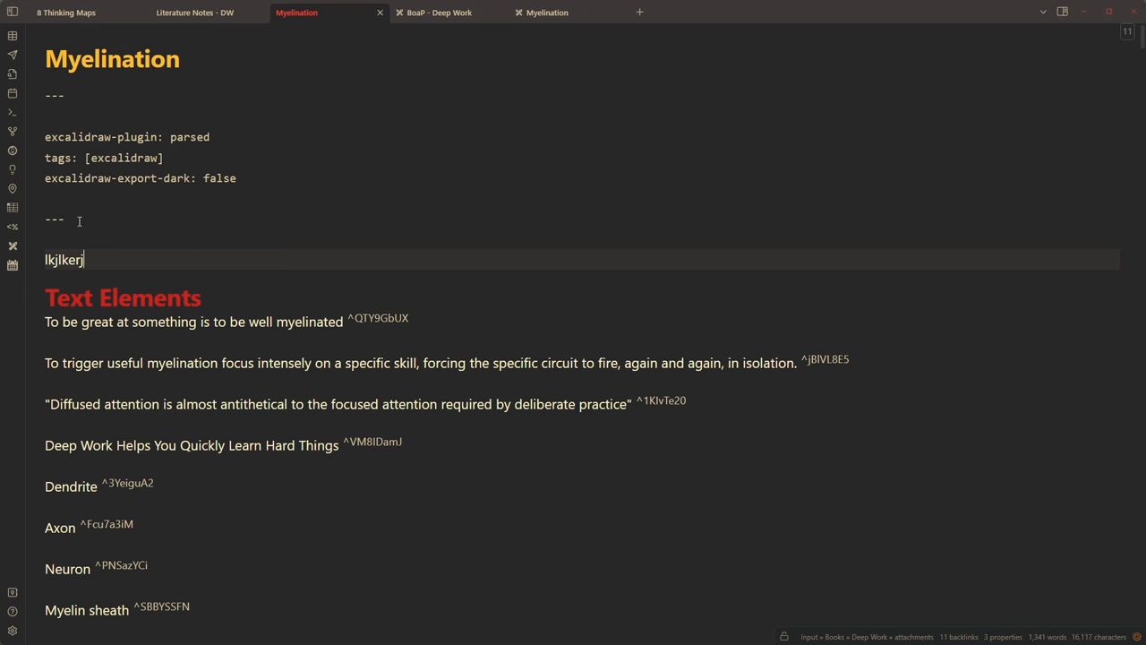
text(werkn kjh k)
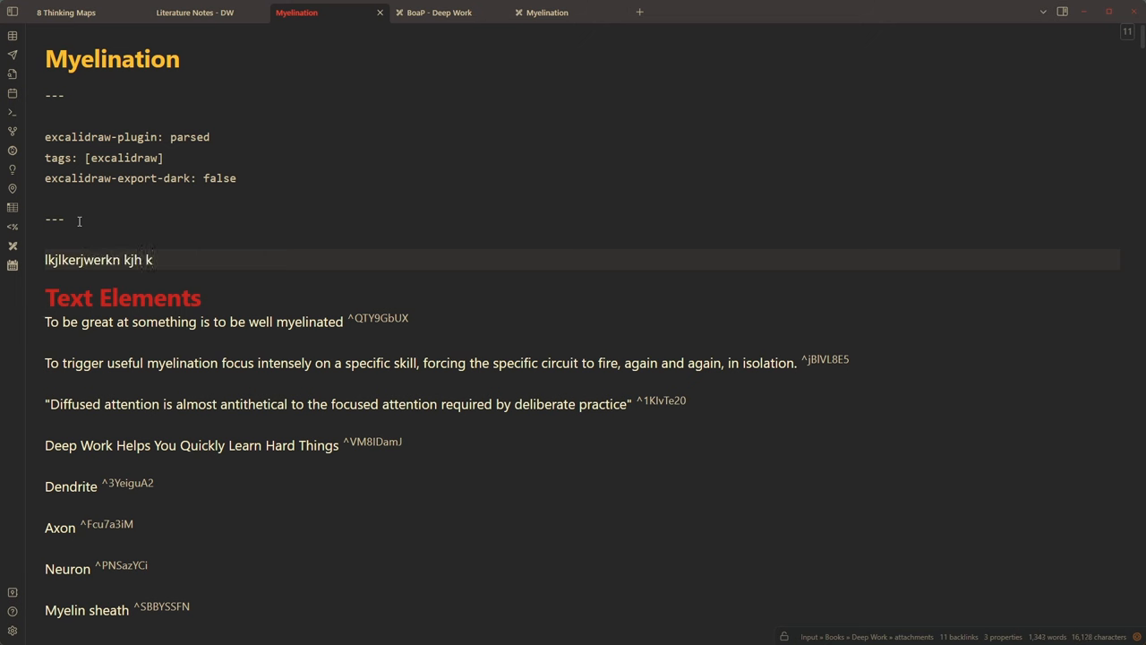
key(Ctrl+A)
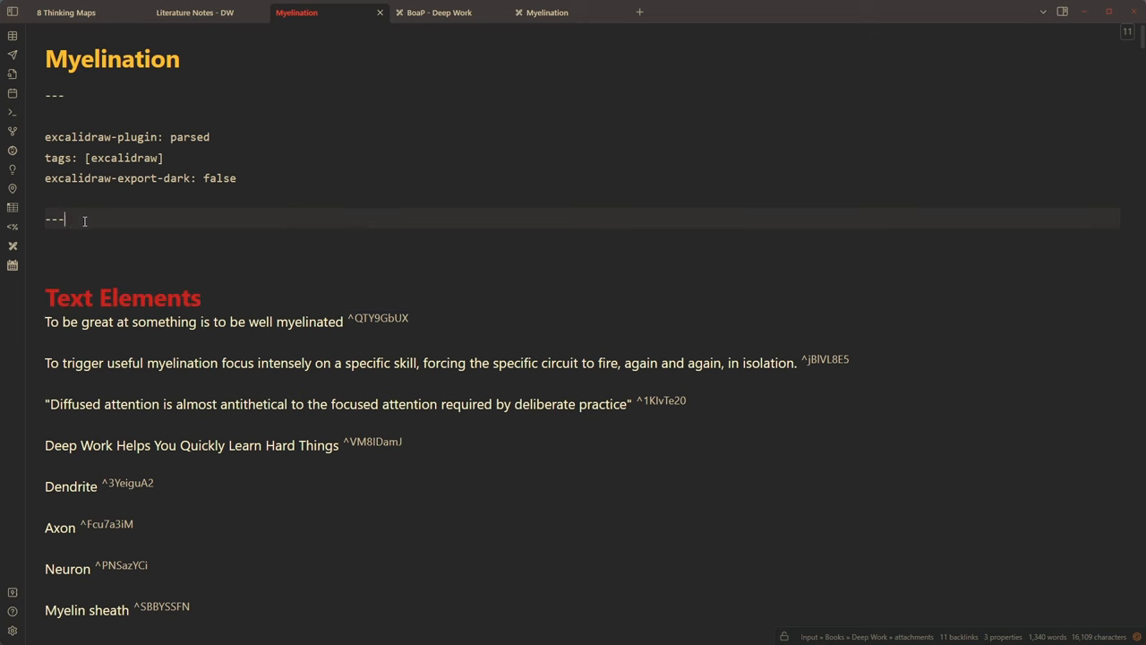
drag(64, 220, 45, 95)
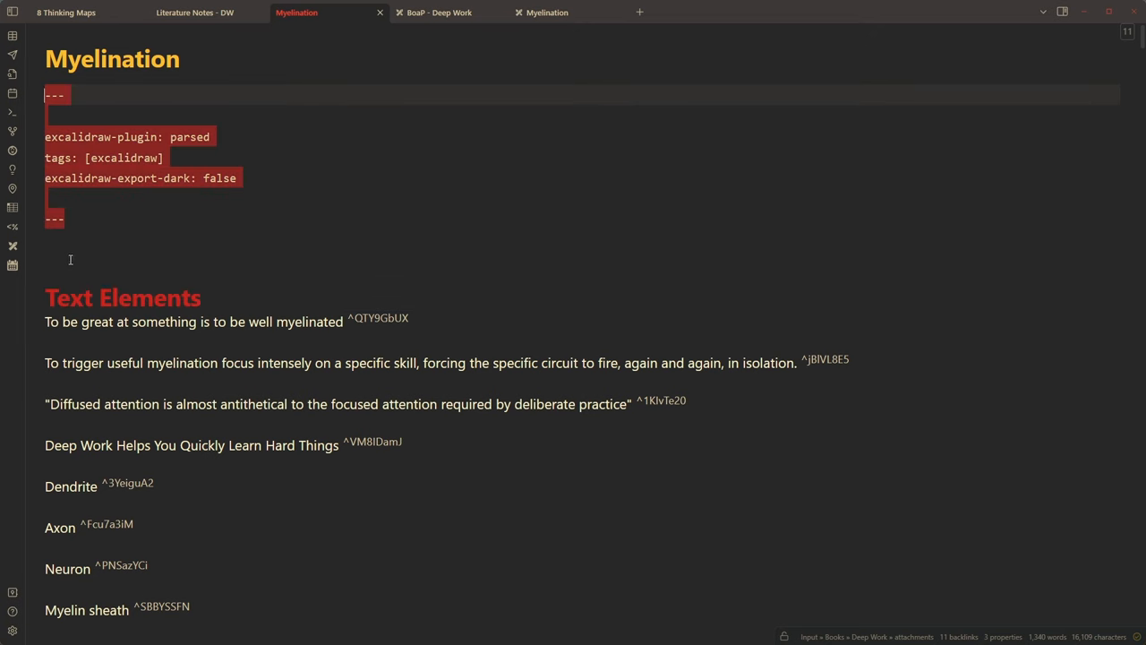
click(58, 259)
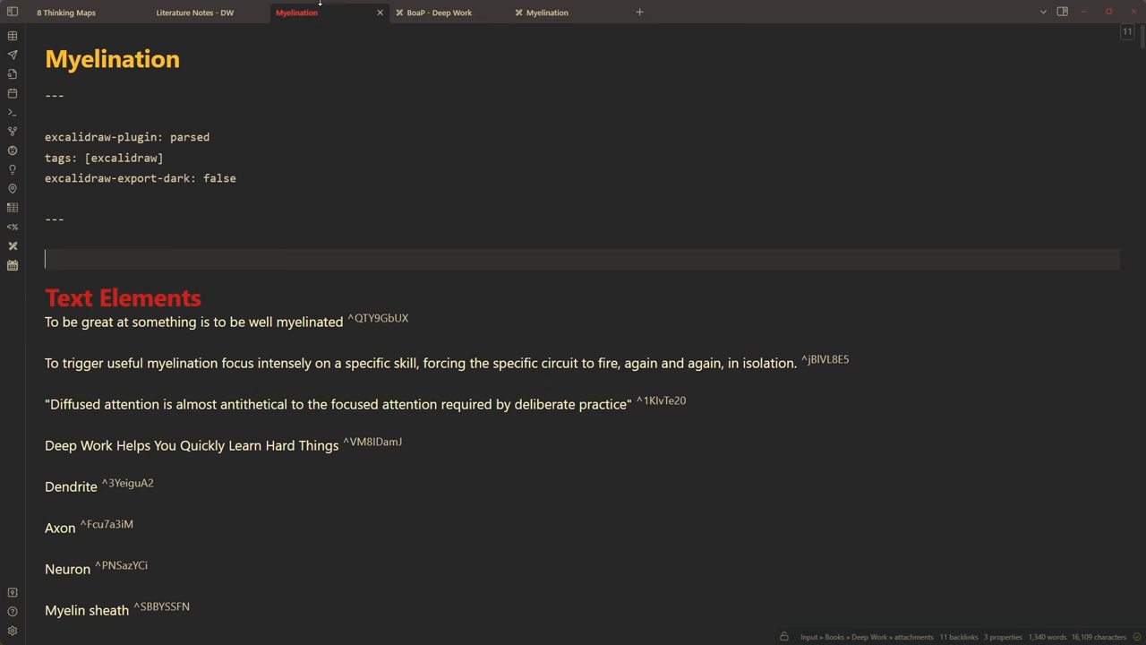
Switch to 8 Thinking Maps and scroll up to its Note type:: #ZK/PN field
click(65, 12)
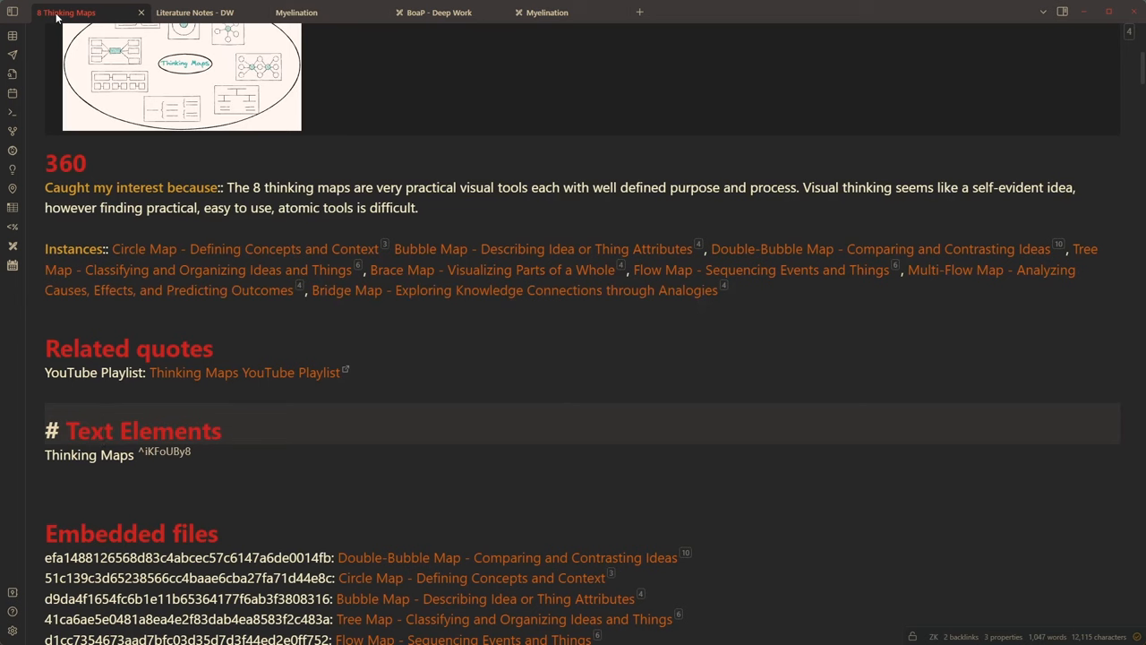
mouse_move(364, 33)
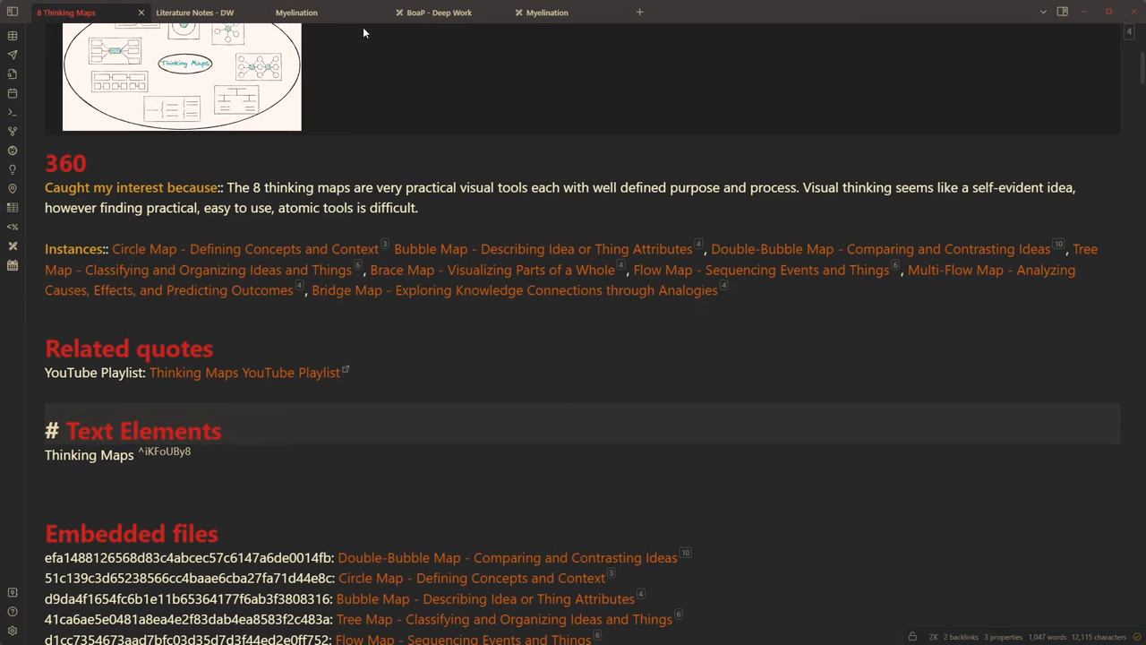
scroll(up, 3)
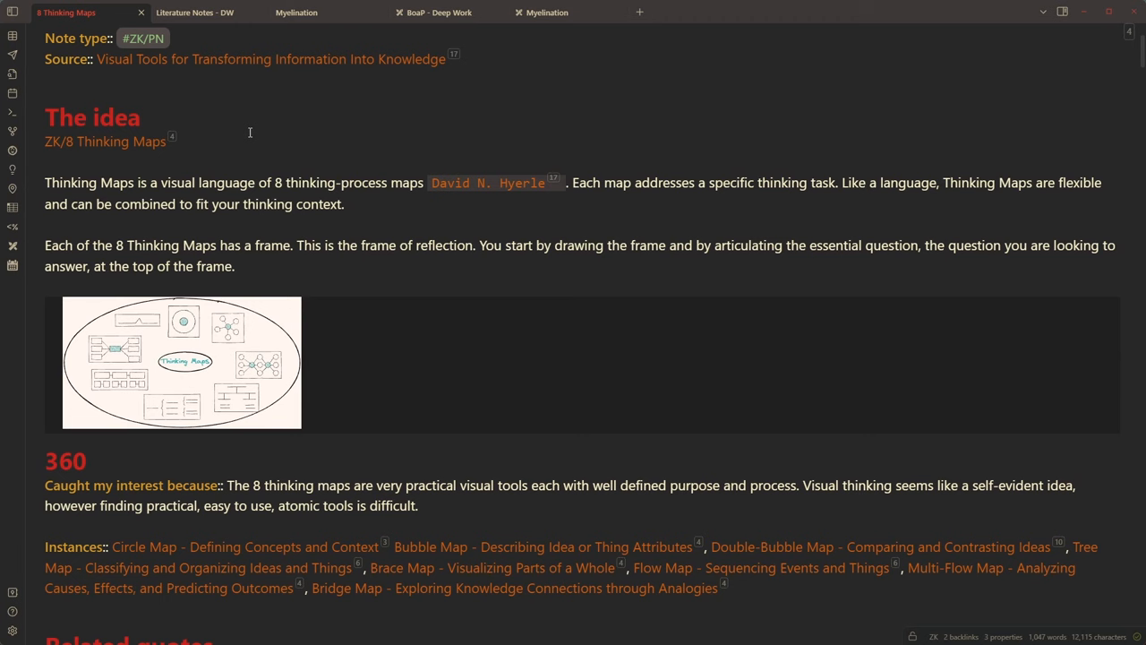
scroll(up, 3)
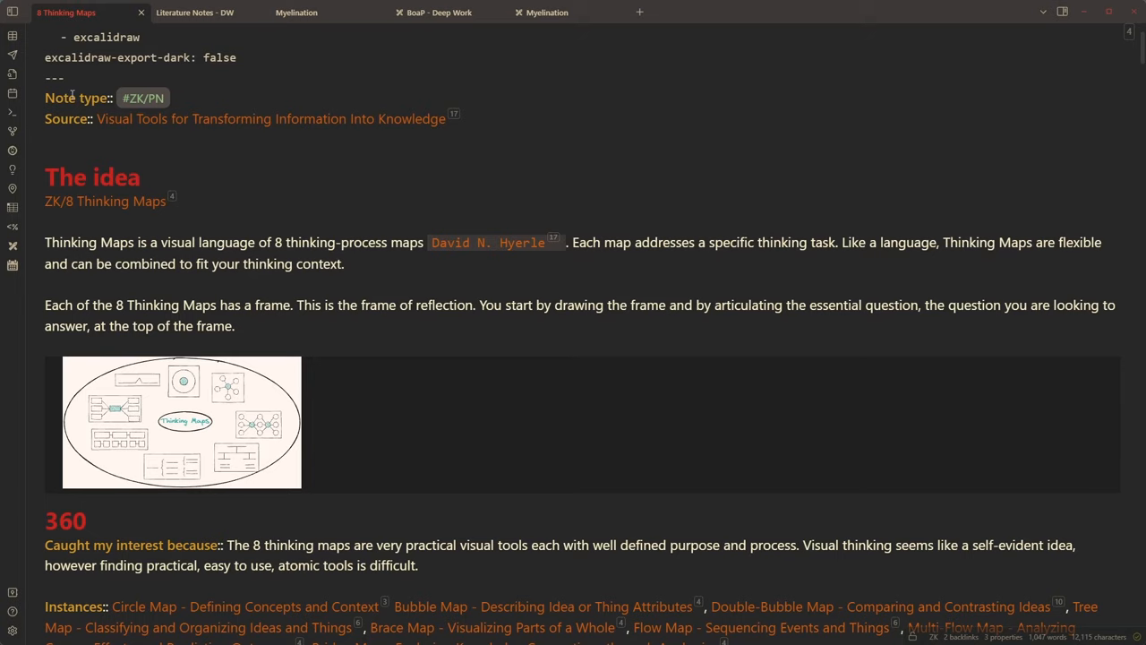
scroll(up, 3)
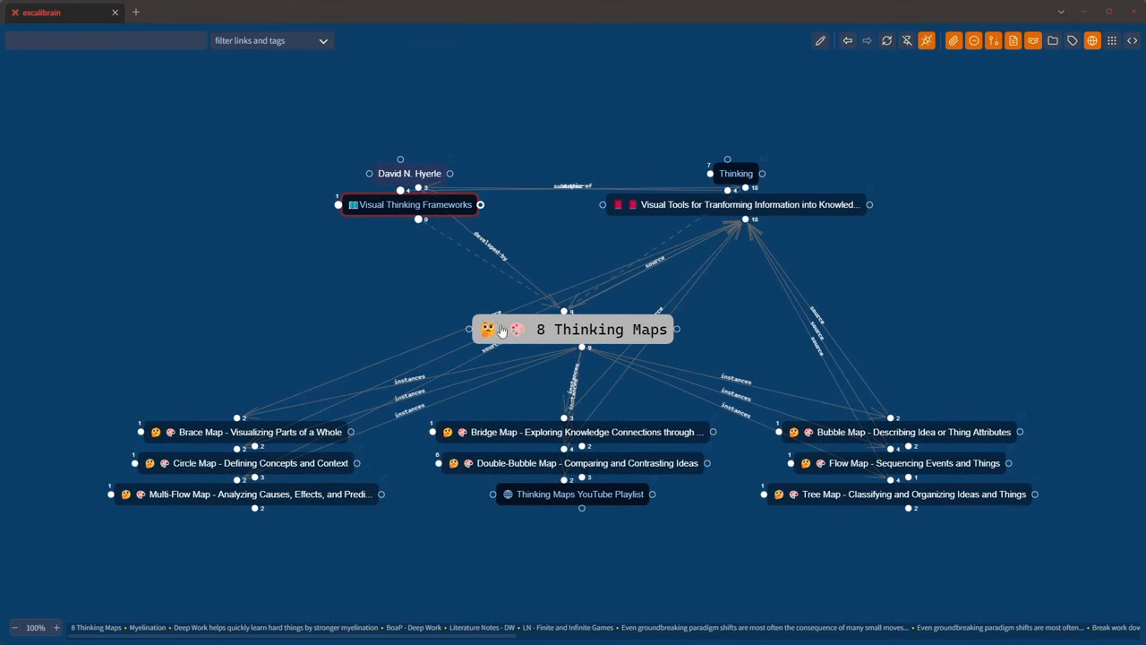
mouse_move(488, 333)
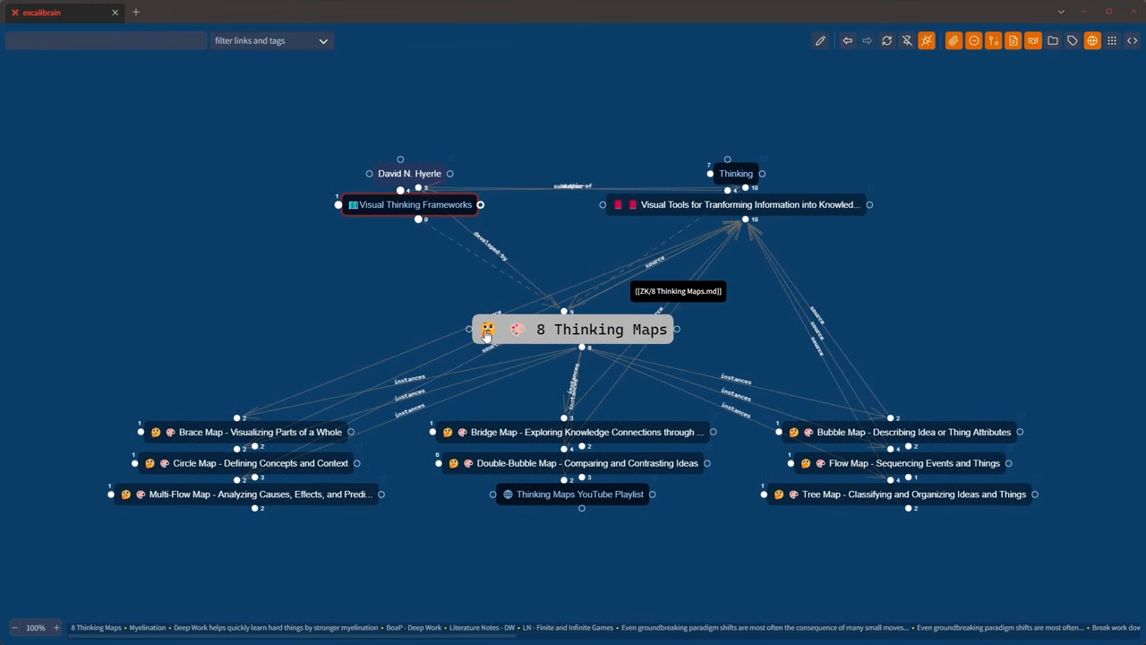
mouse_move(300, 382)
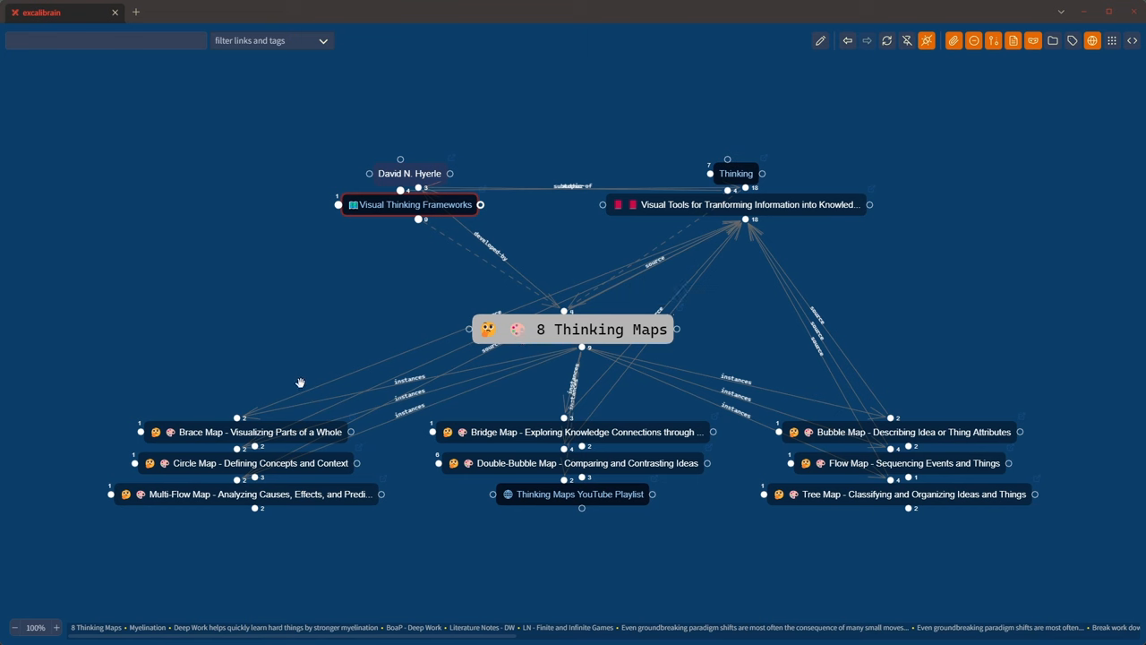
mouse_move(206, 457)
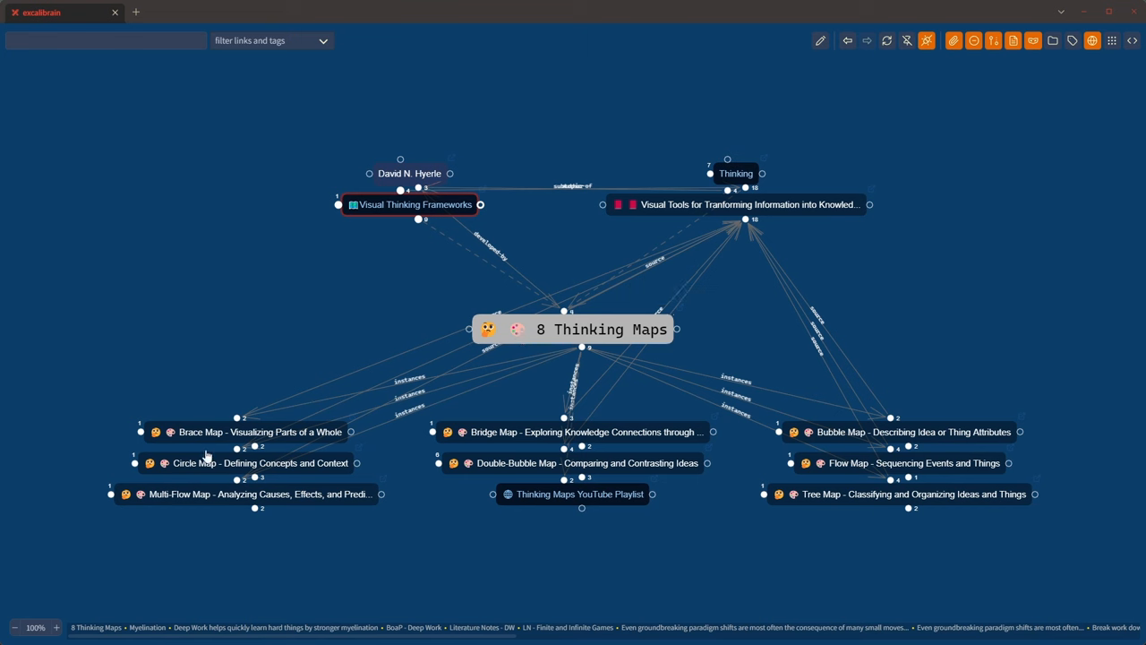
mouse_move(461, 400)
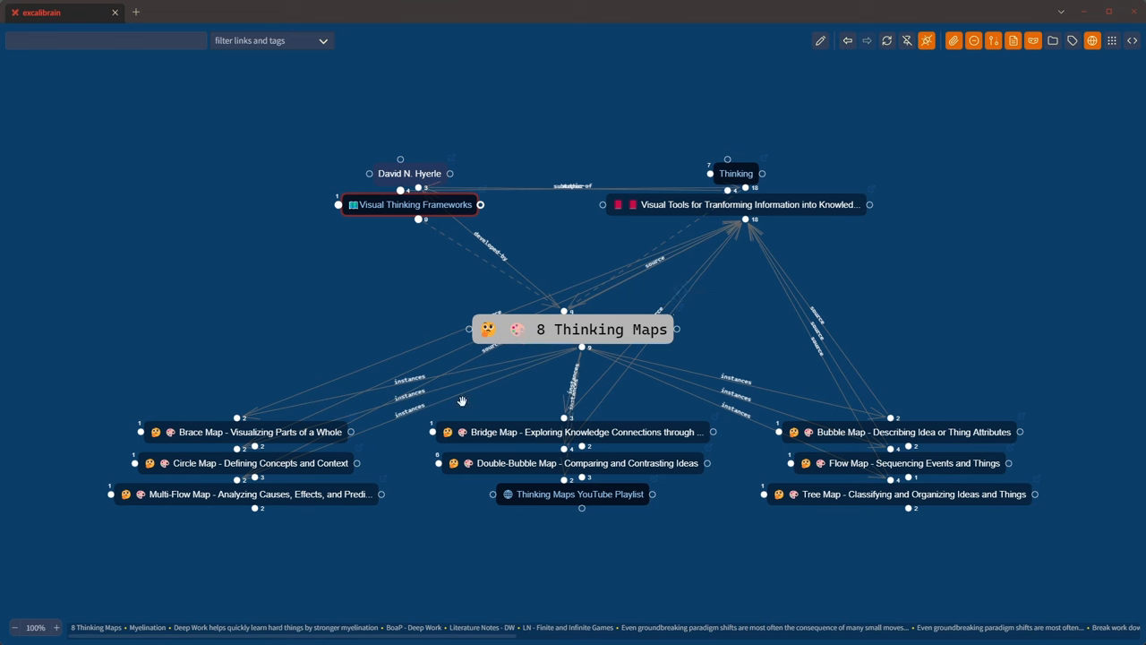
mouse_move(643, 347)
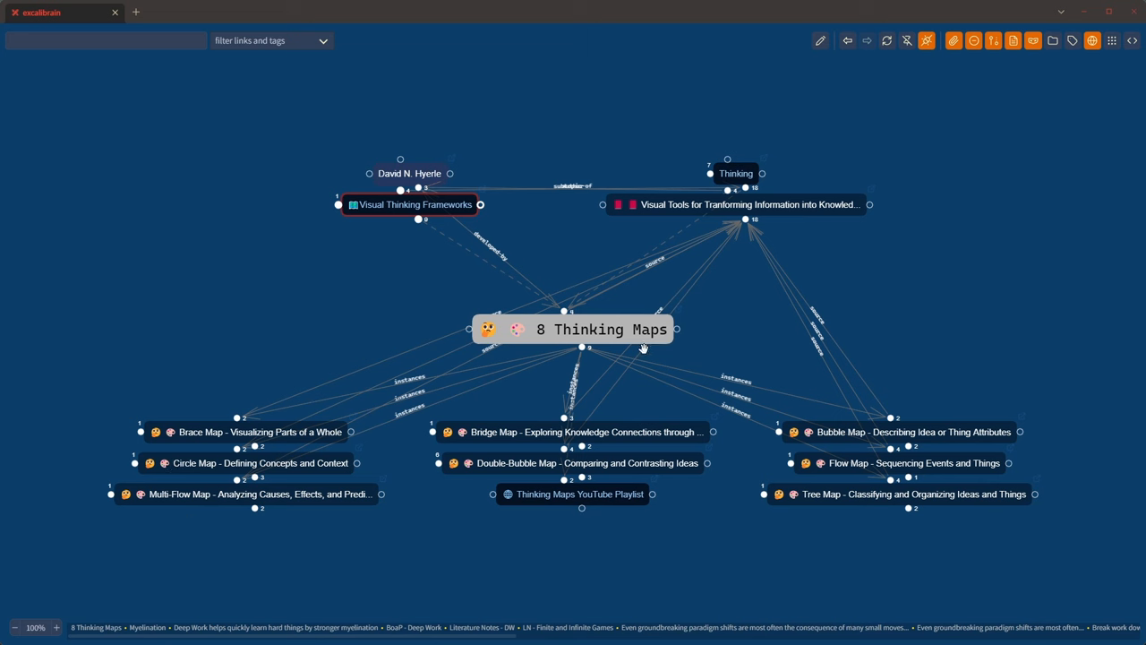
mouse_move(582, 329)
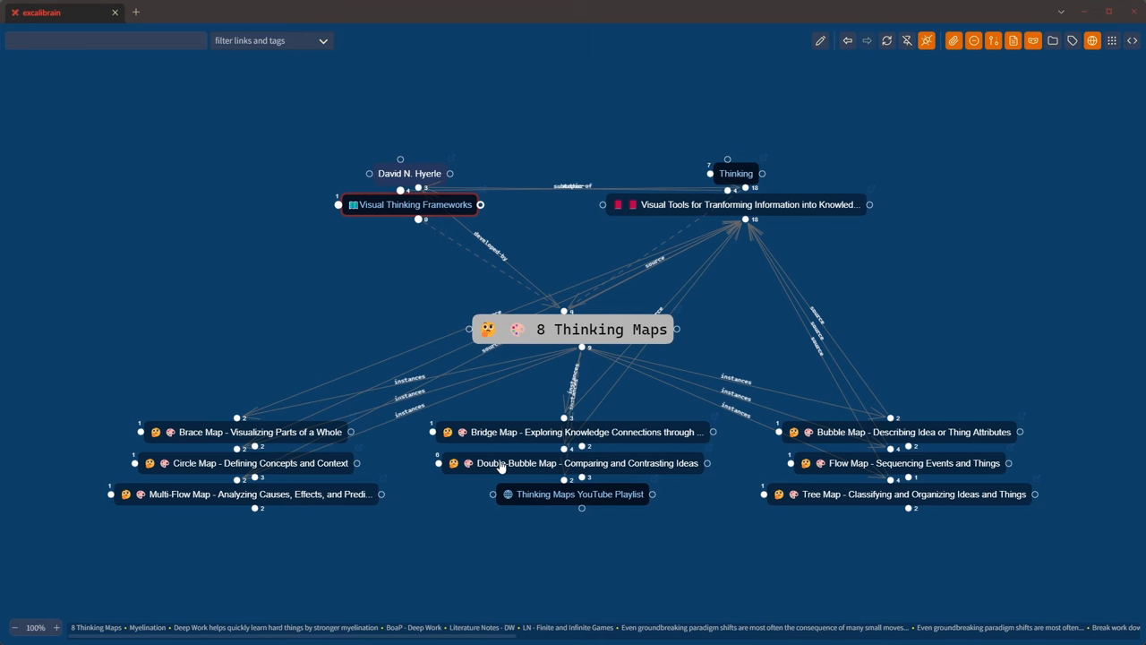
mouse_move(546, 465)
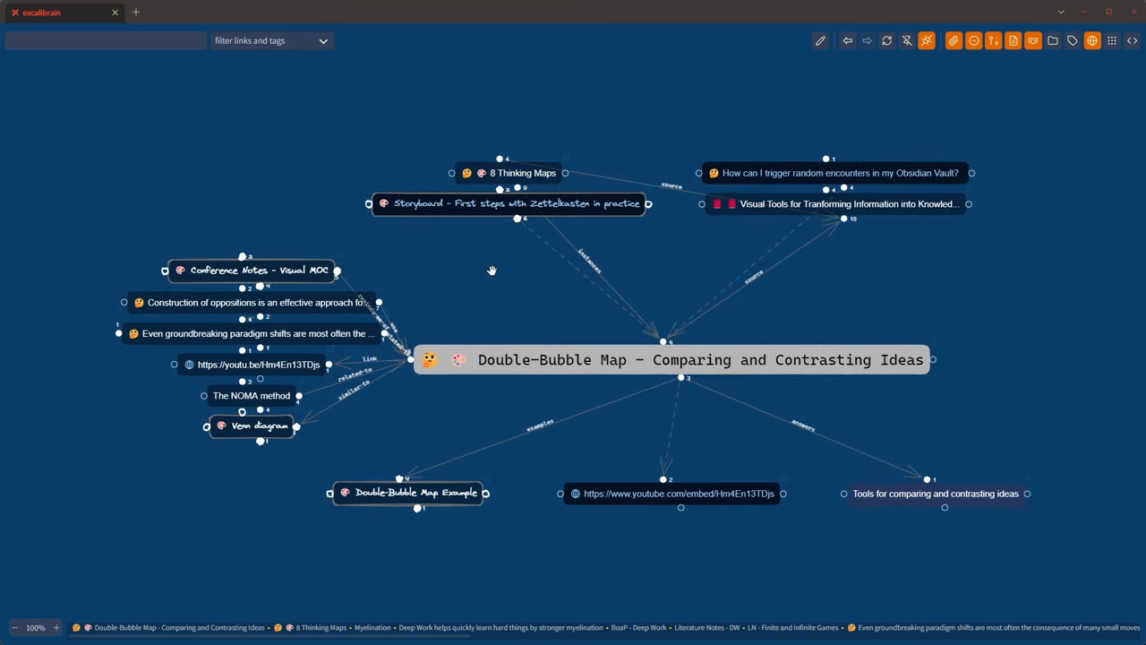
mouse_move(430, 372)
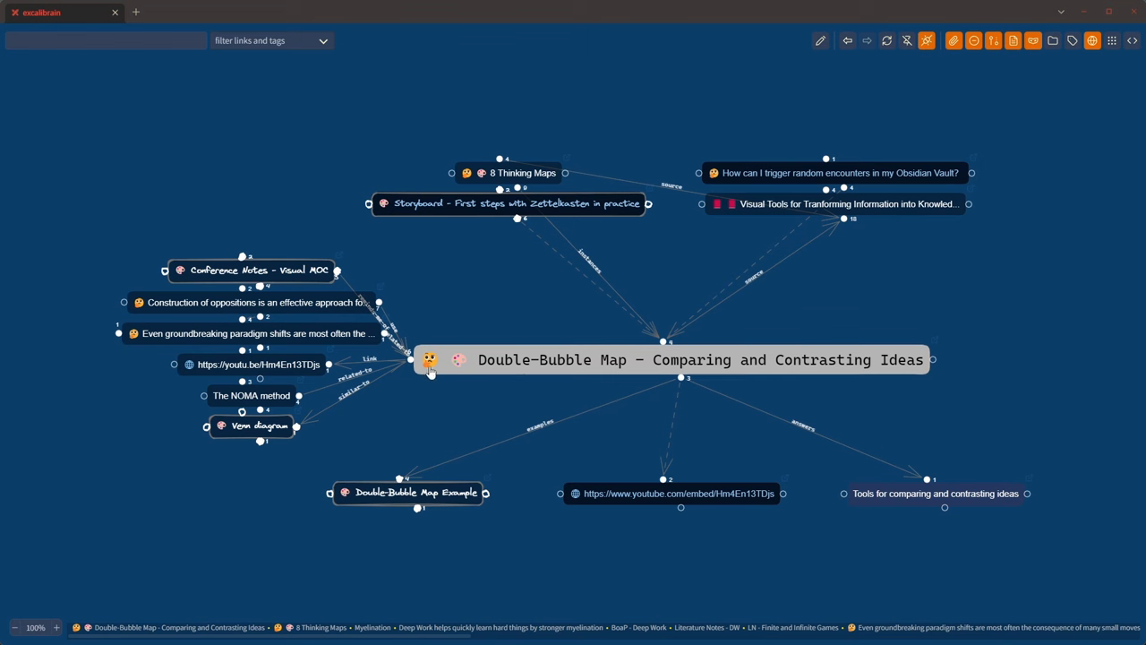
mouse_move(419, 309)
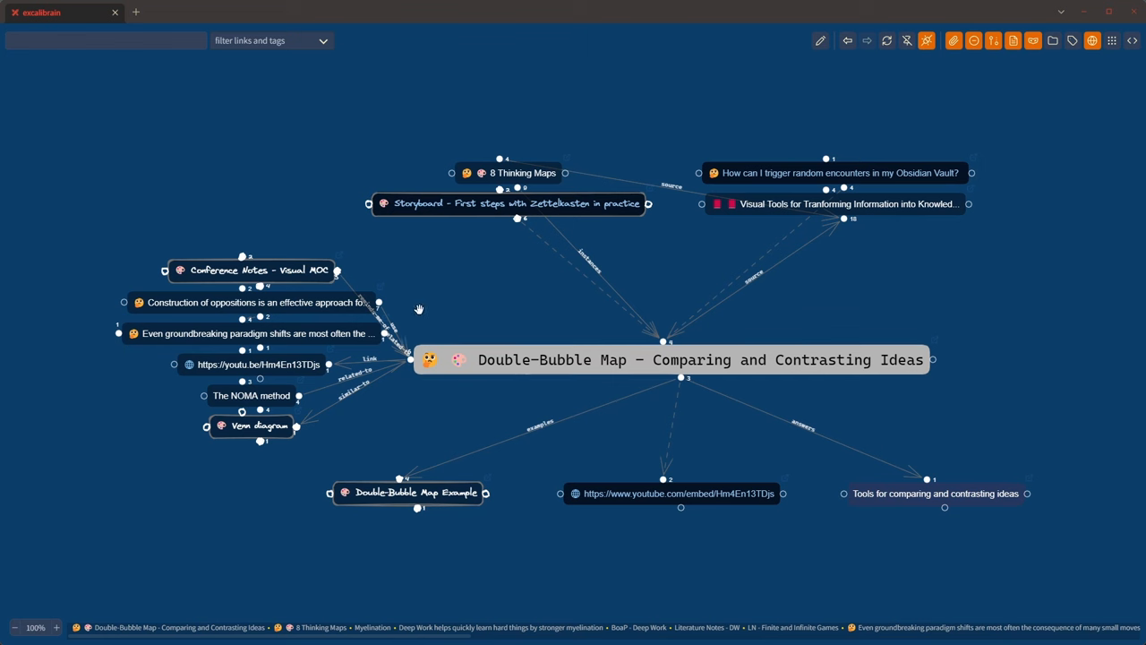
mouse_move(434, 340)
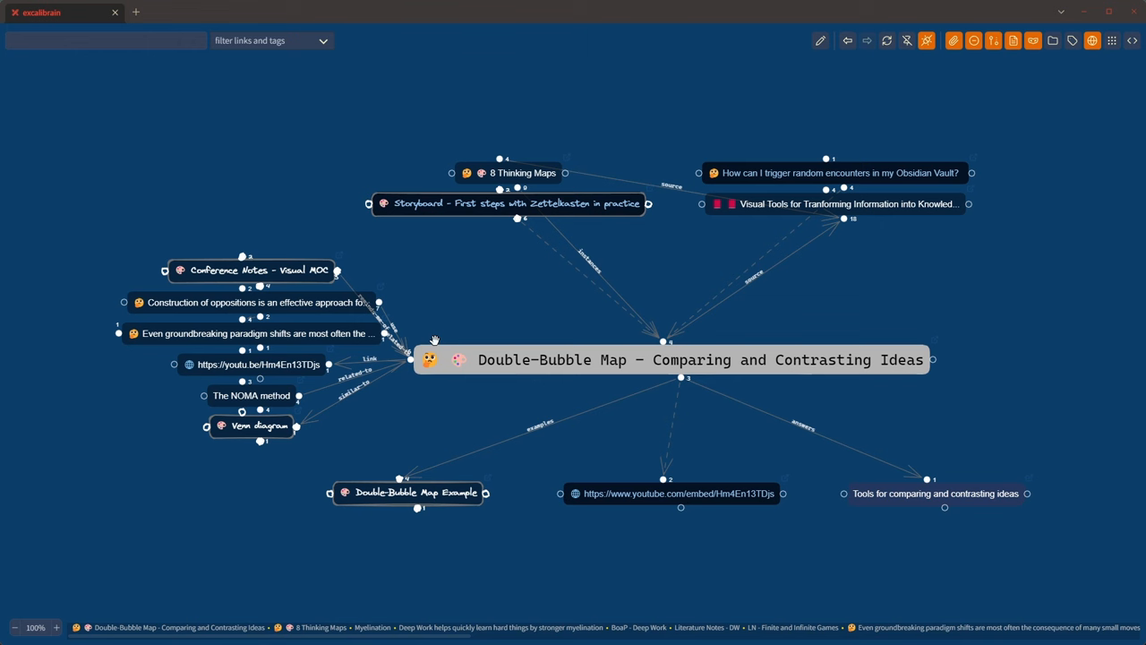
mouse_move(737, 176)
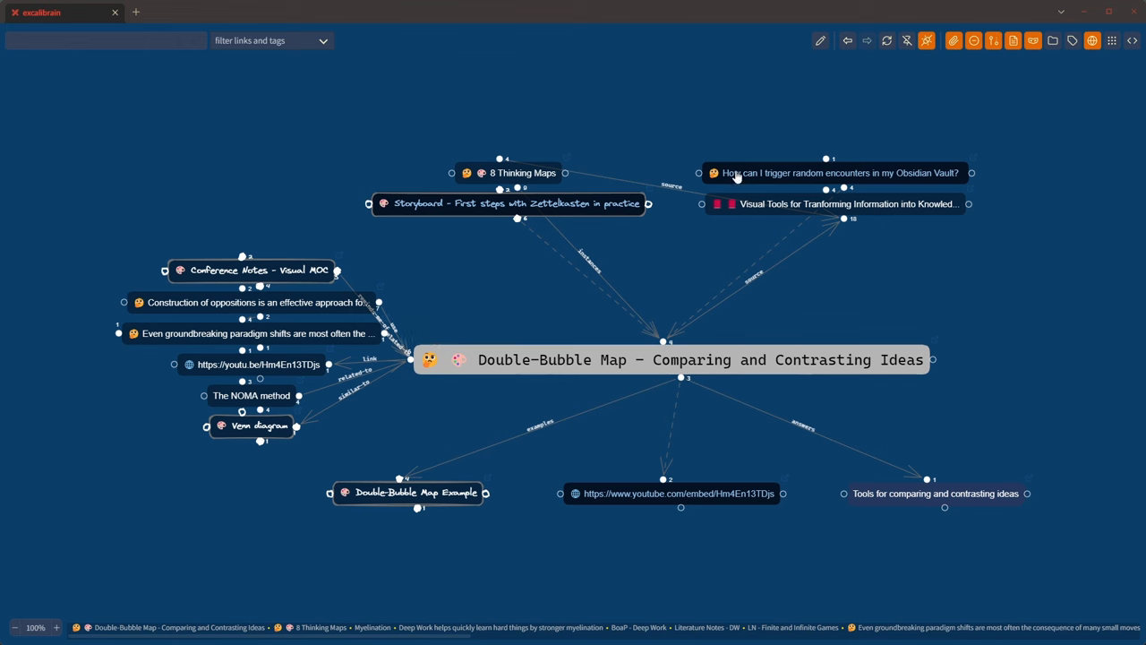
mouse_move(238, 222)
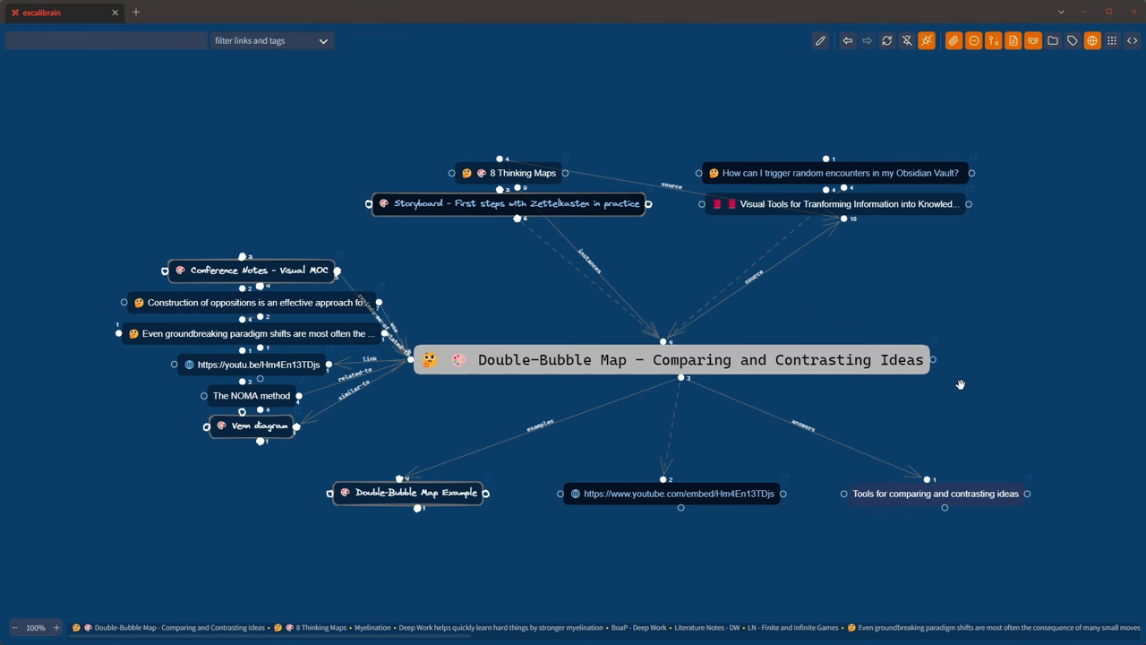
Return to the main vault window and bring the Myelination note into the graph
key(alt+tab)
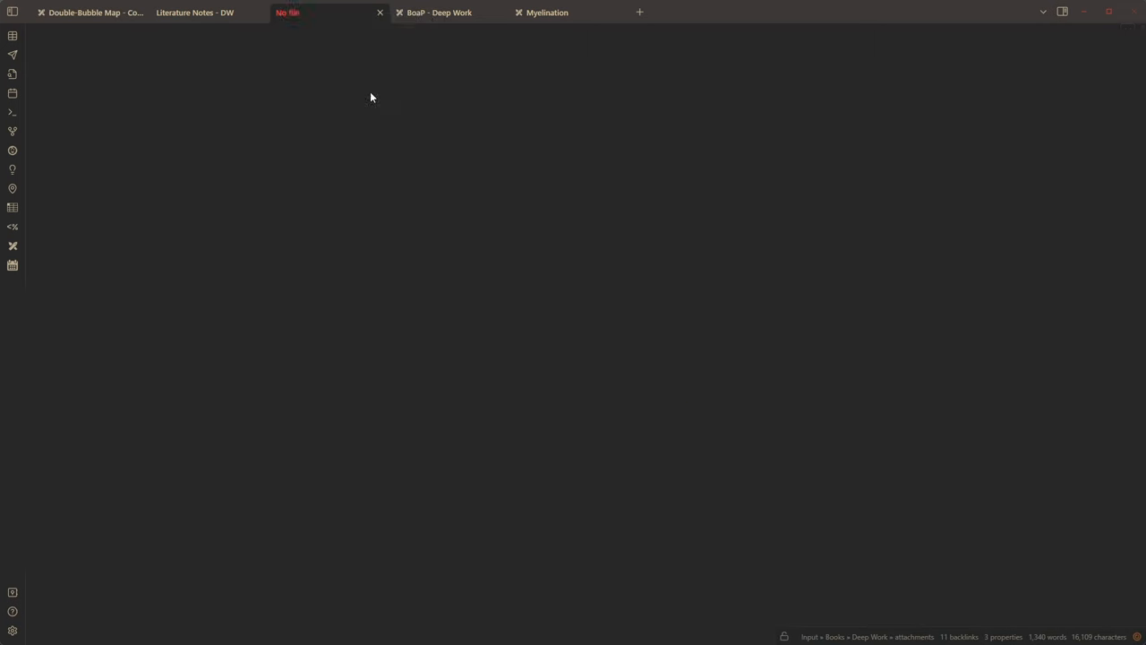
click(309, 12)
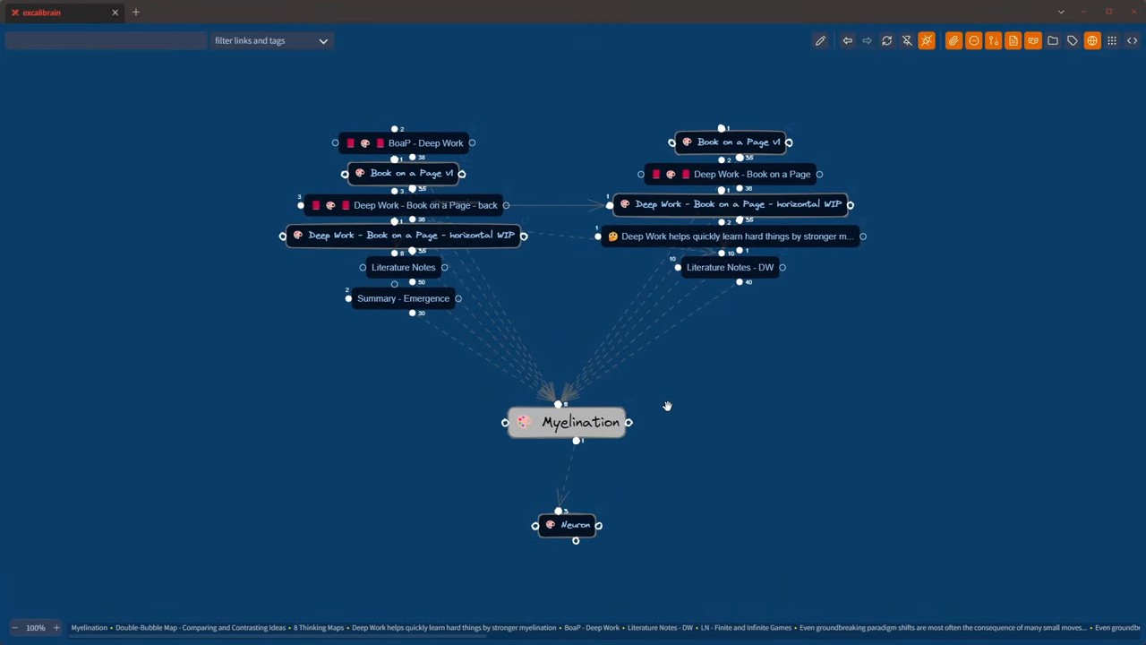
mouse_move(559, 437)
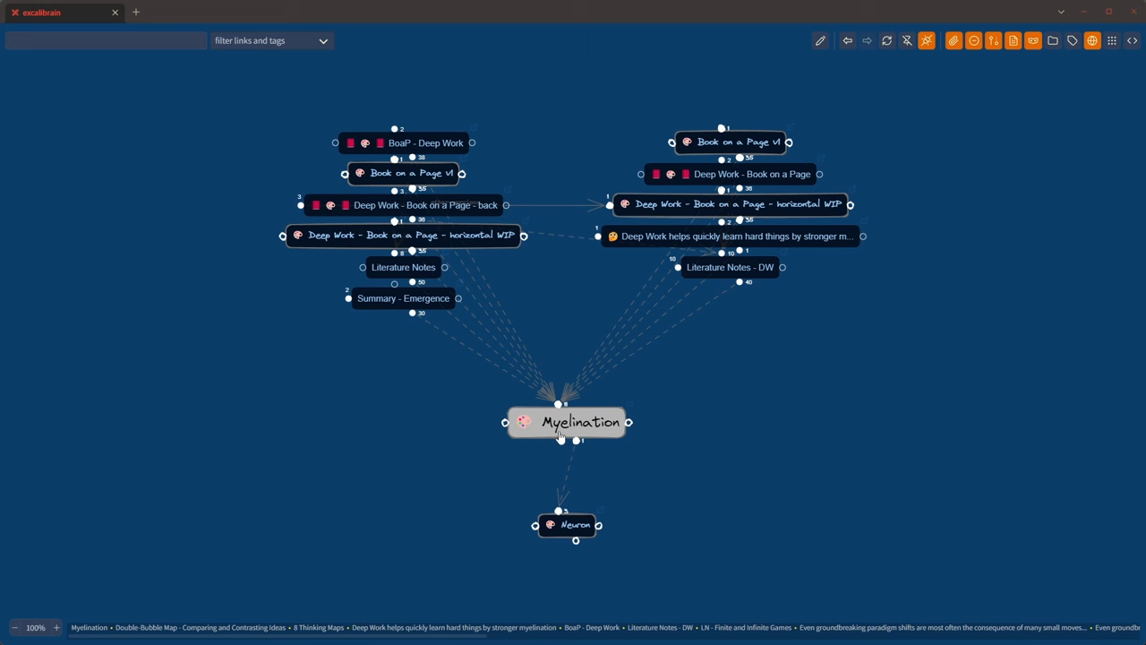
mouse_move(672, 235)
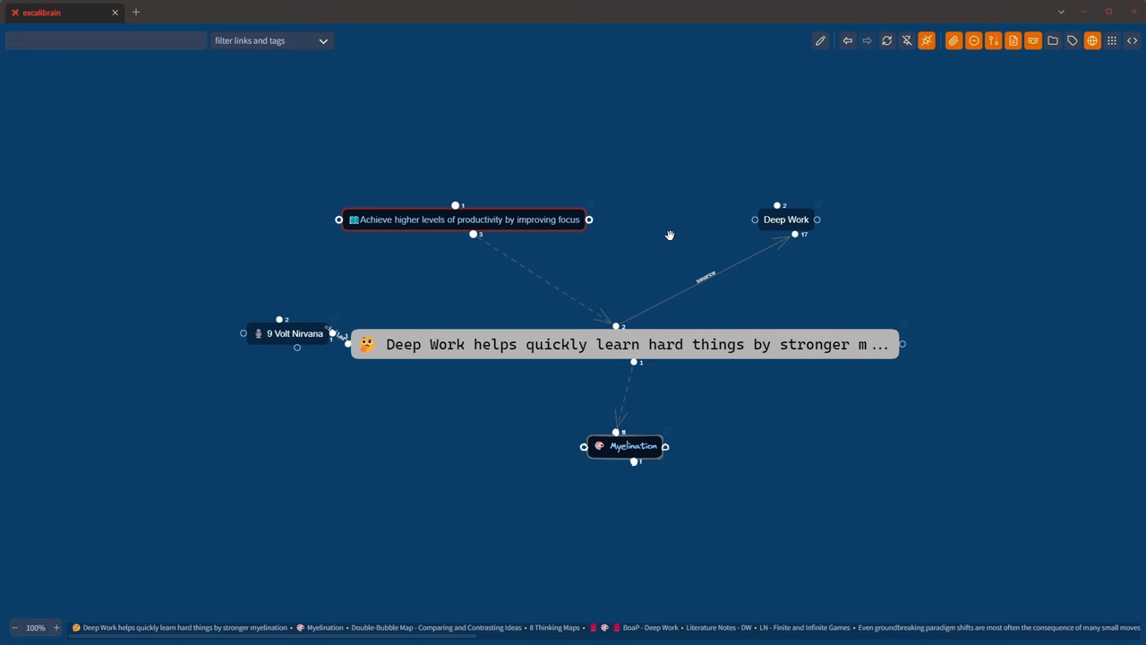
mouse_move(397, 340)
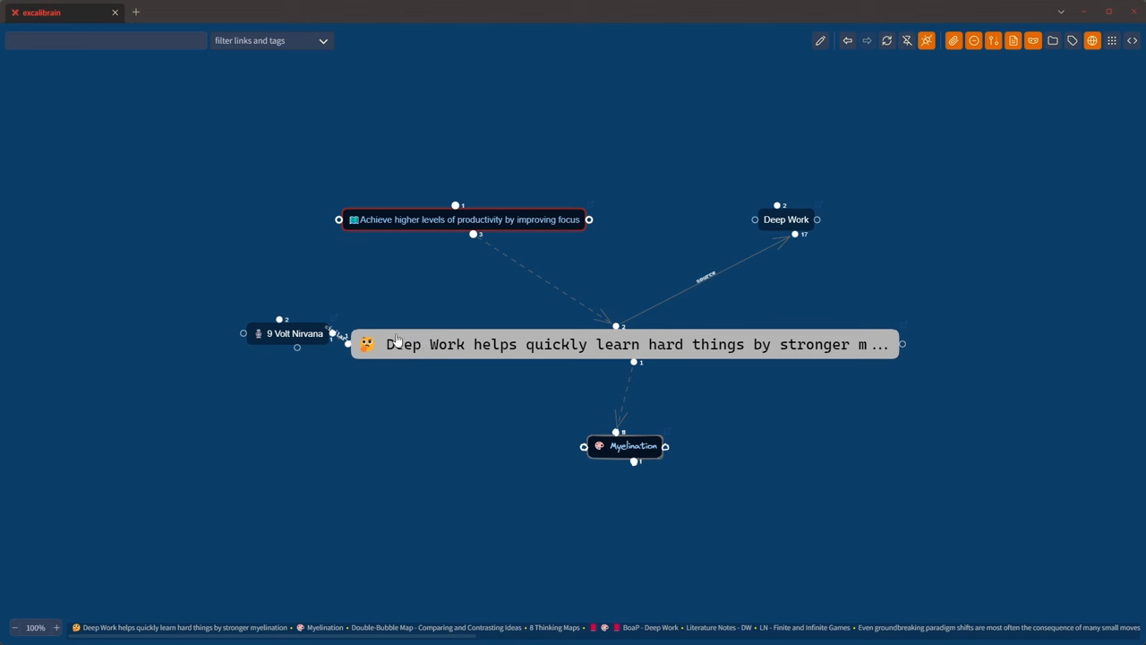
mouse_move(671, 367)
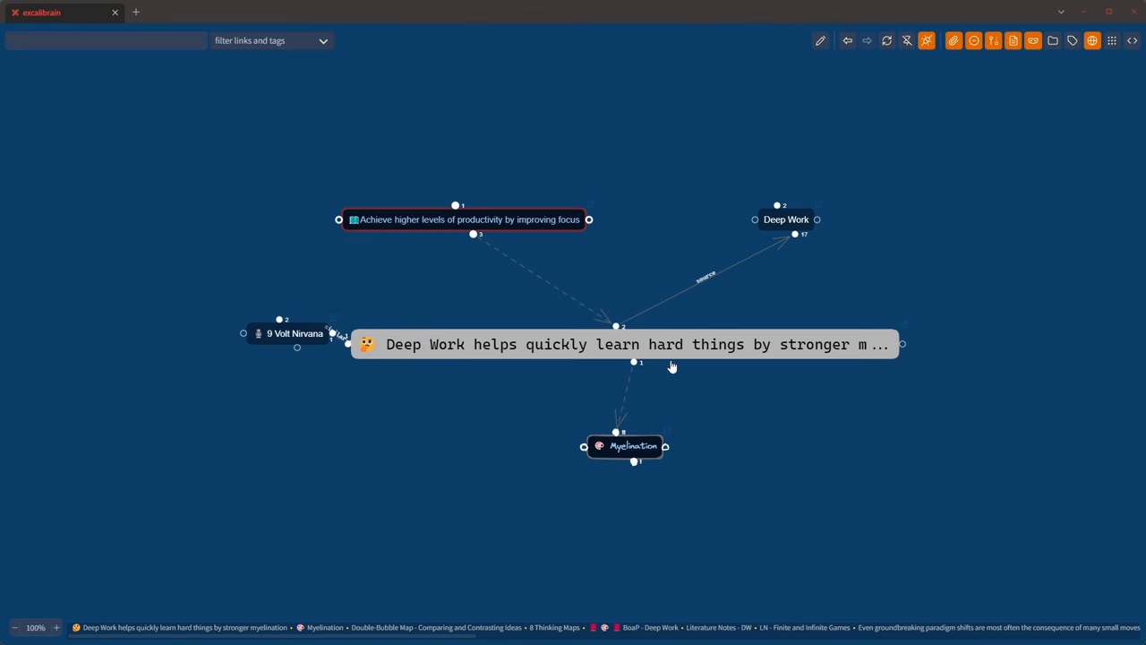
Recentre the ExcaliBrain graph on the Myelination drawing node
click(624, 446)
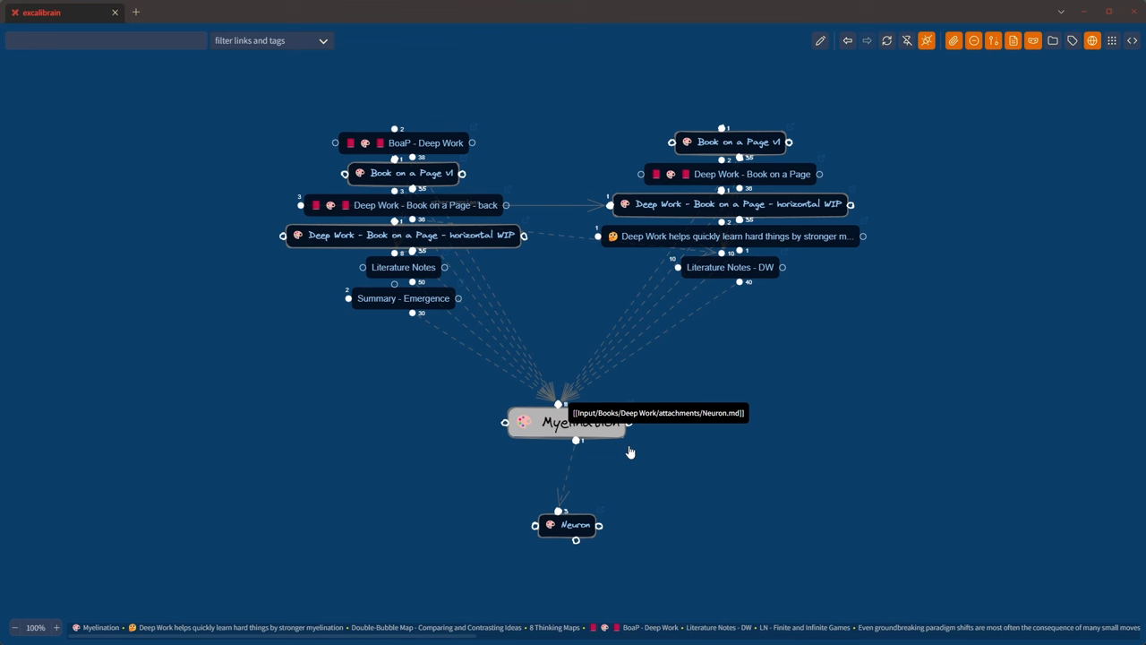
mouse_move(936, 350)
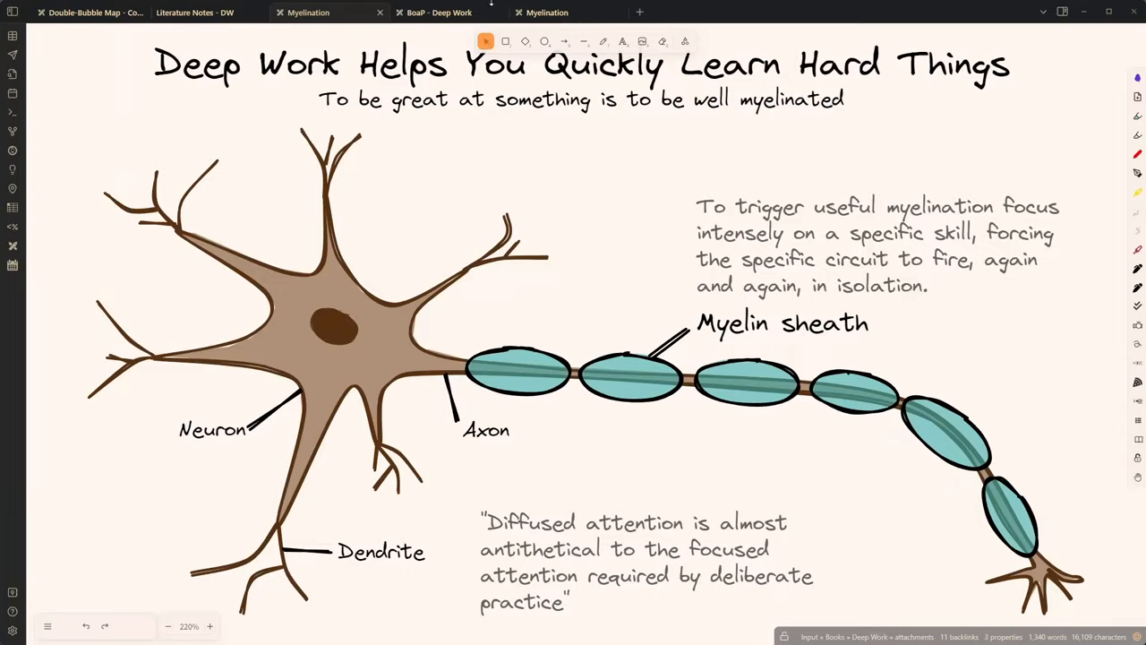
Bring up the 'Double-Bubble Map - Comparing and Contrasting Ideas' drawing tab
click(90, 12)
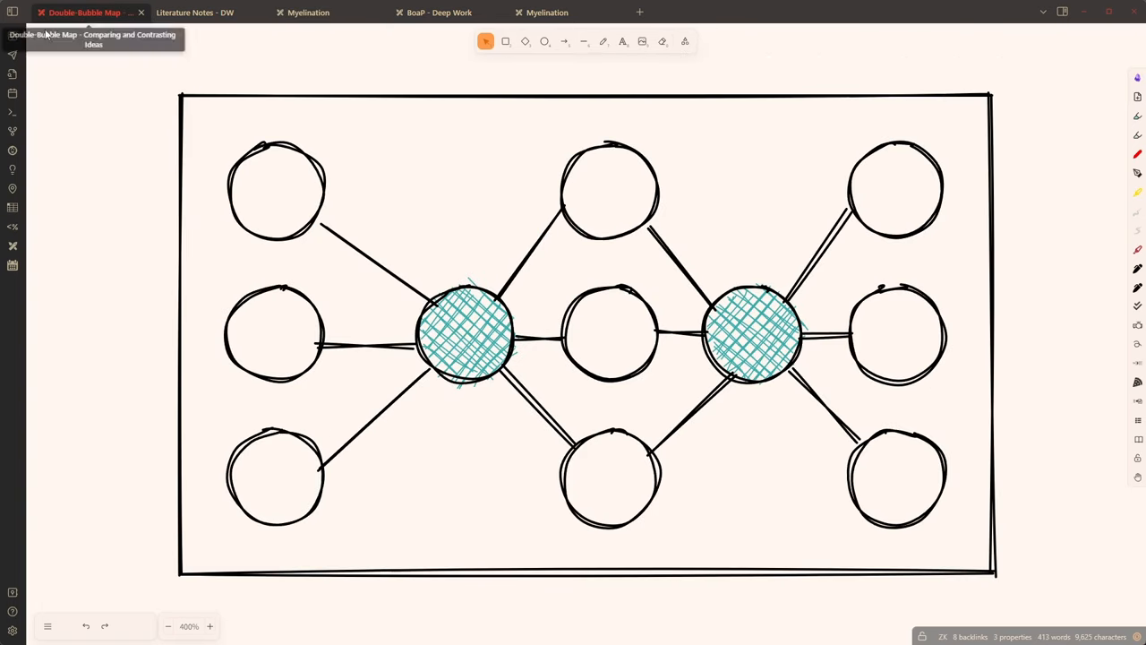
mouse_move(94, 18)
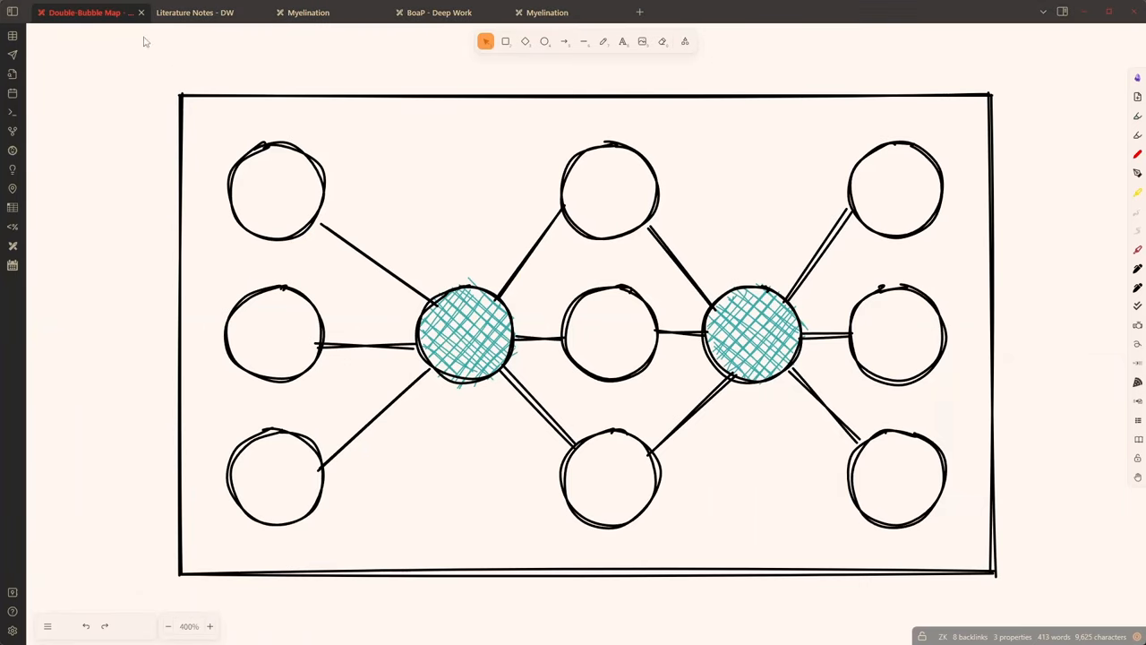
View the Double-Bubble Map drawing as its markdown note, showing frontmatter and embed link
right_click(80, 12)
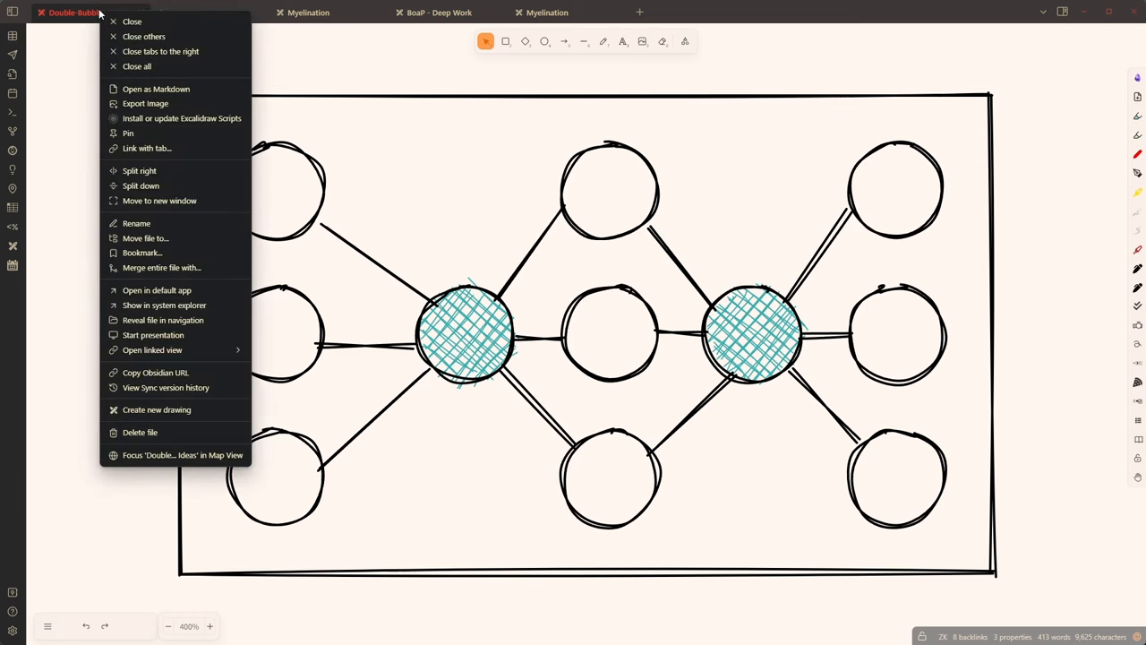
mouse_move(156, 89)
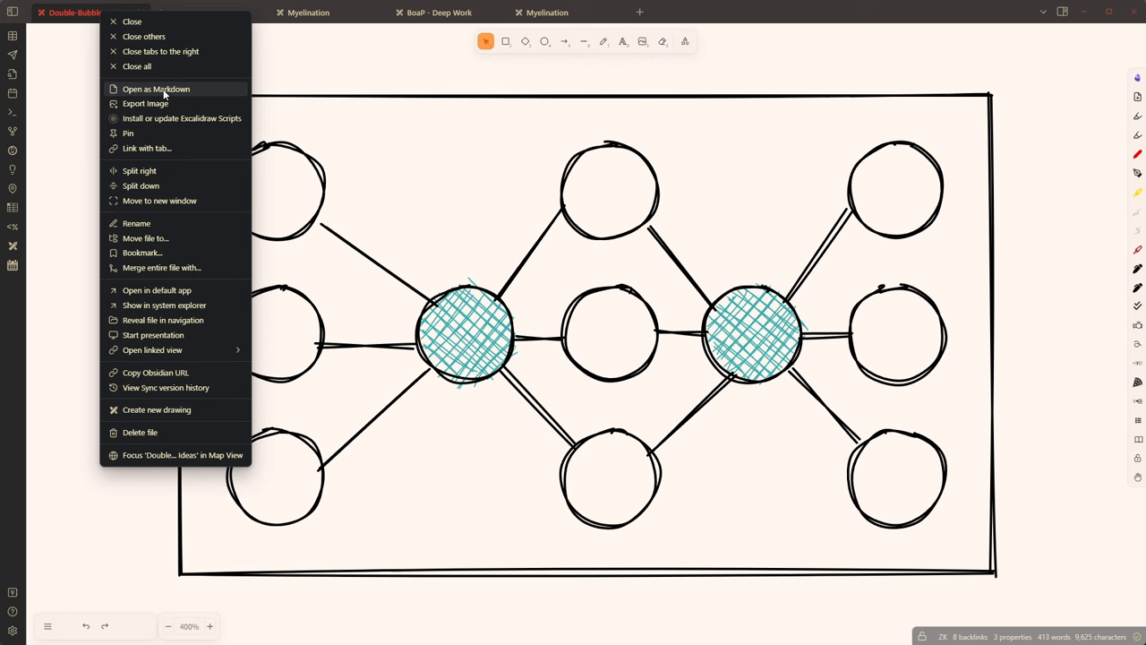
click(155, 88)
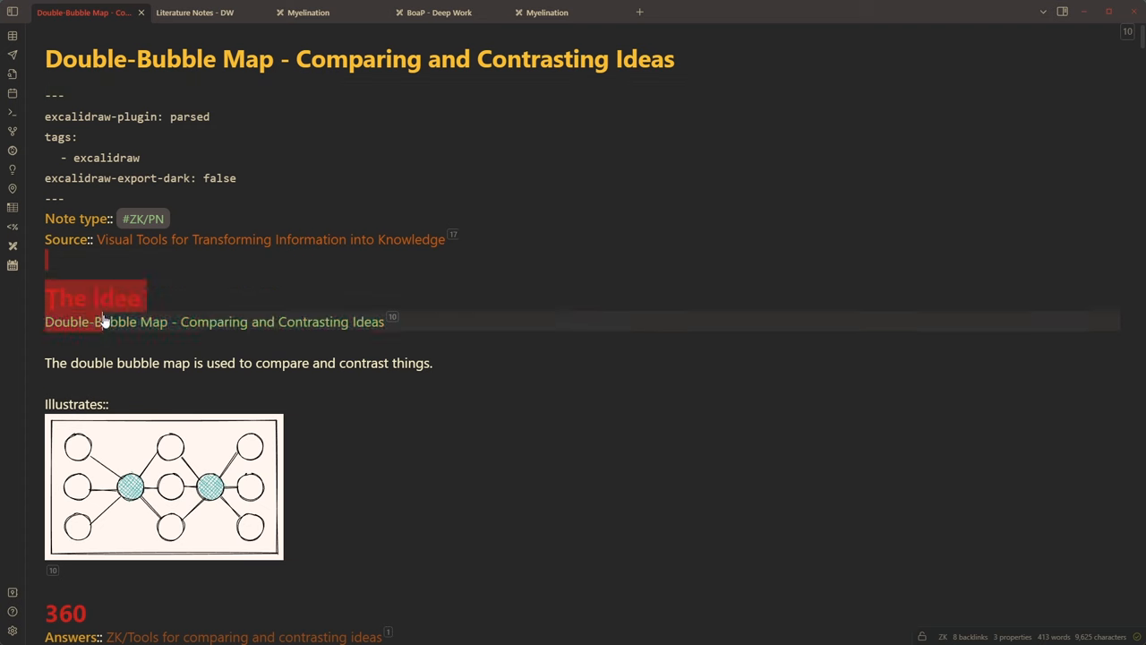
scroll(down, 3)
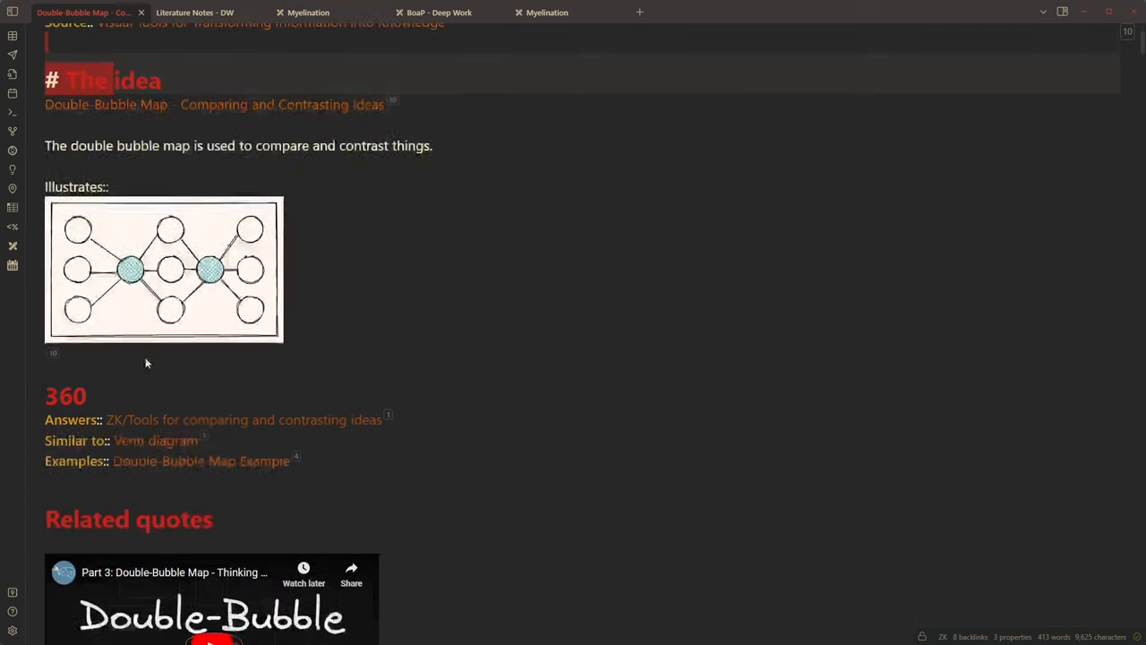
scroll(down, 3)
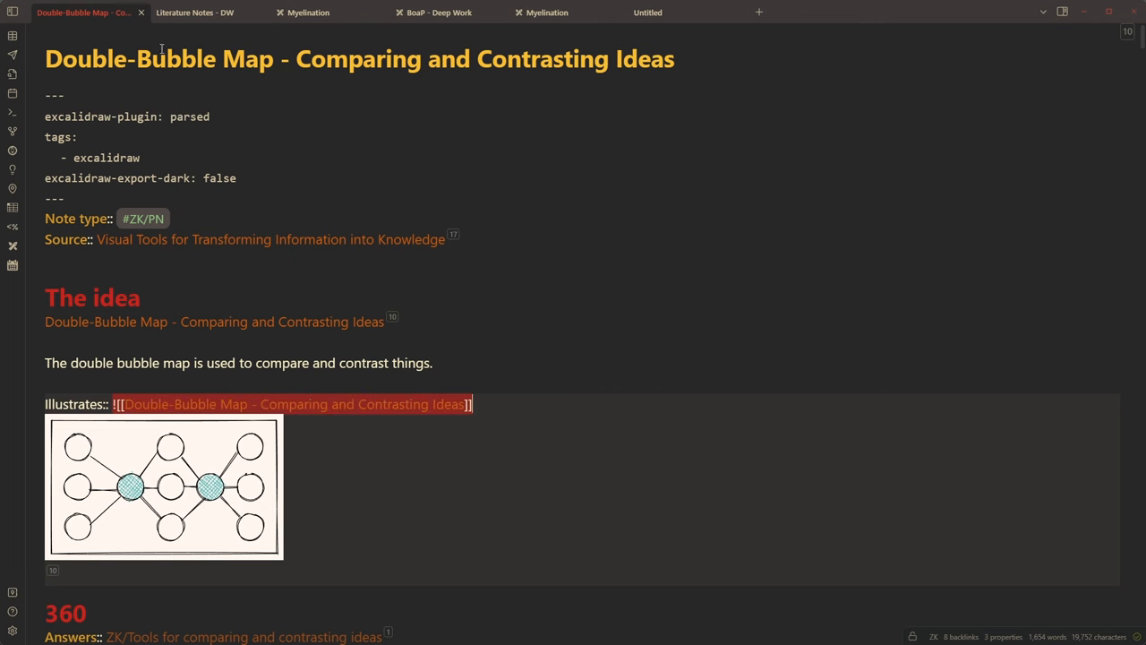
double_click(248, 59)
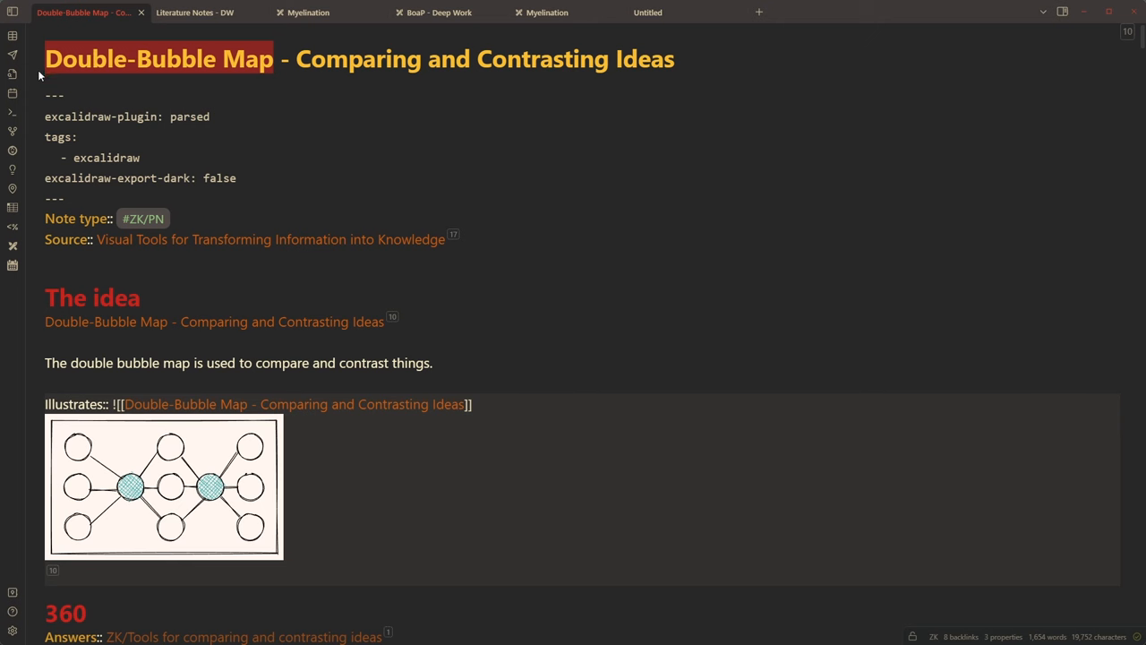
mouse_move(110, 400)
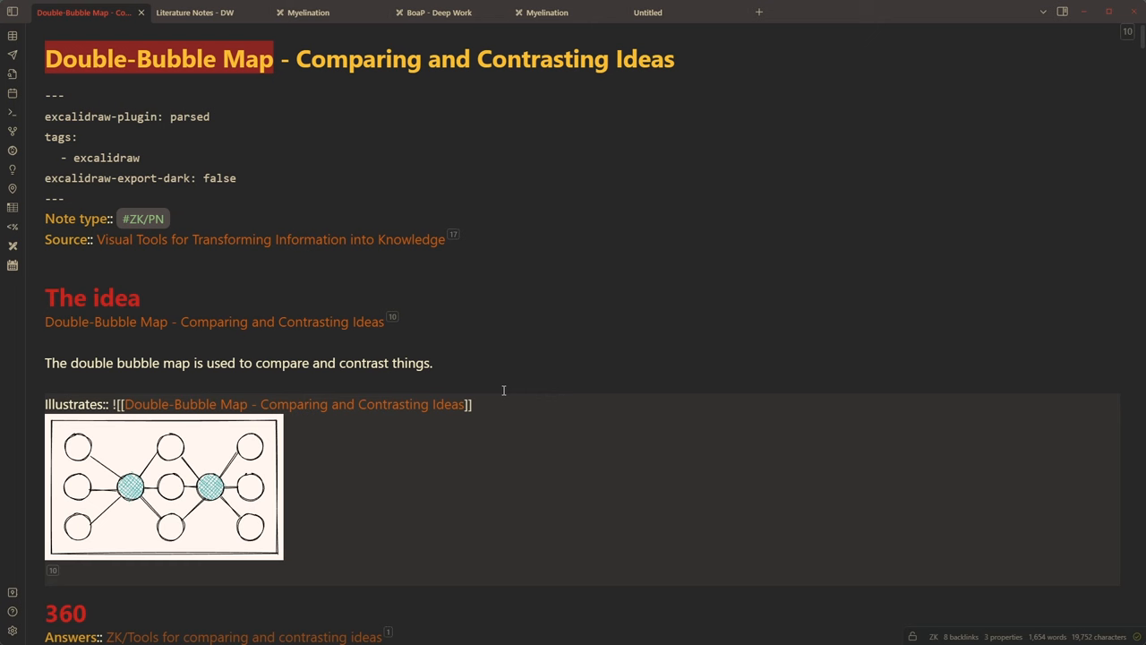
mouse_move(503, 390)
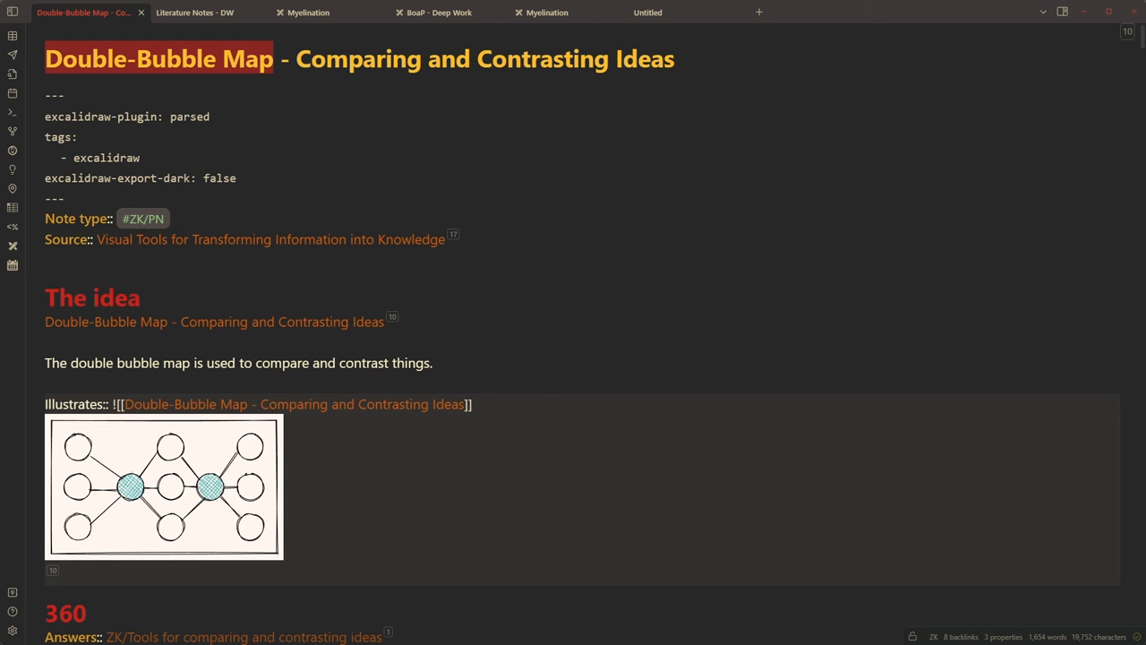
mouse_move(648, 13)
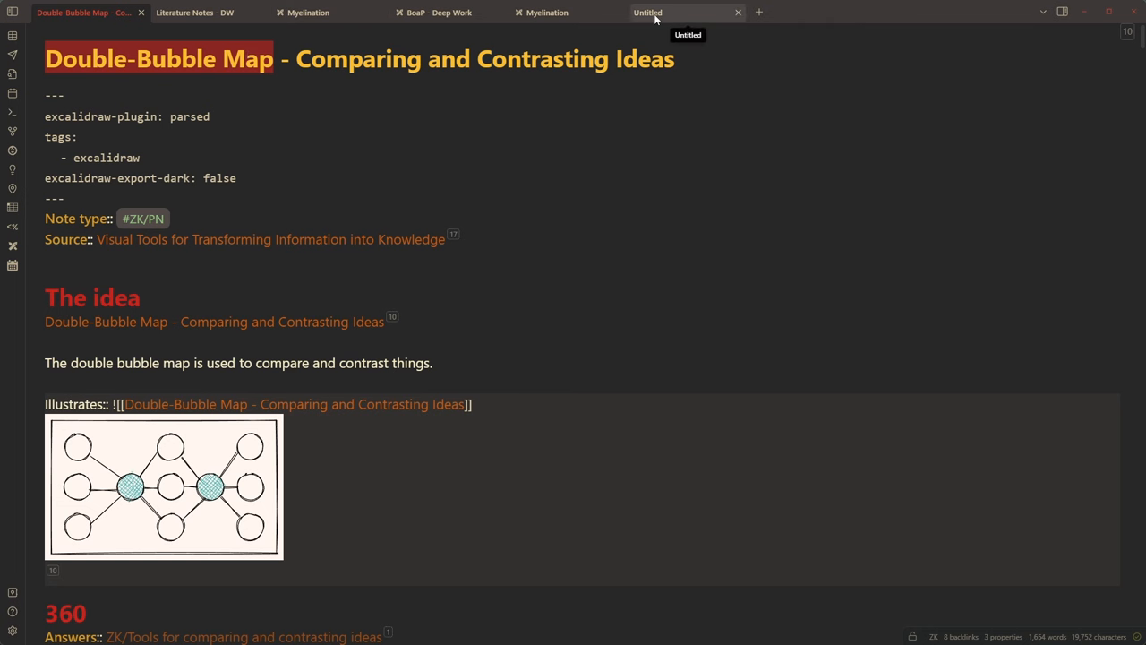
click(646, 12)
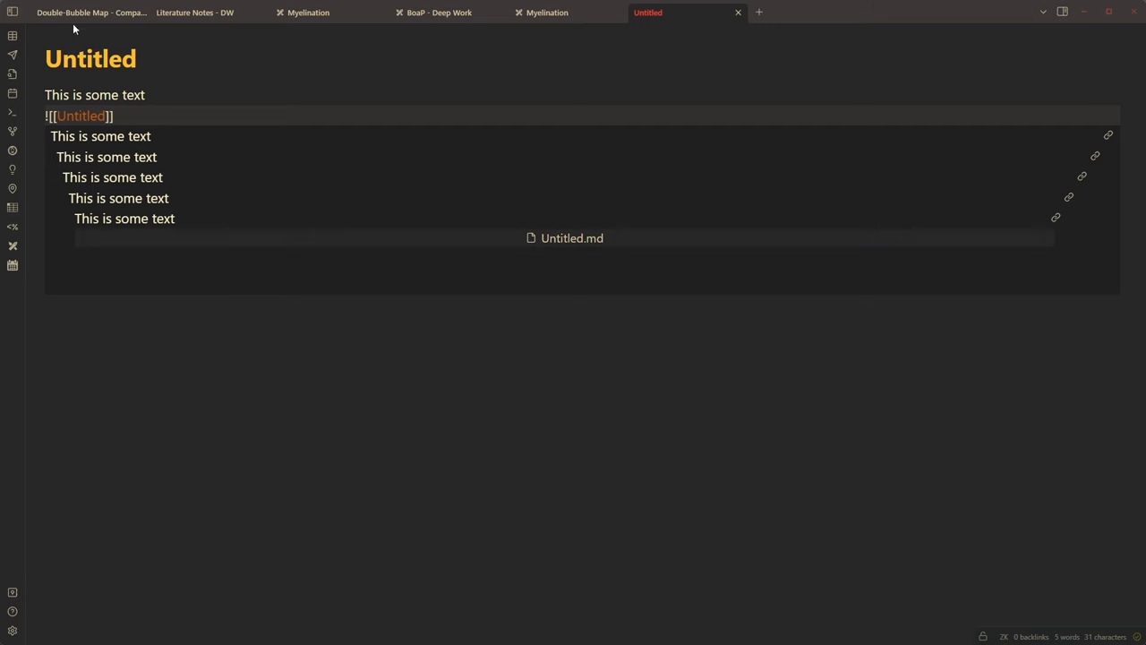
click(83, 12)
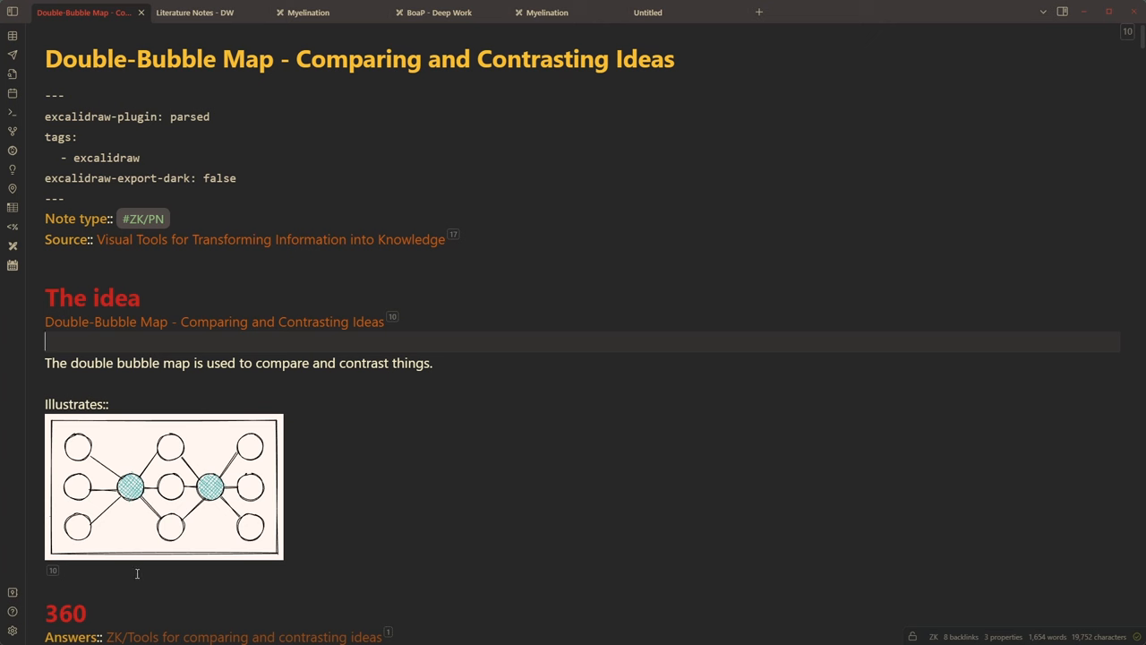
mouse_move(126, 405)
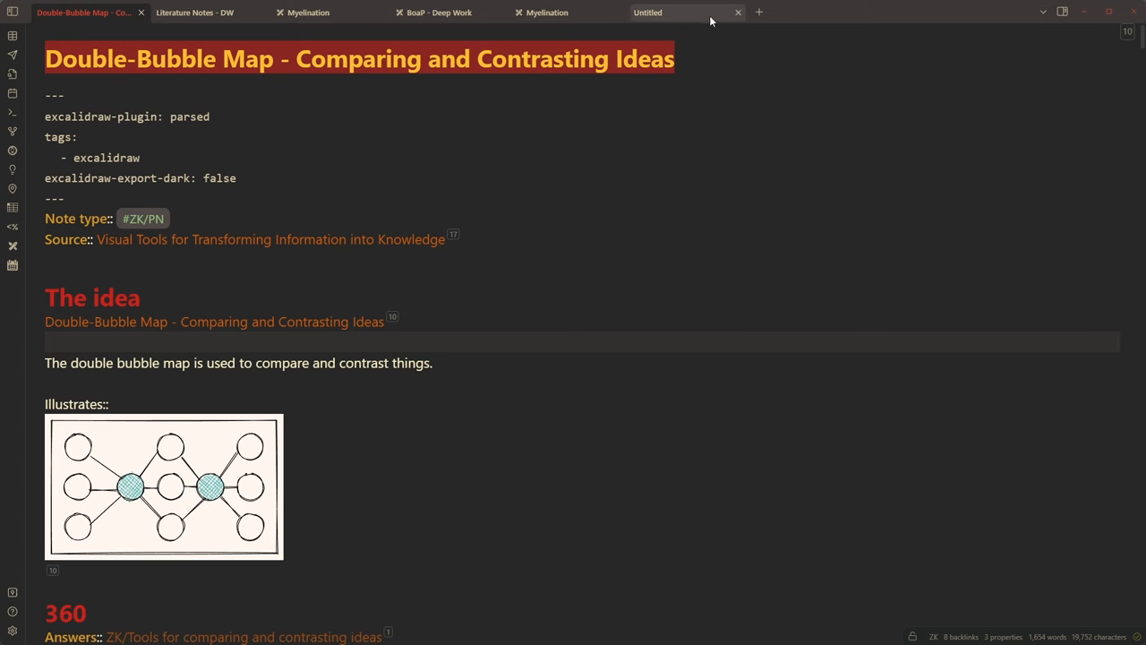
Bring the Untitled note to the front
click(647, 11)
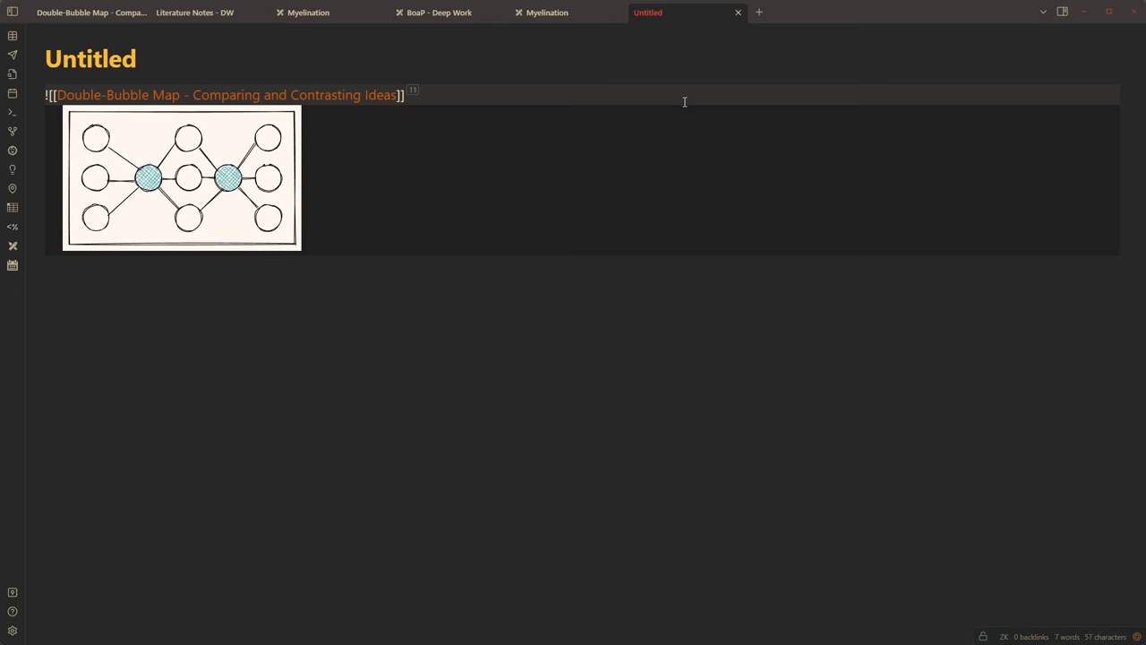
Point the embed link at the 'The idea' heading via #
text(#)
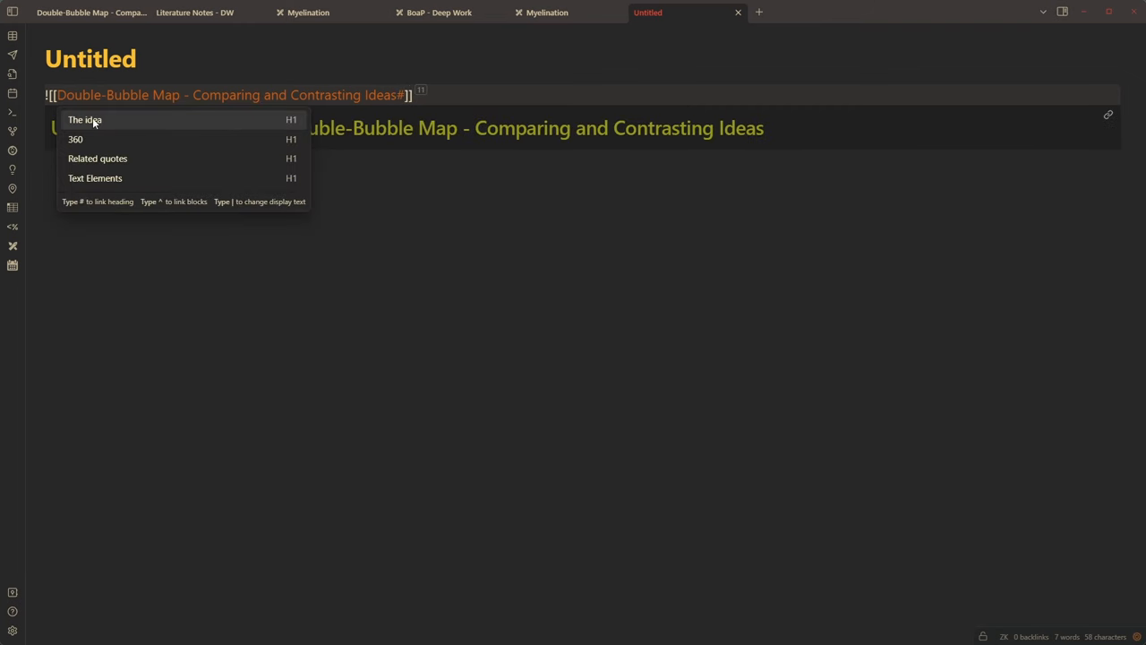
click(85, 119)
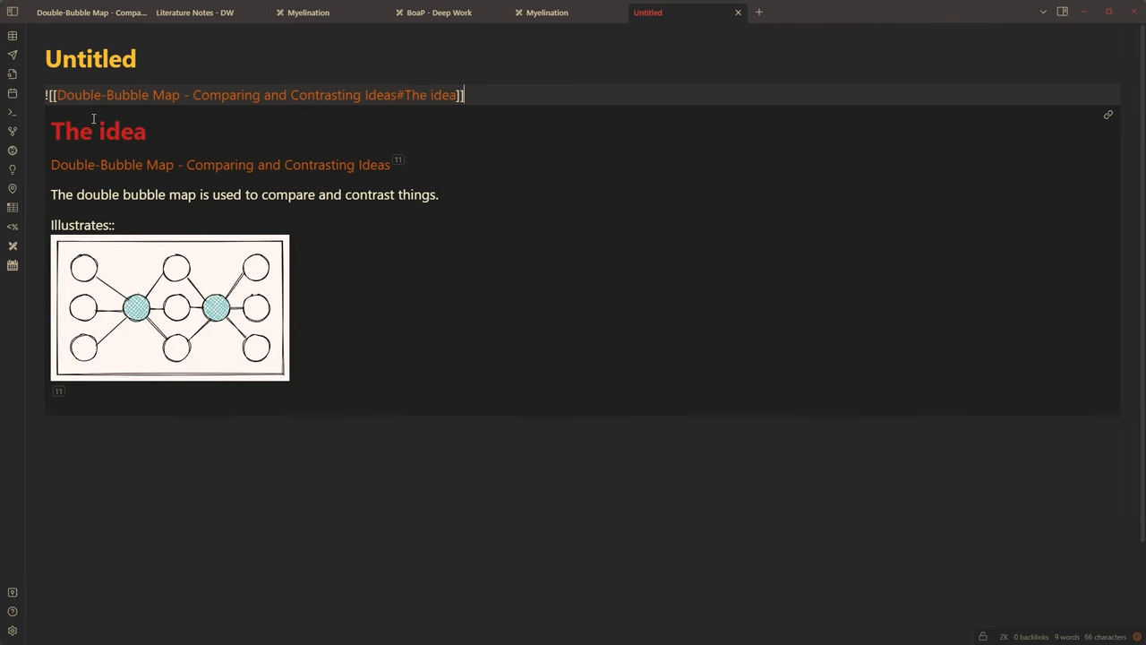
mouse_move(40, 132)
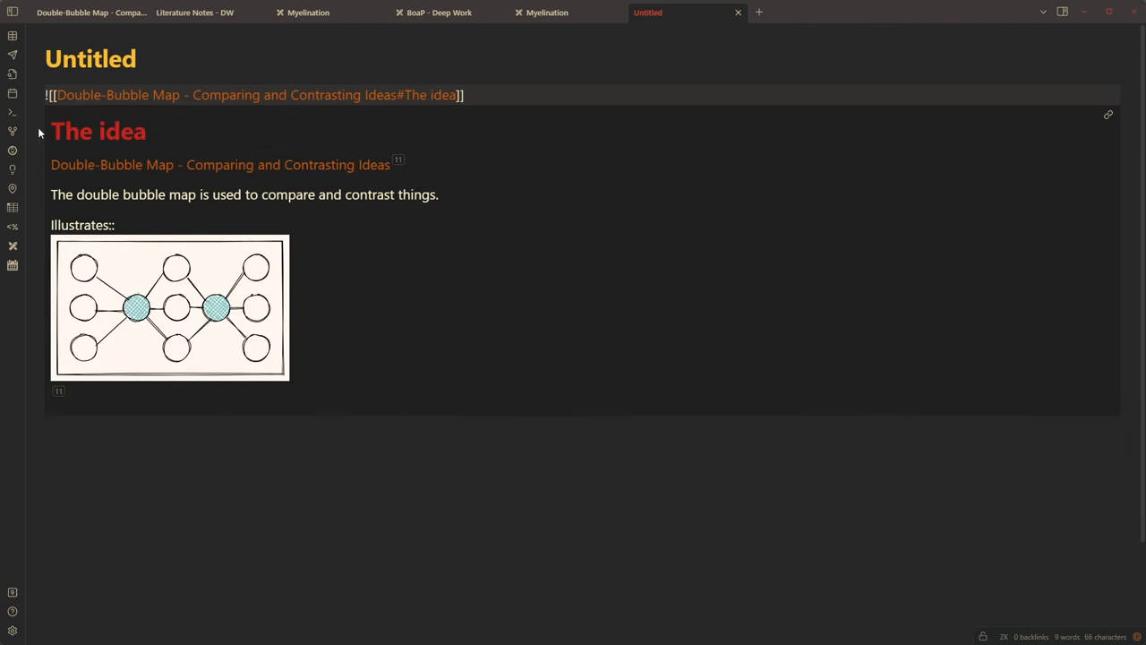
mouse_move(88, 281)
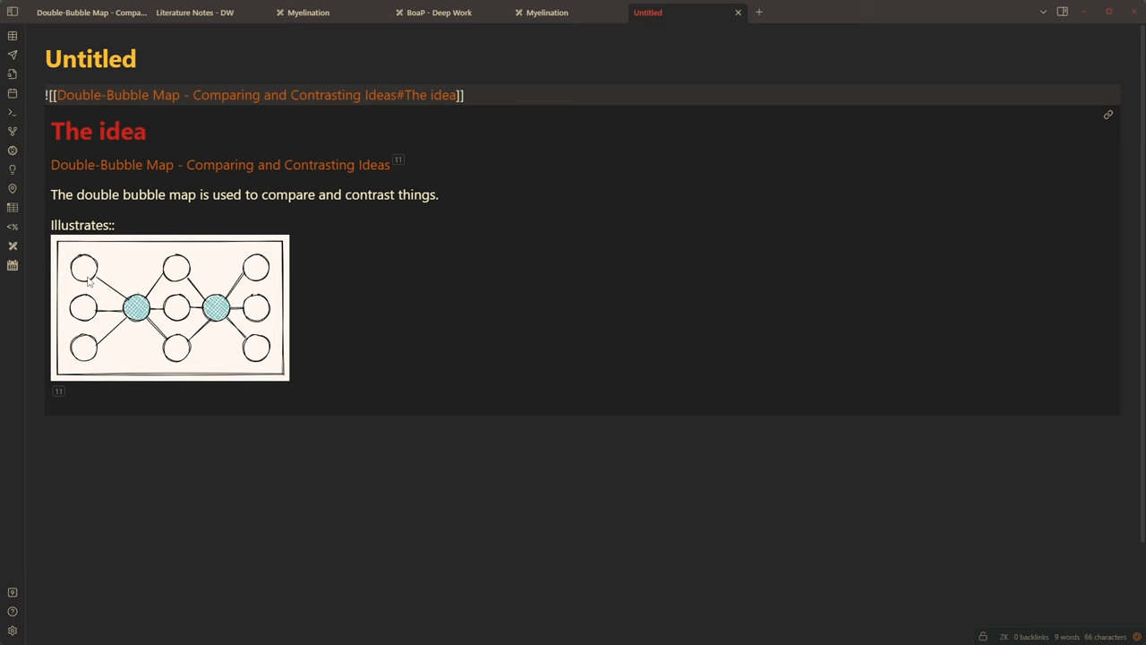
mouse_move(72, 185)
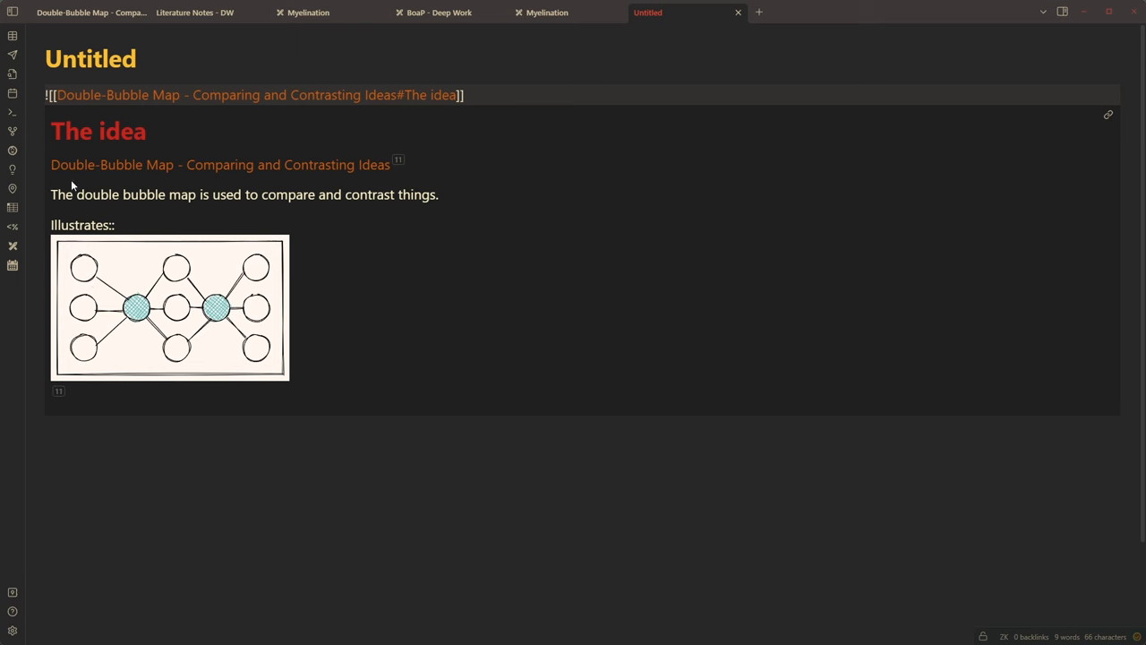
mouse_move(43, 367)
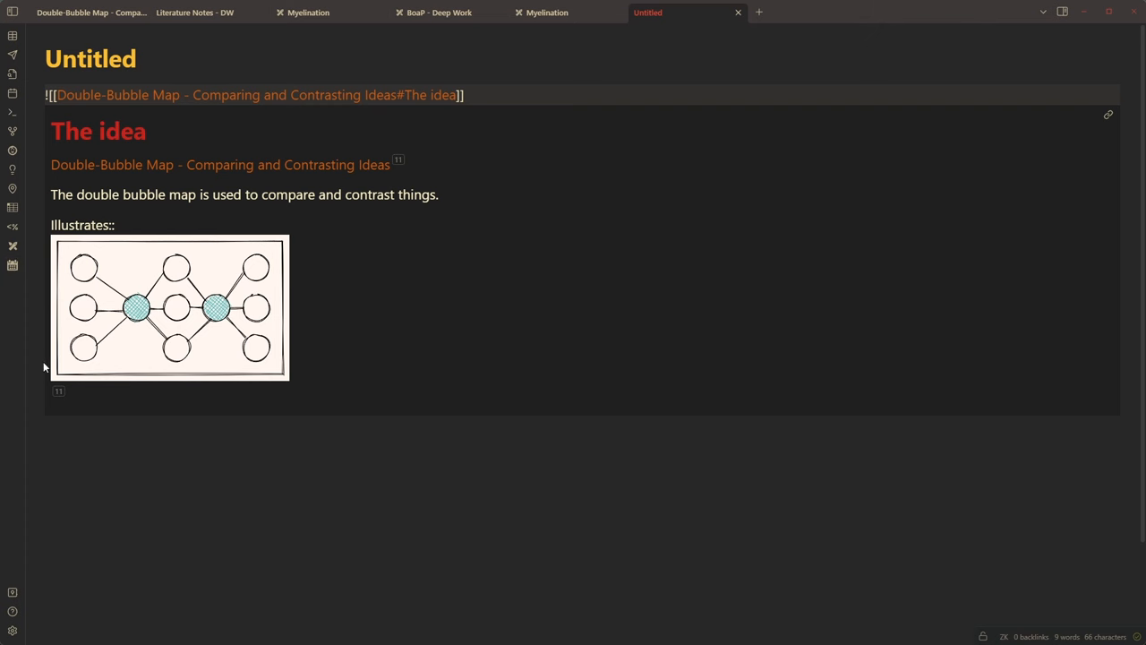
click(463, 95)
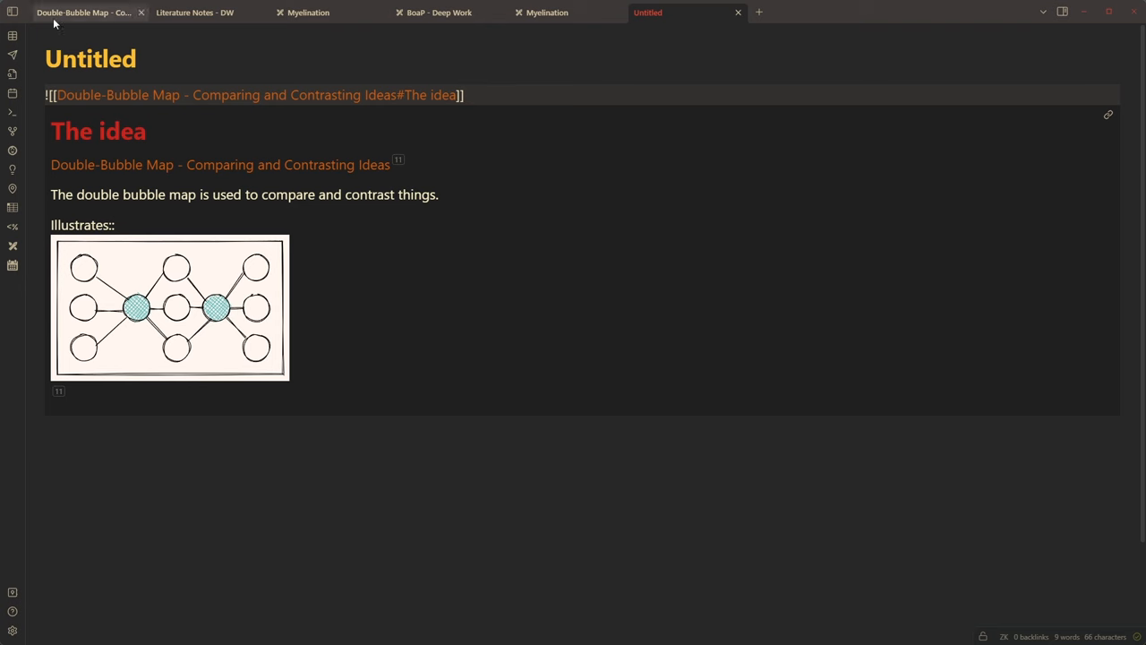
Open ExcaliBrain and centre the graph on the Double-Bubble Map node
key(alt+tab)
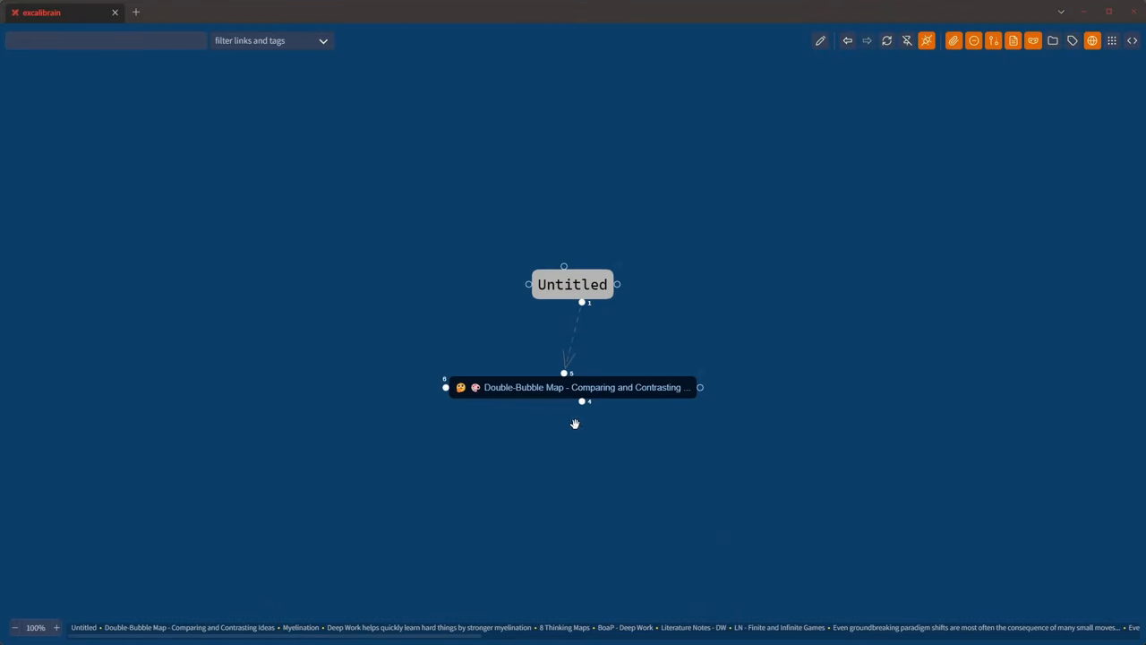
mouse_move(484, 397)
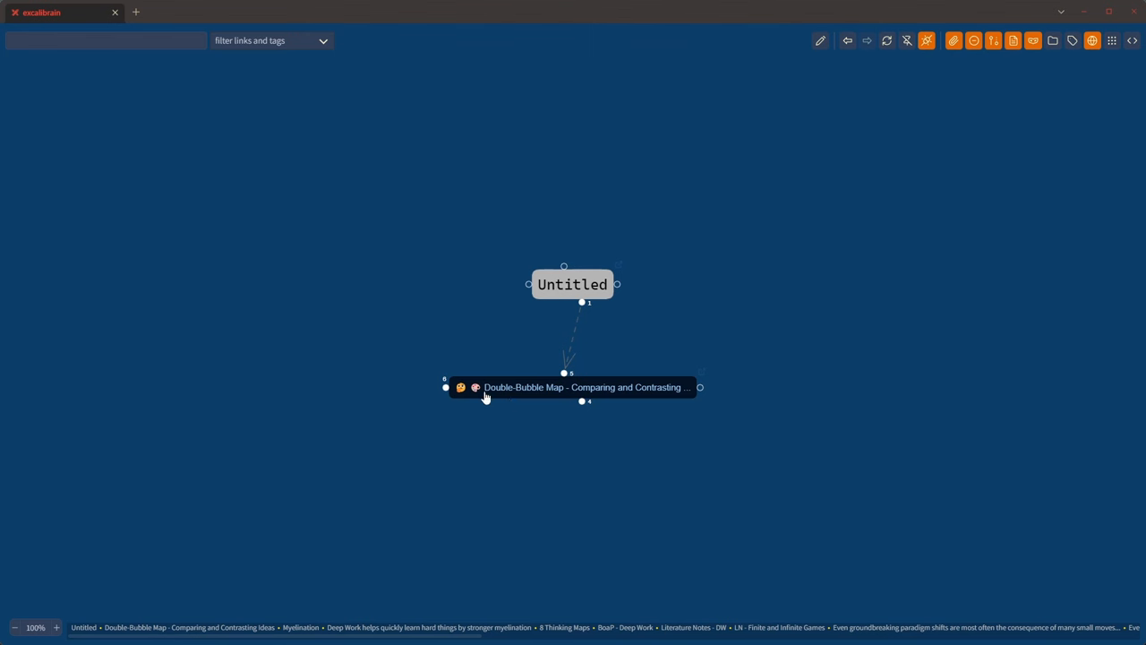
mouse_move(489, 391)
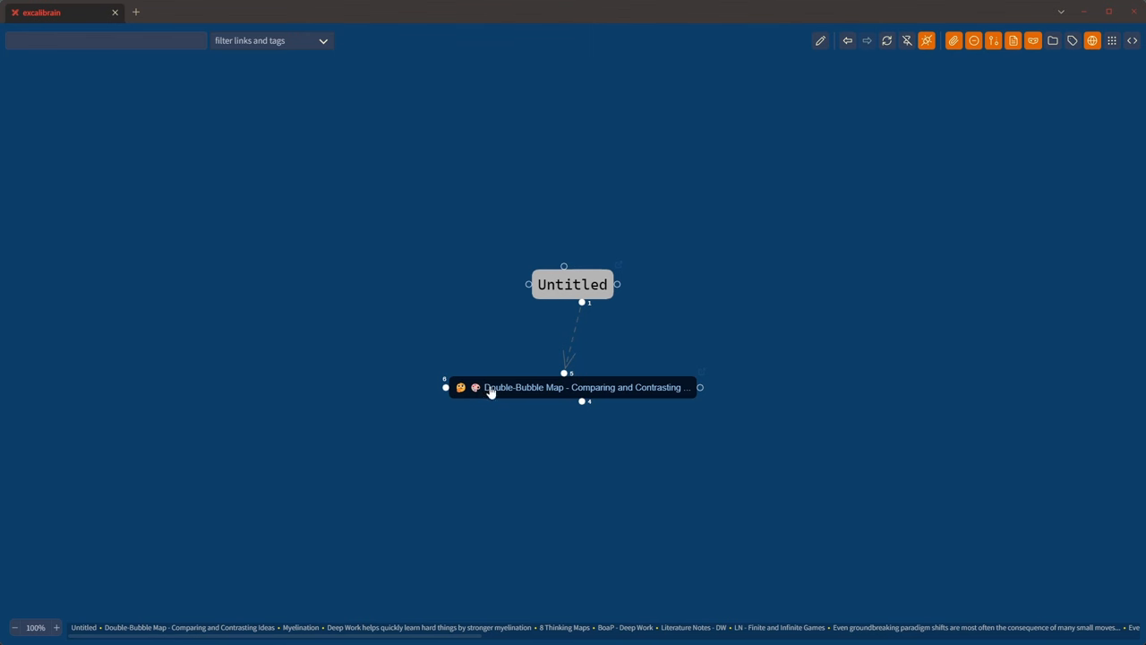
mouse_move(673, 394)
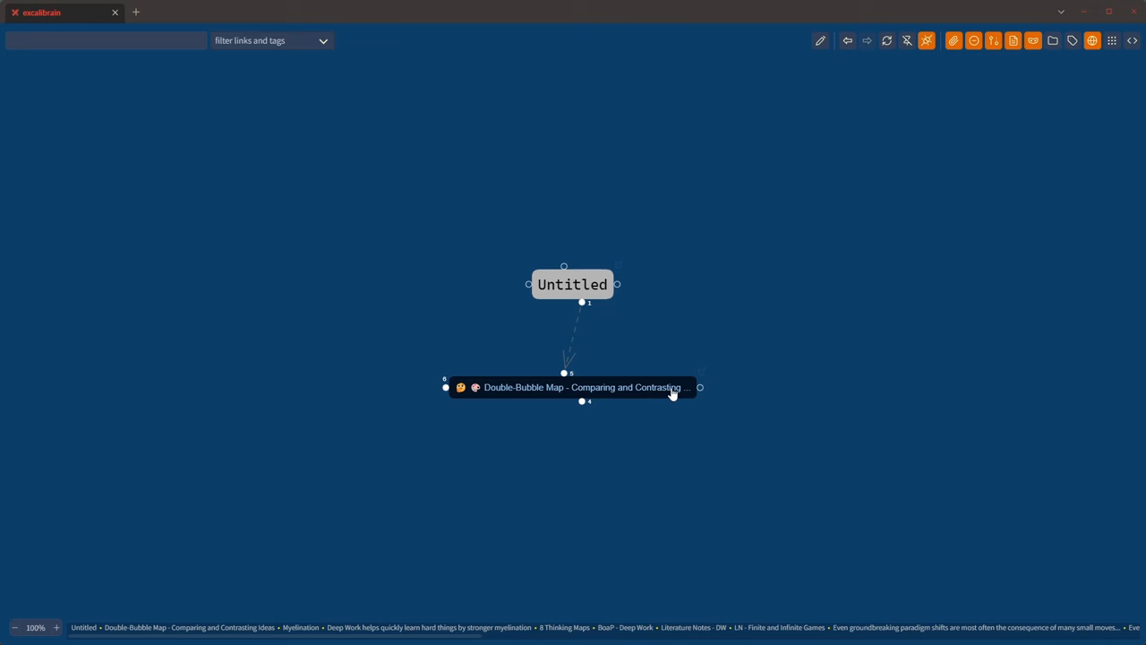
click(582, 386)
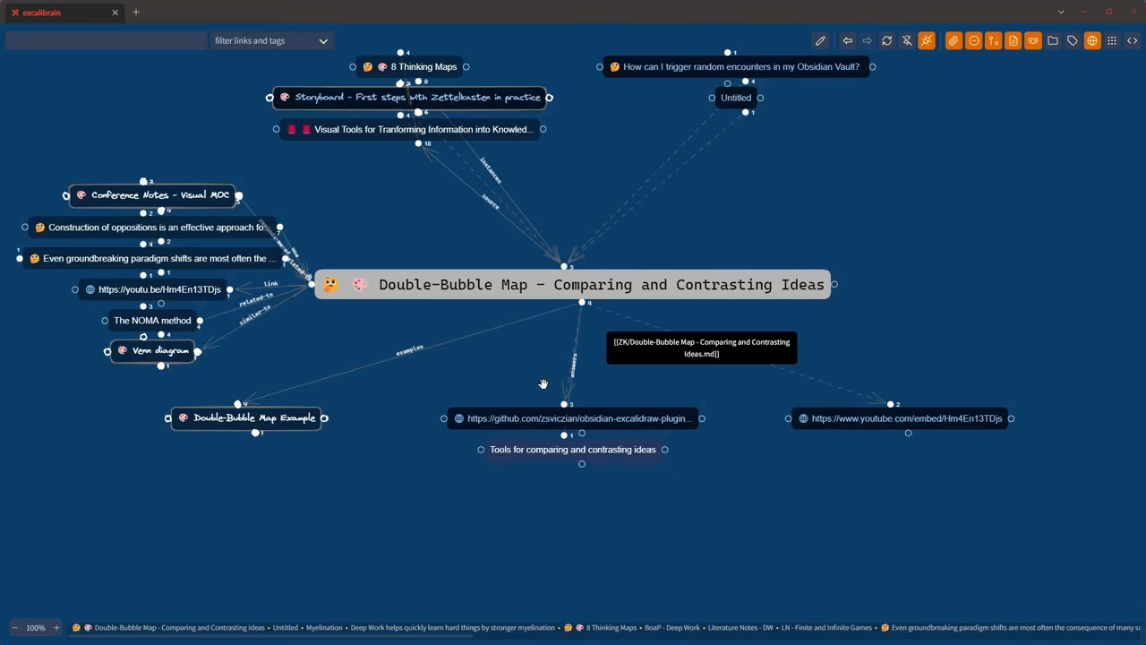
scroll(down, 3)
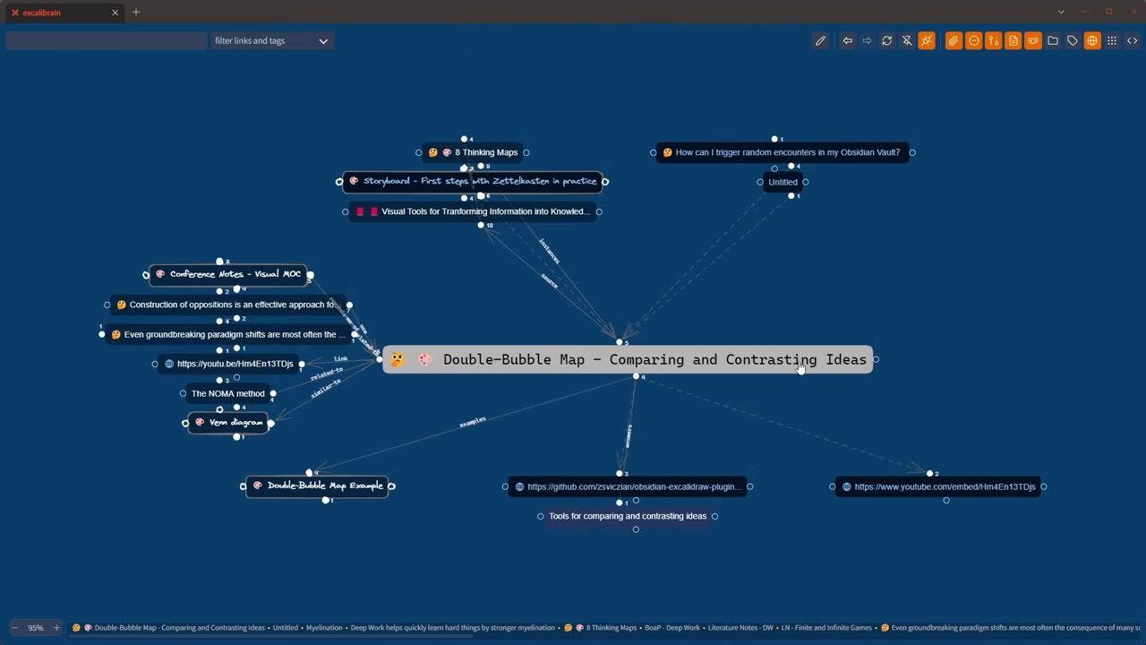
mouse_move(799, 359)
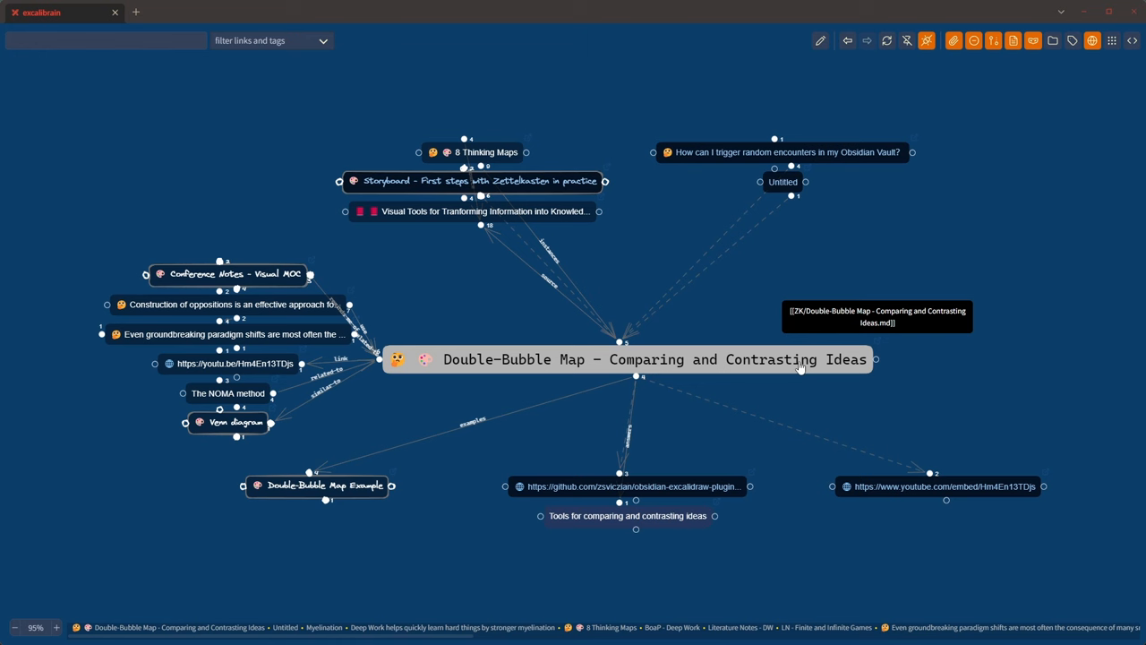
mouse_move(419, 367)
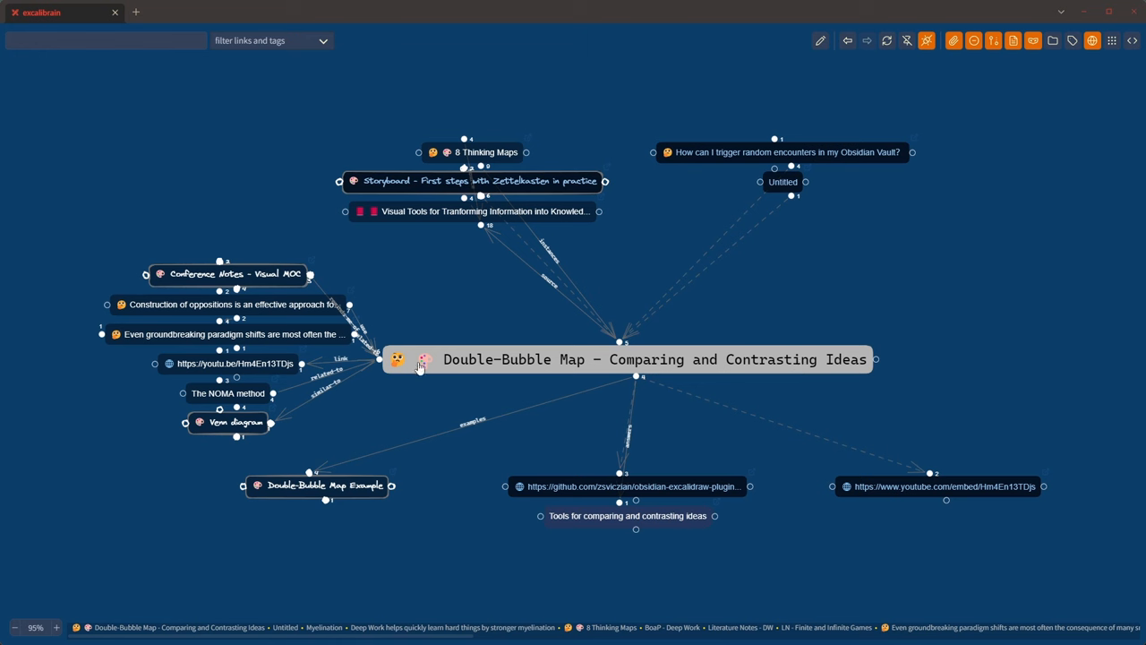
mouse_move(390, 351)
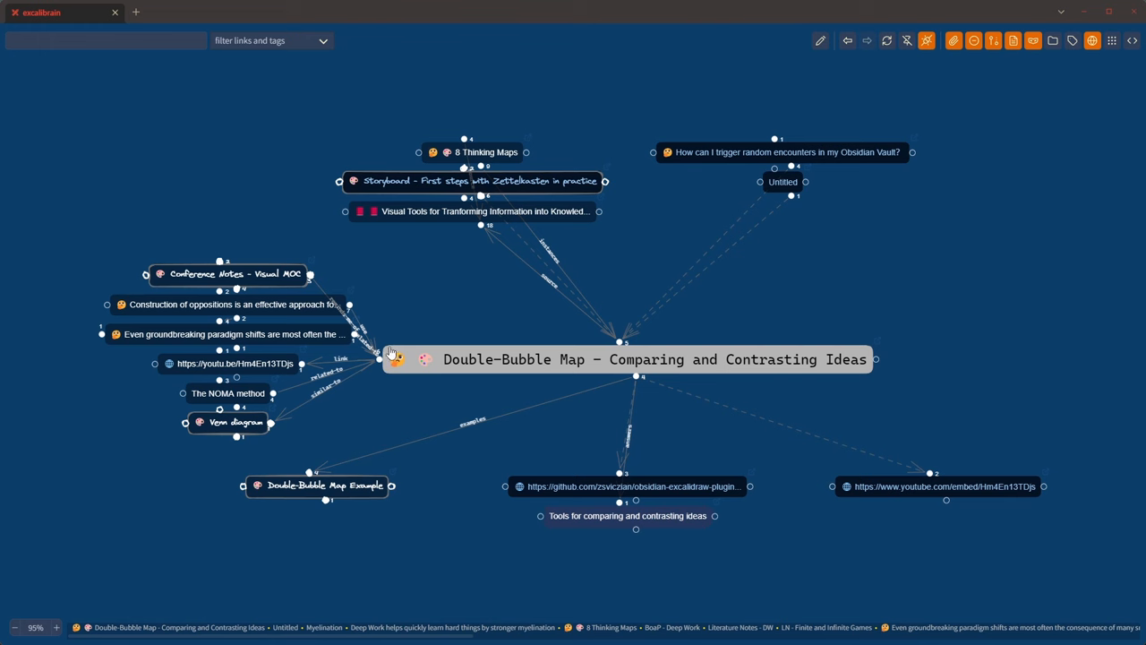
mouse_move(426, 349)
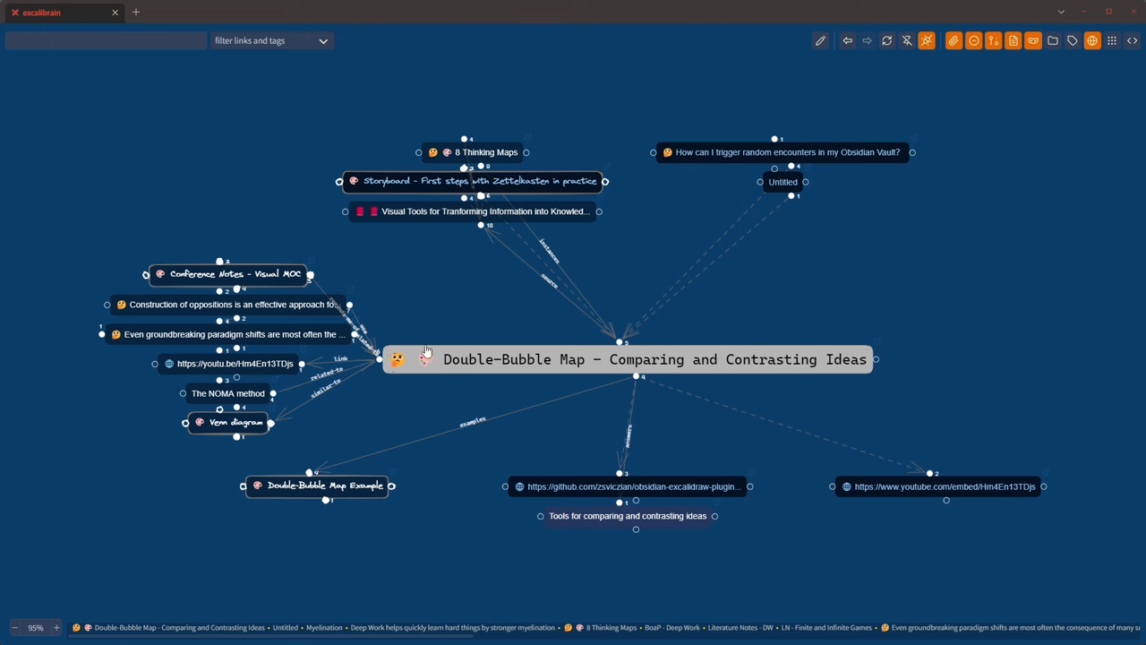
mouse_move(454, 338)
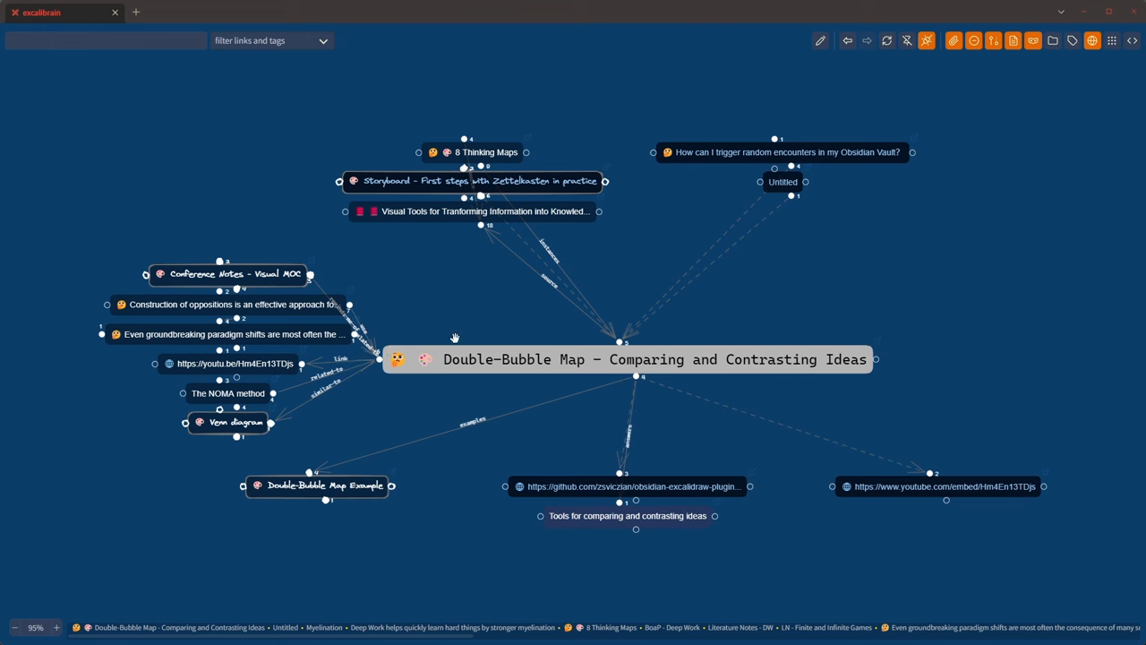
mouse_move(452, 348)
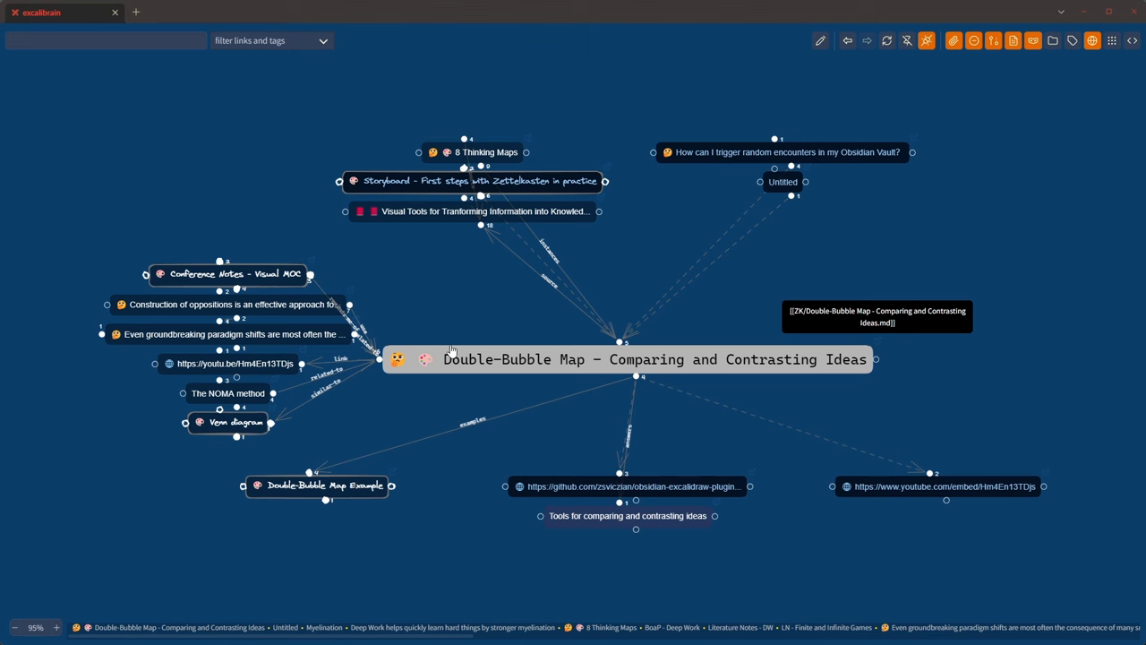
mouse_move(398, 369)
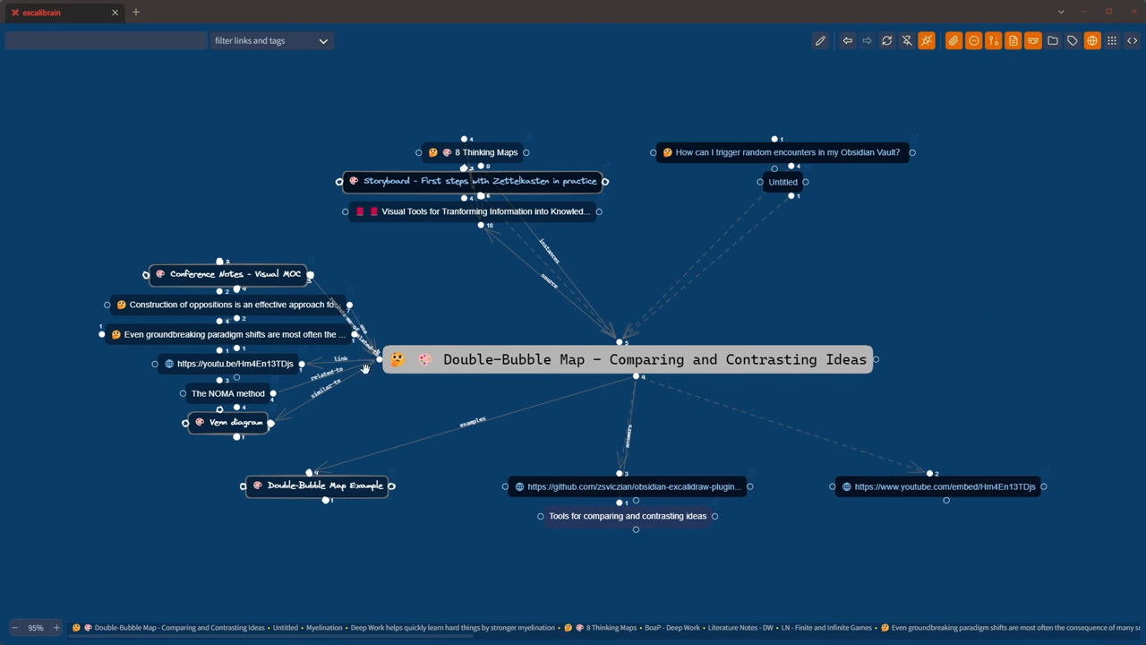
mouse_move(400, 353)
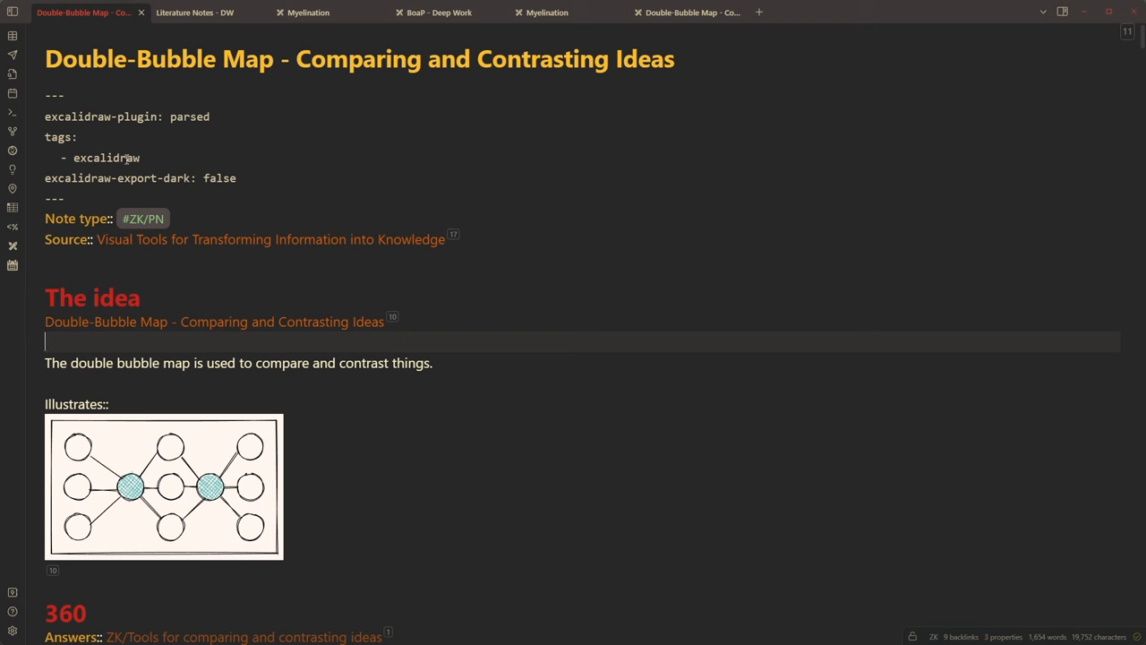
mouse_move(251, 221)
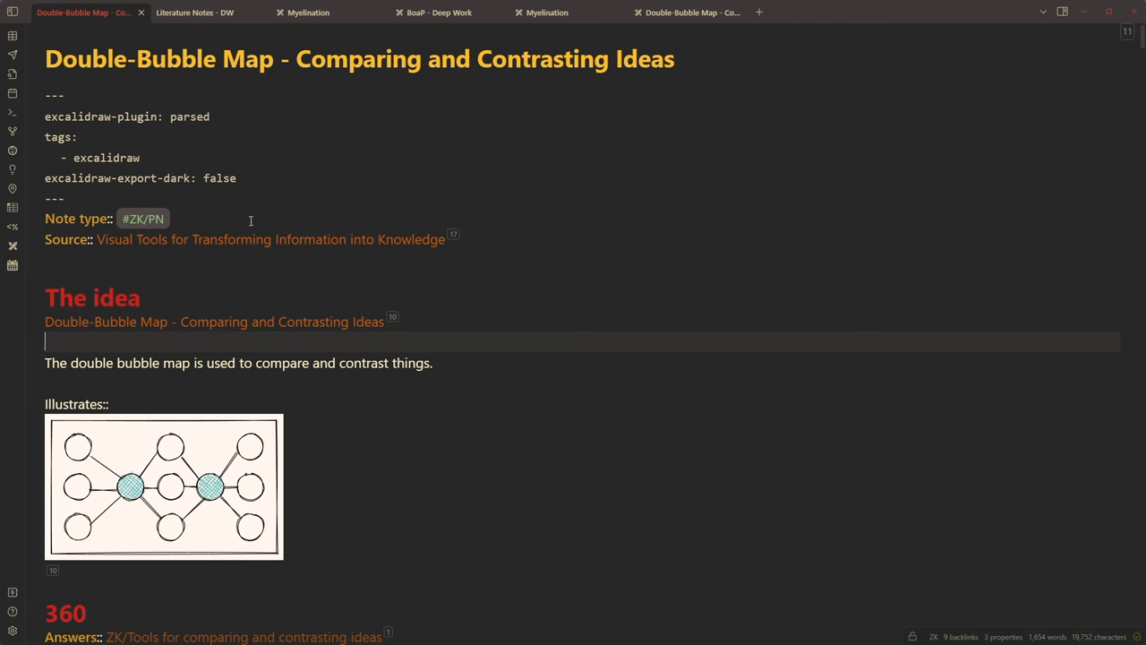
Insert the #excalidraw tag into Note type, moving #ZK/PN to the next line
click(179, 219)
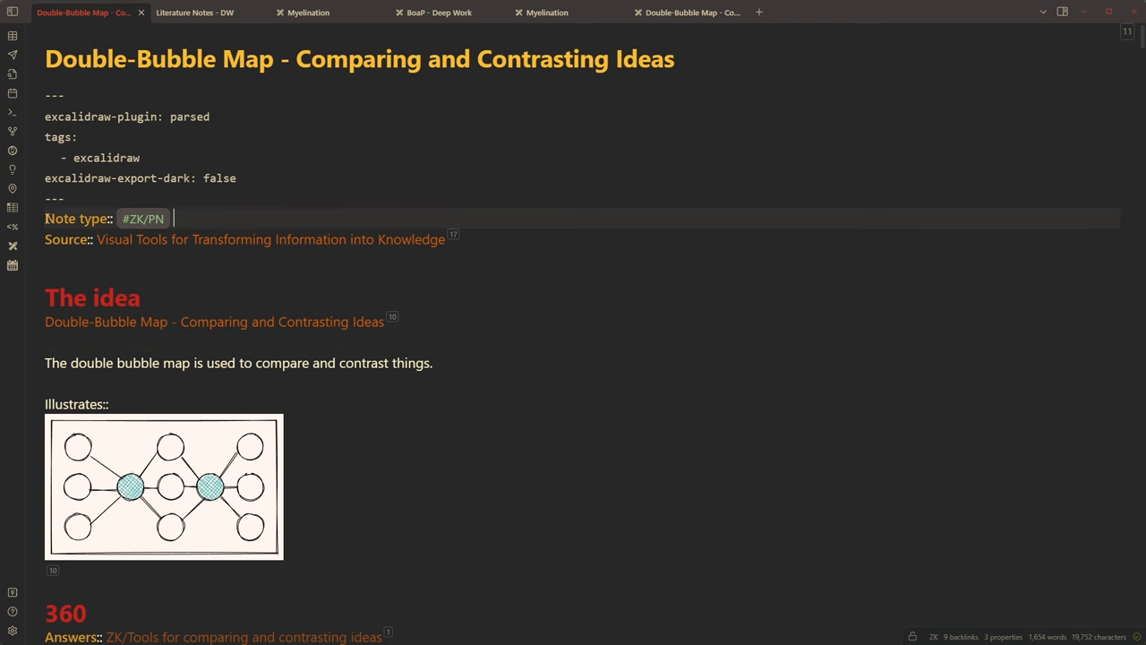
double_click(76, 219)
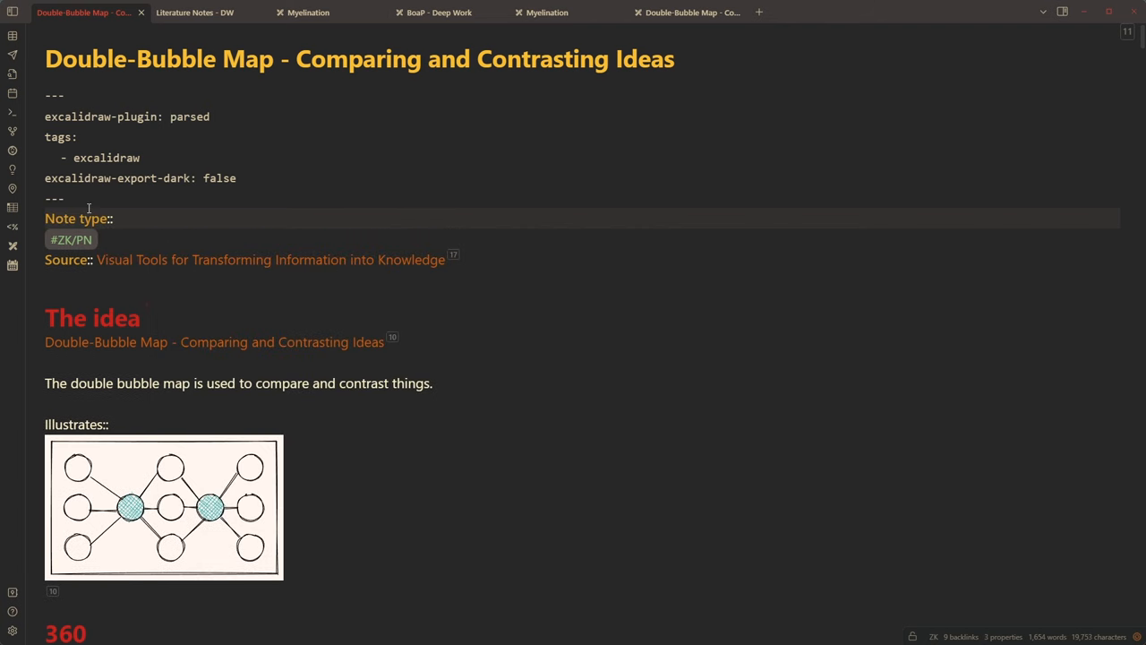
text(#ex)
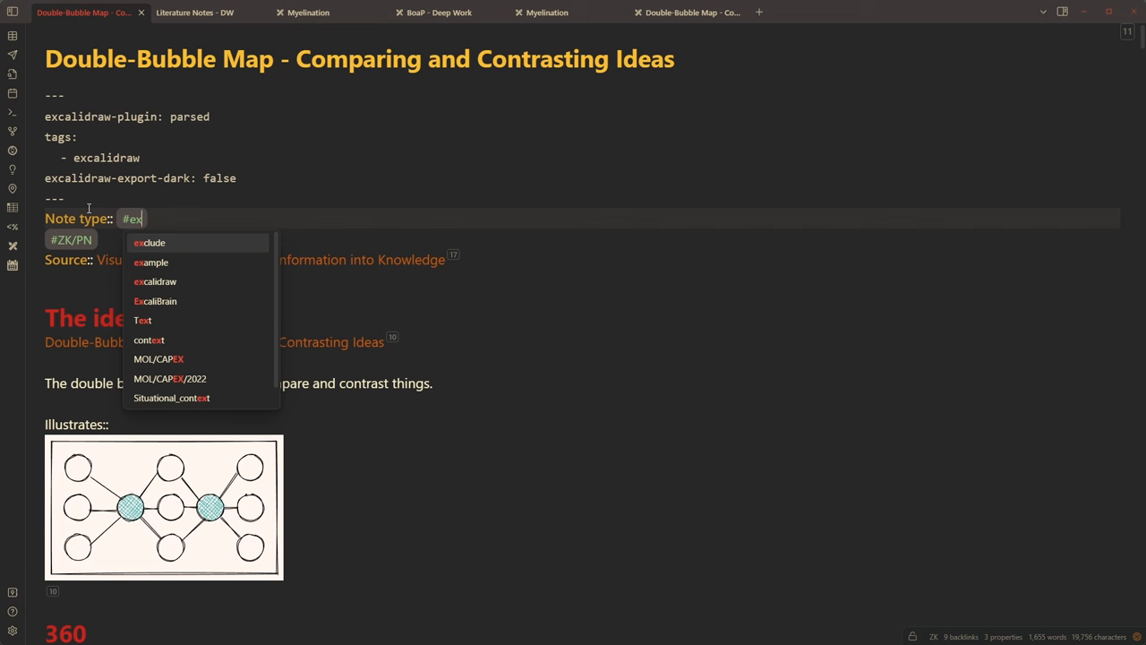
click(155, 281)
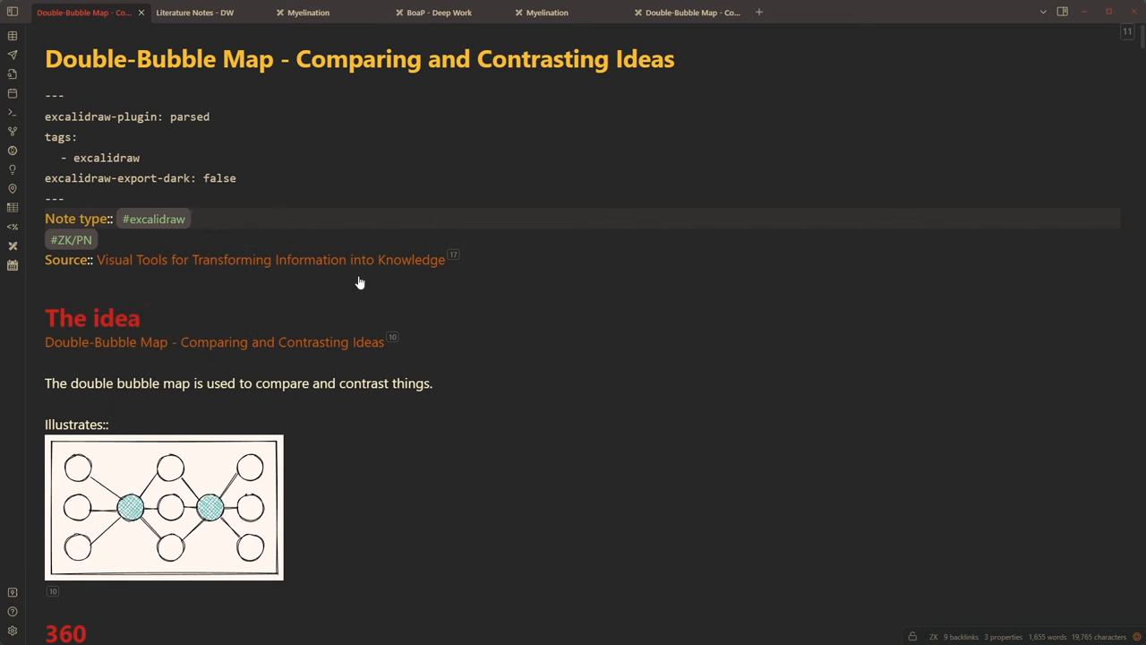
click(215, 341)
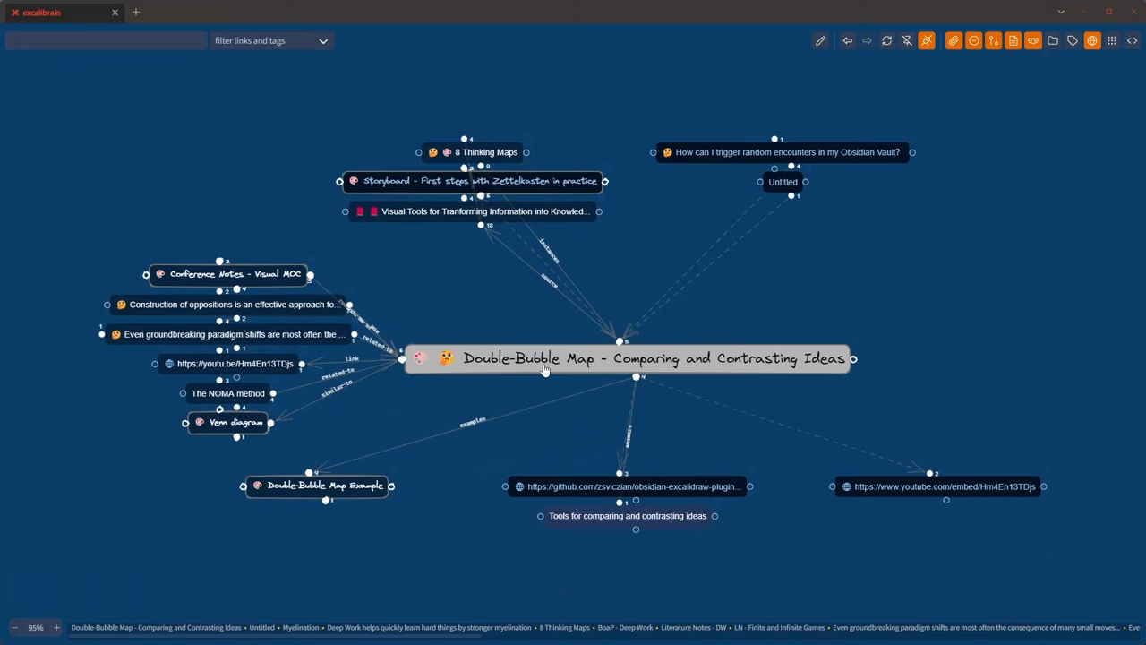
mouse_move(729, 349)
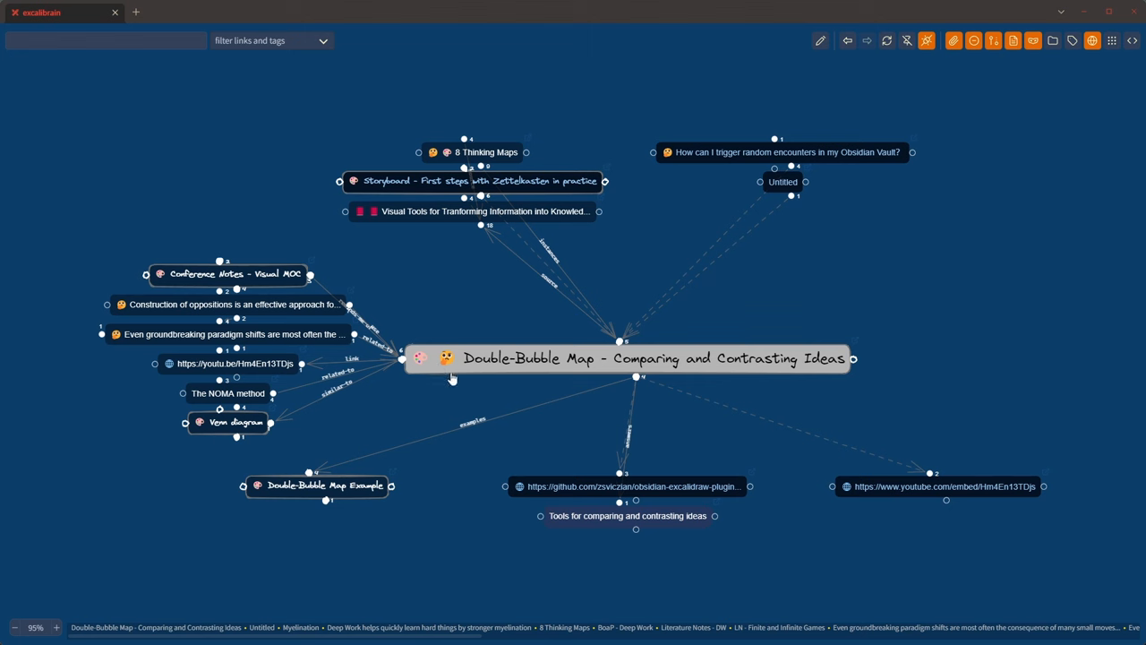
mouse_move(456, 371)
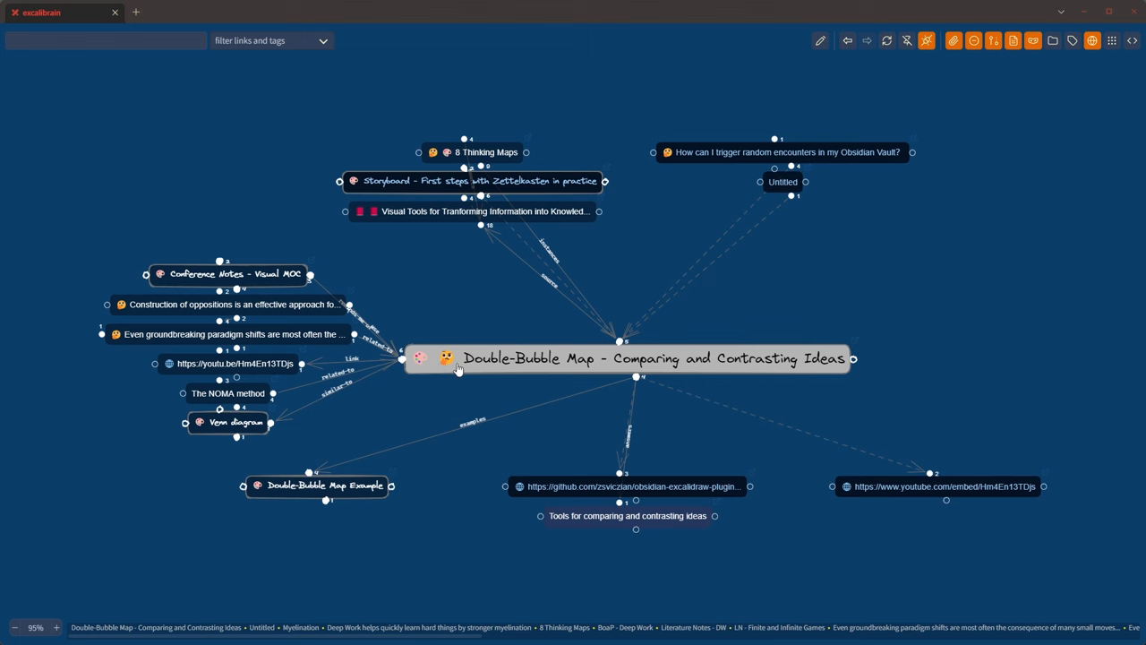
mouse_move(448, 358)
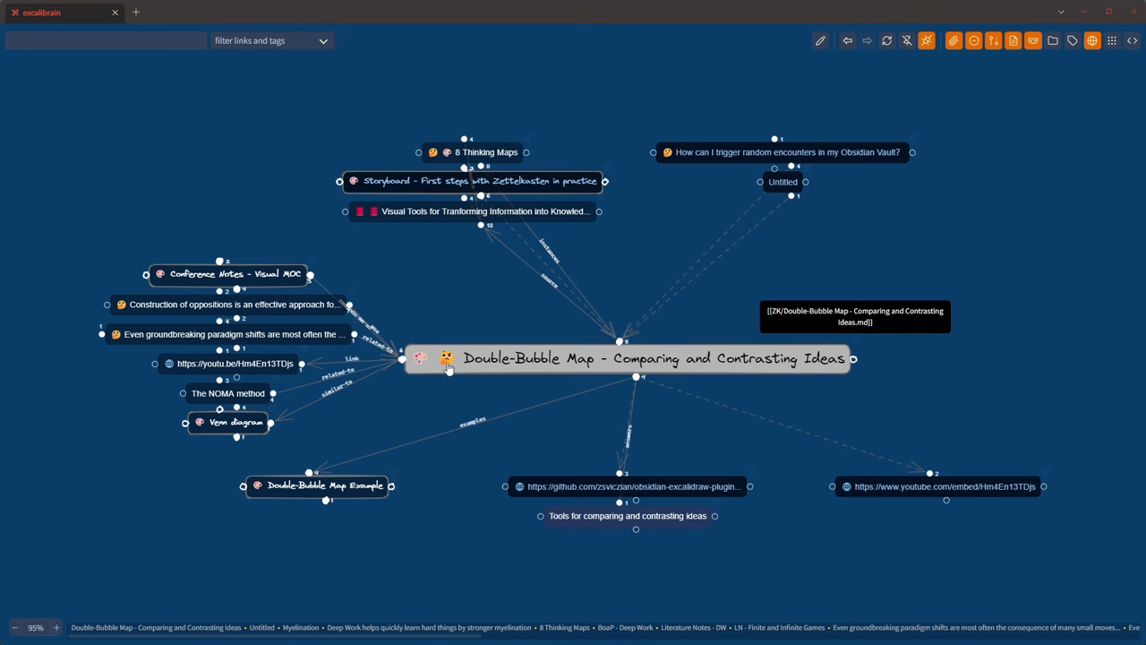
Refresh the central Double-Bubble Map node to show its #excalidraw monospace style
double_click(650, 358)
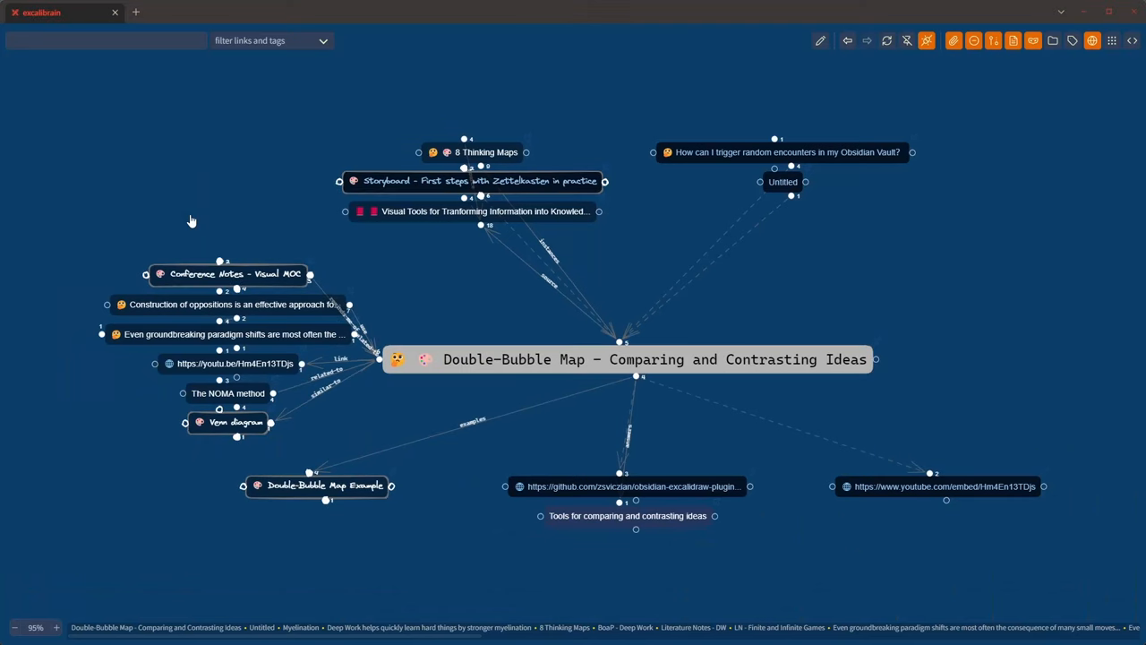
mouse_move(403, 361)
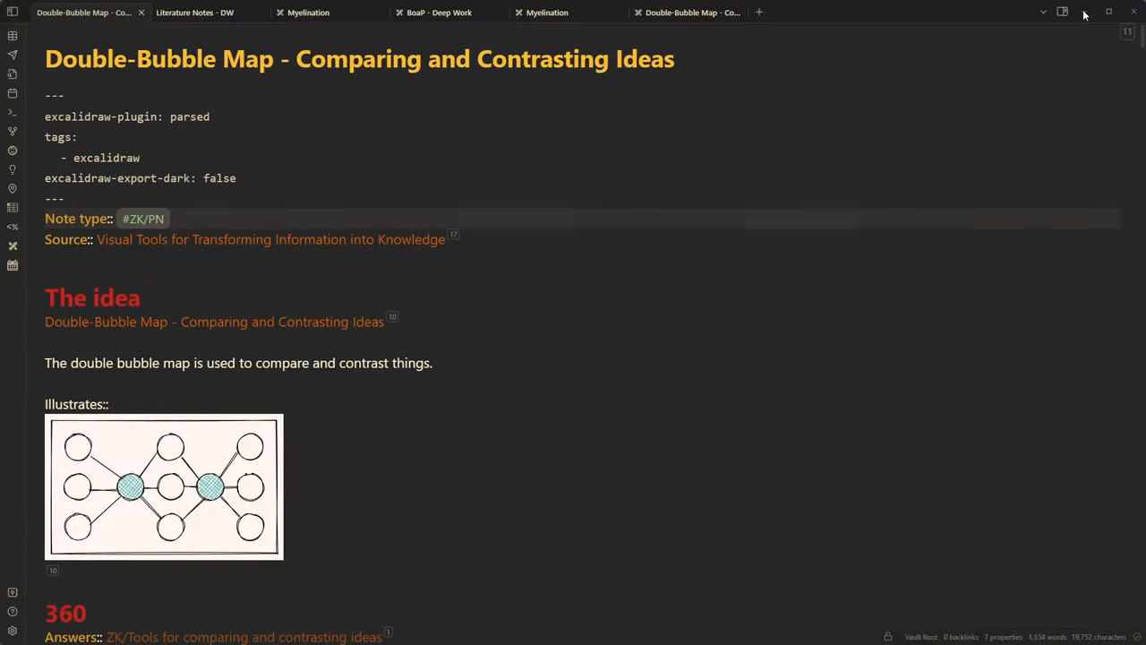
mouse_move(13, 629)
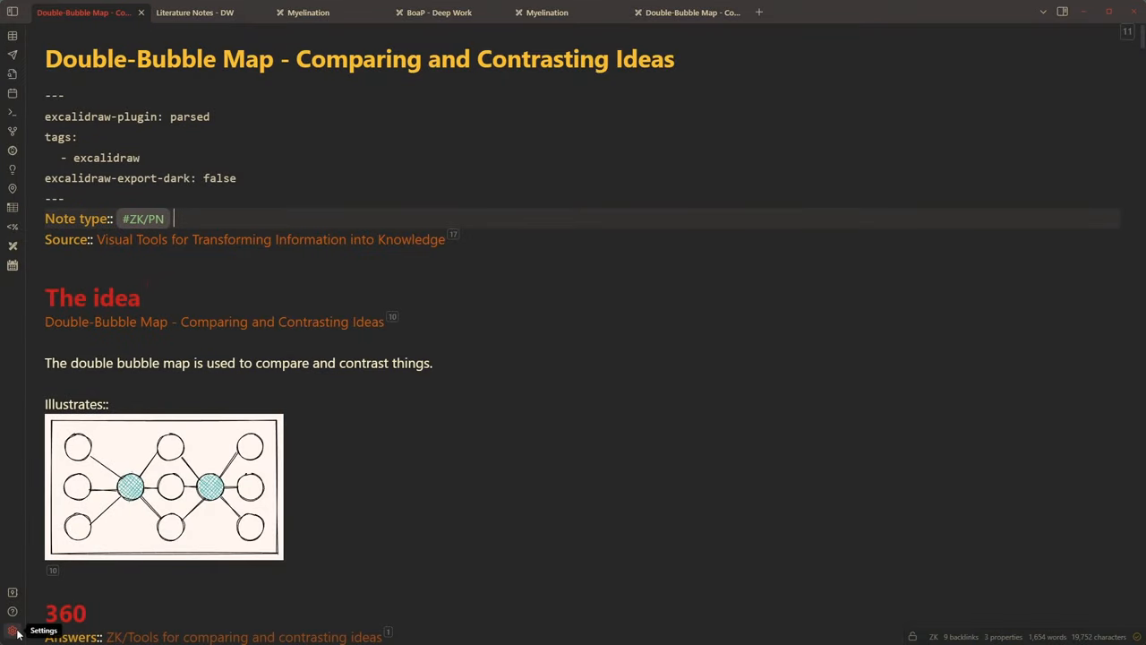
Turn off ExcaliBrain's 'Display all tags styles', keeping Note type as the style tag field
click(13, 631)
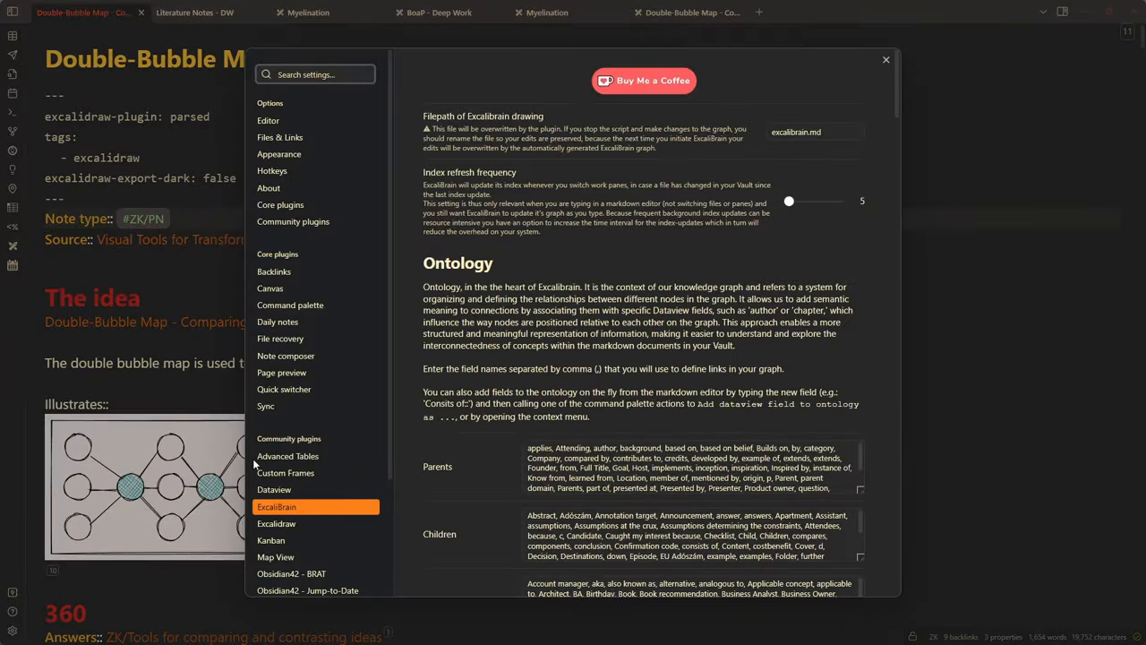
scroll(down, 3)
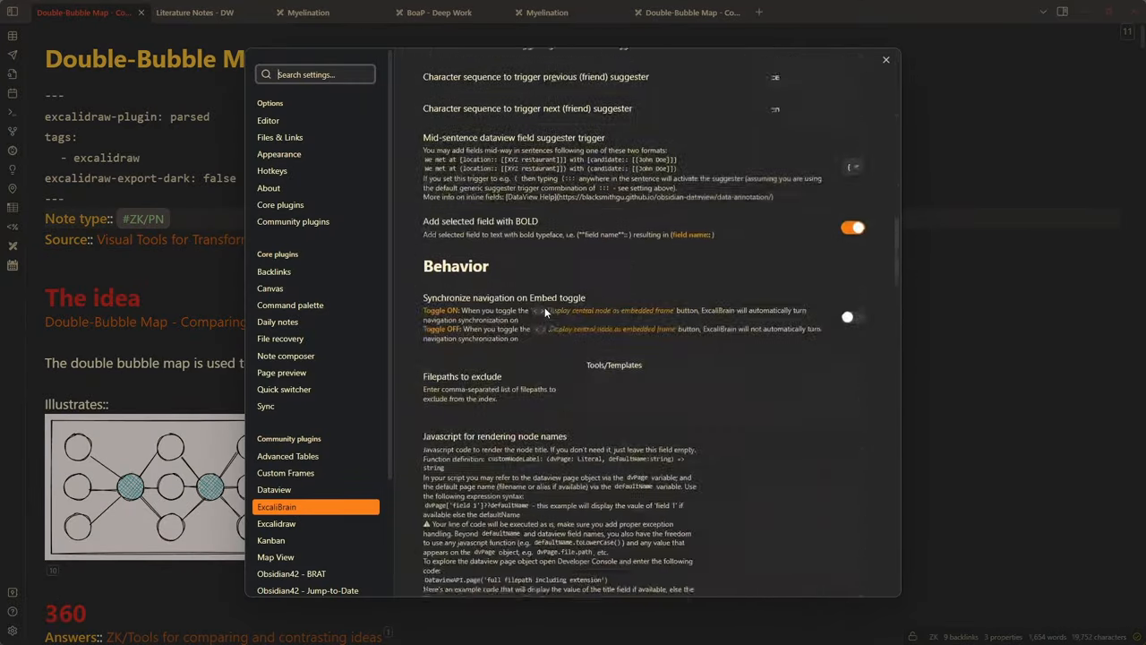
scroll(down, 3)
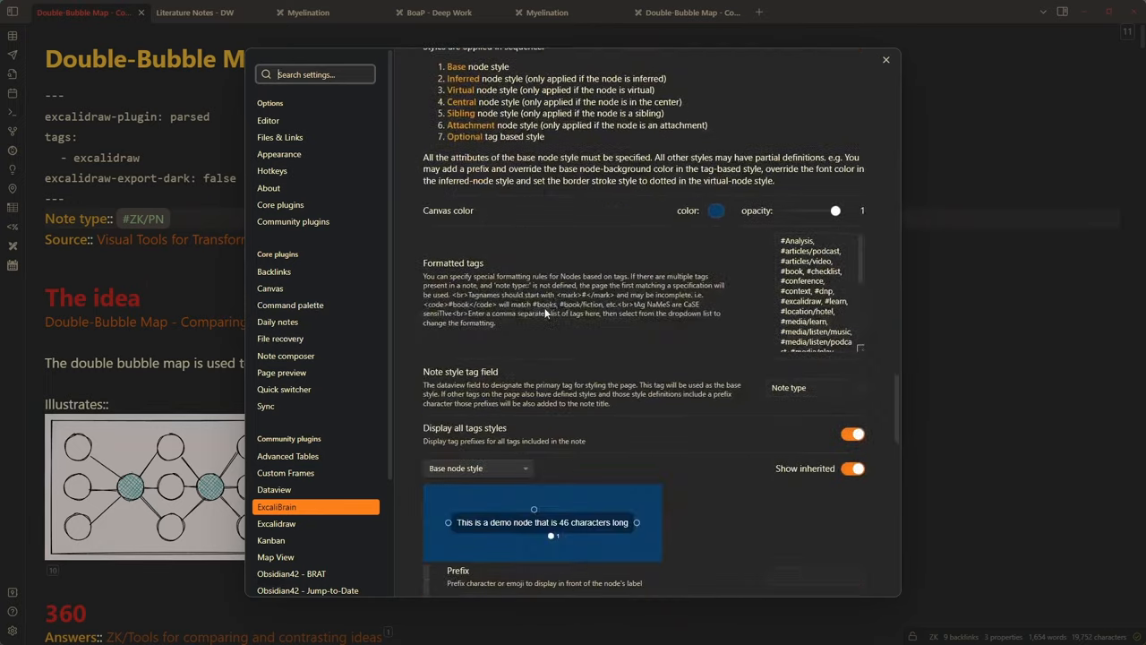
mouse_move(504, 327)
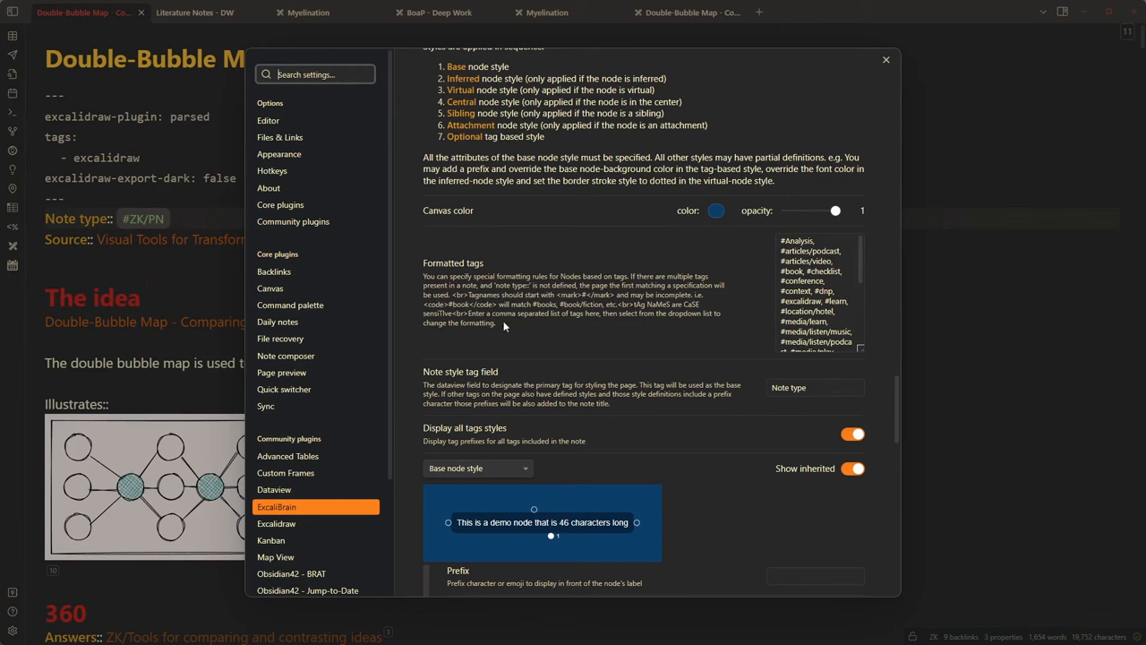
mouse_move(549, 386)
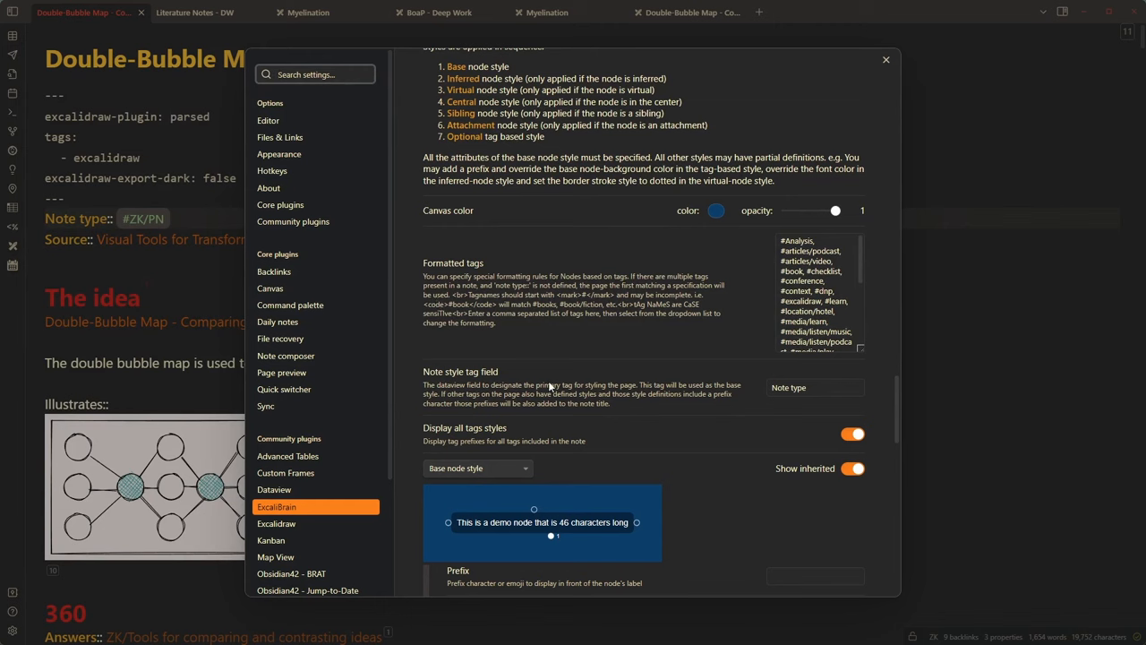
mouse_move(827, 432)
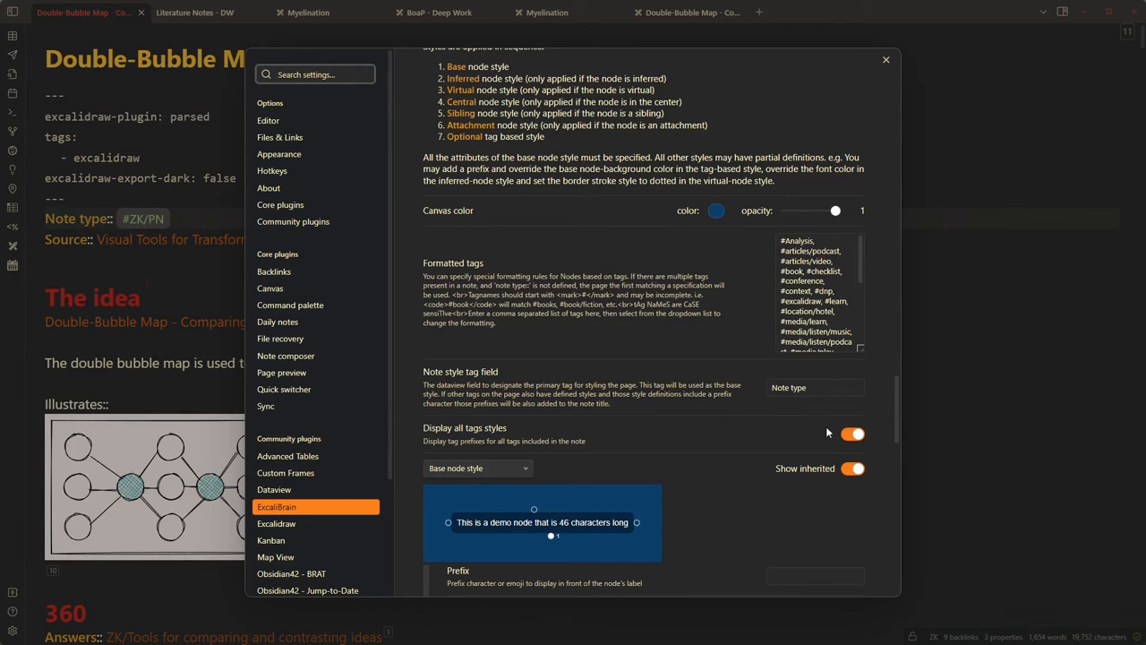
mouse_move(424, 377)
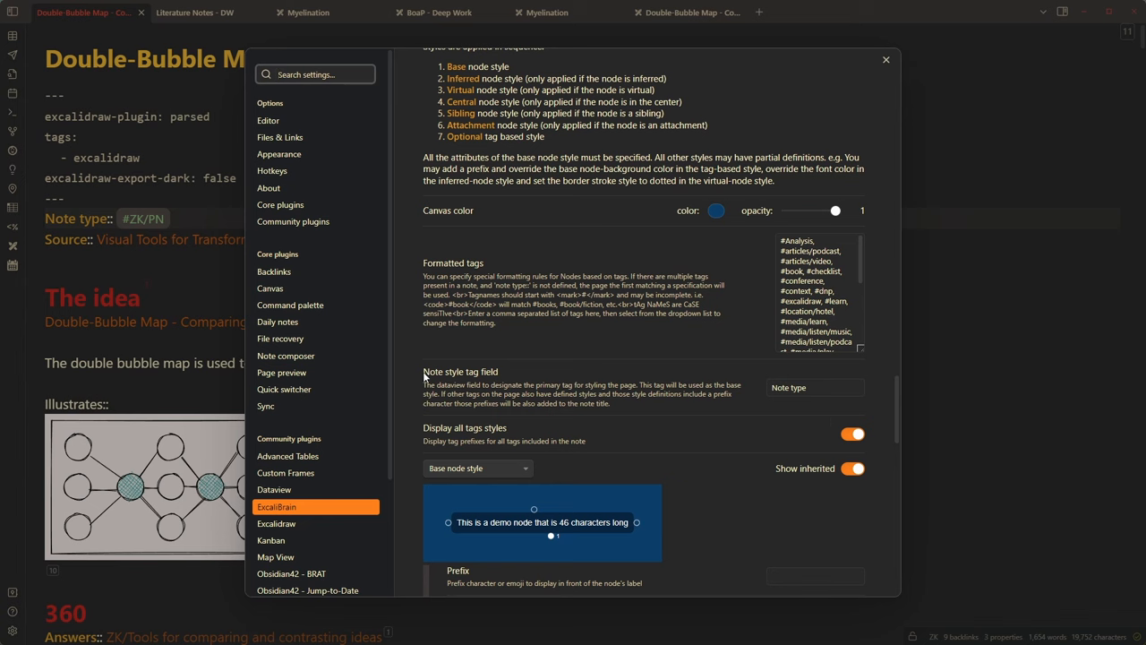
mouse_move(507, 384)
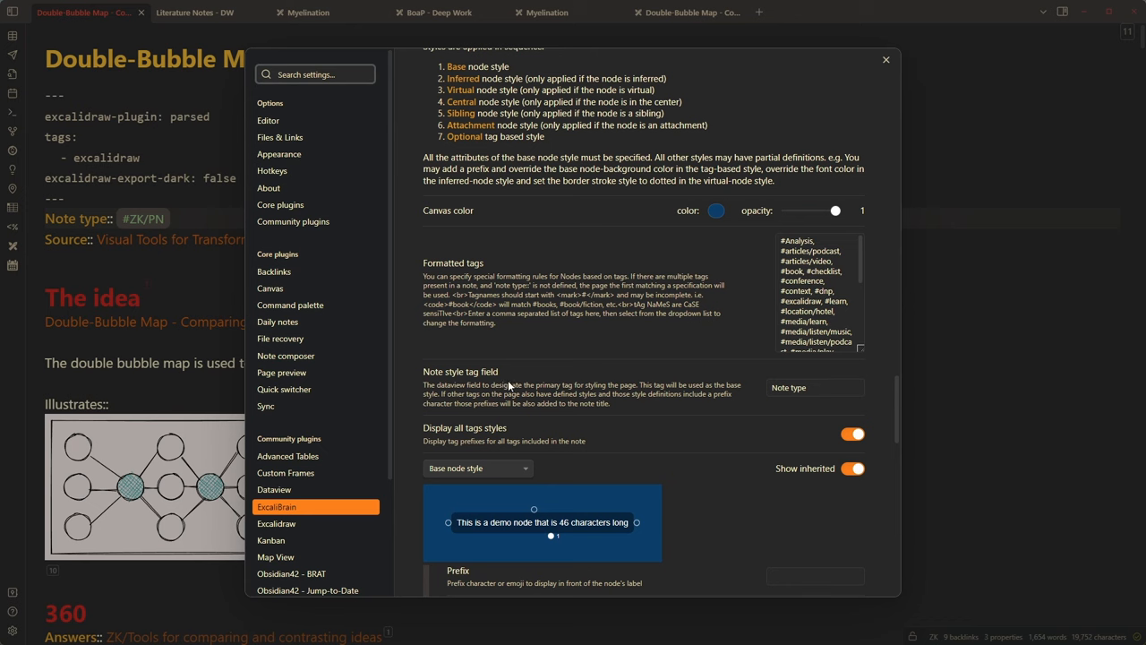
click(814, 387)
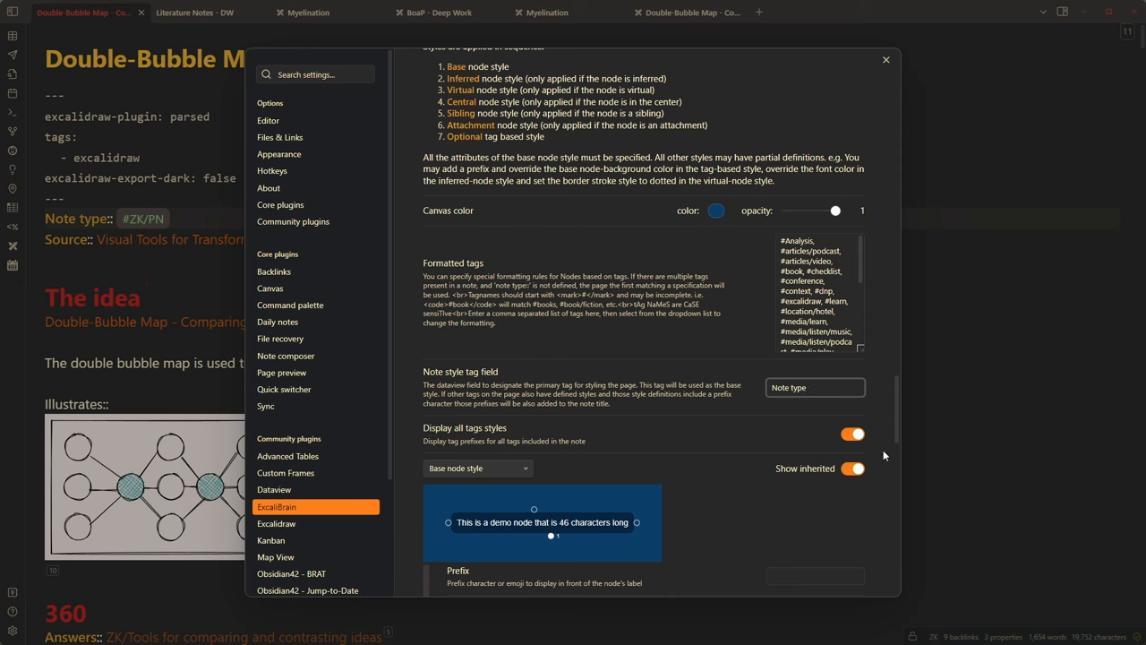
click(852, 434)
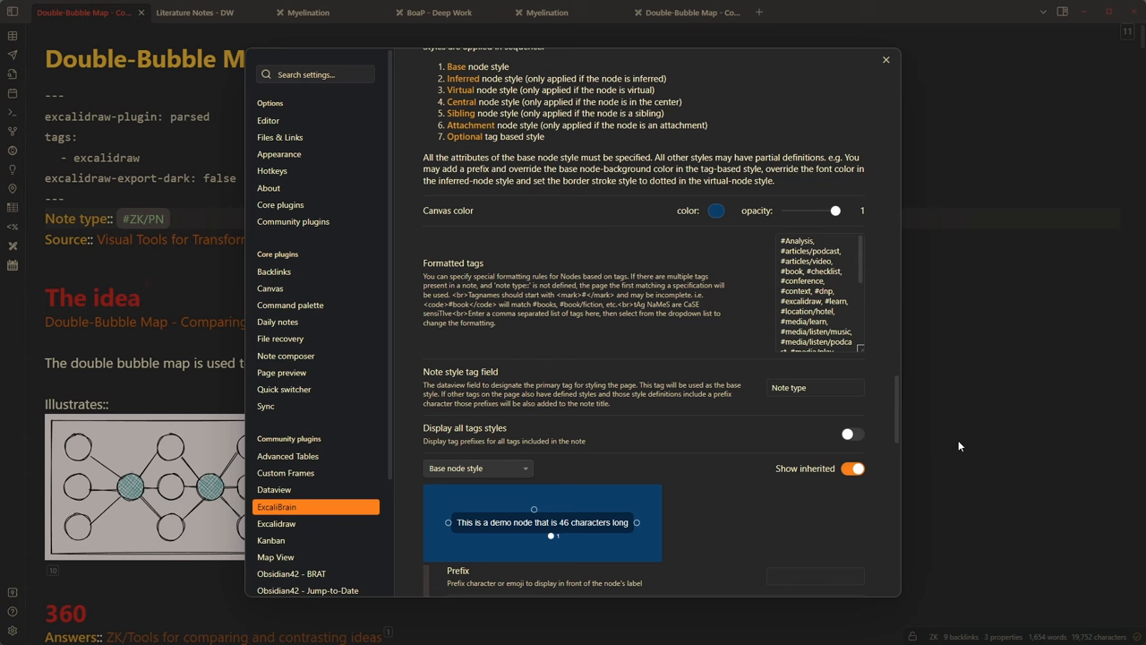
click(885, 59)
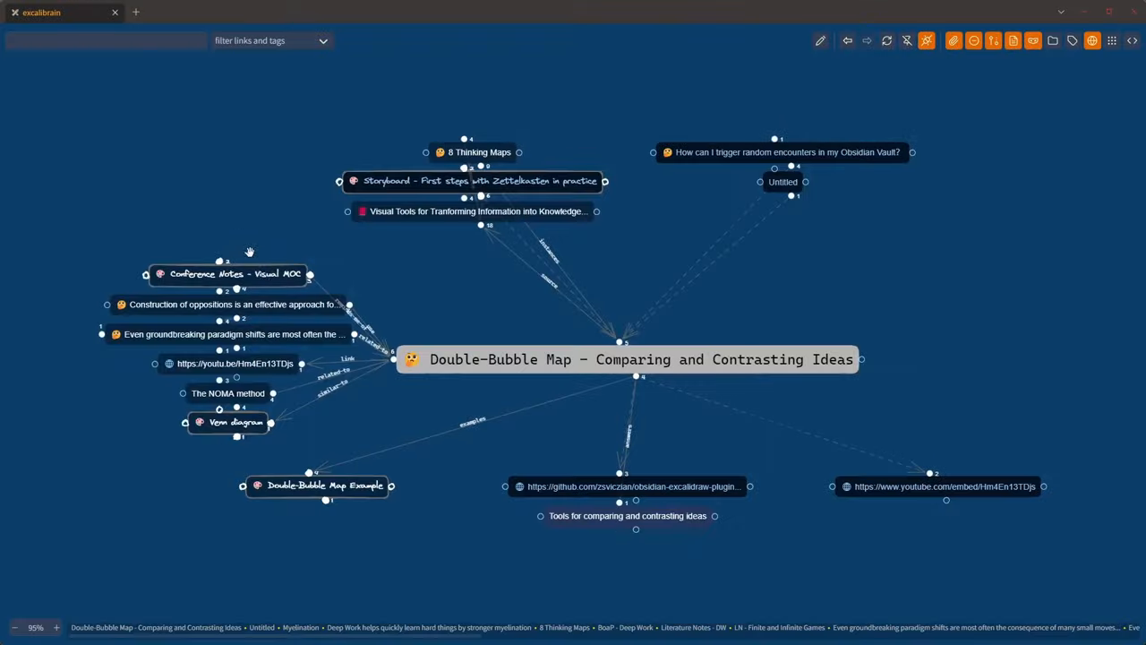
mouse_move(412, 359)
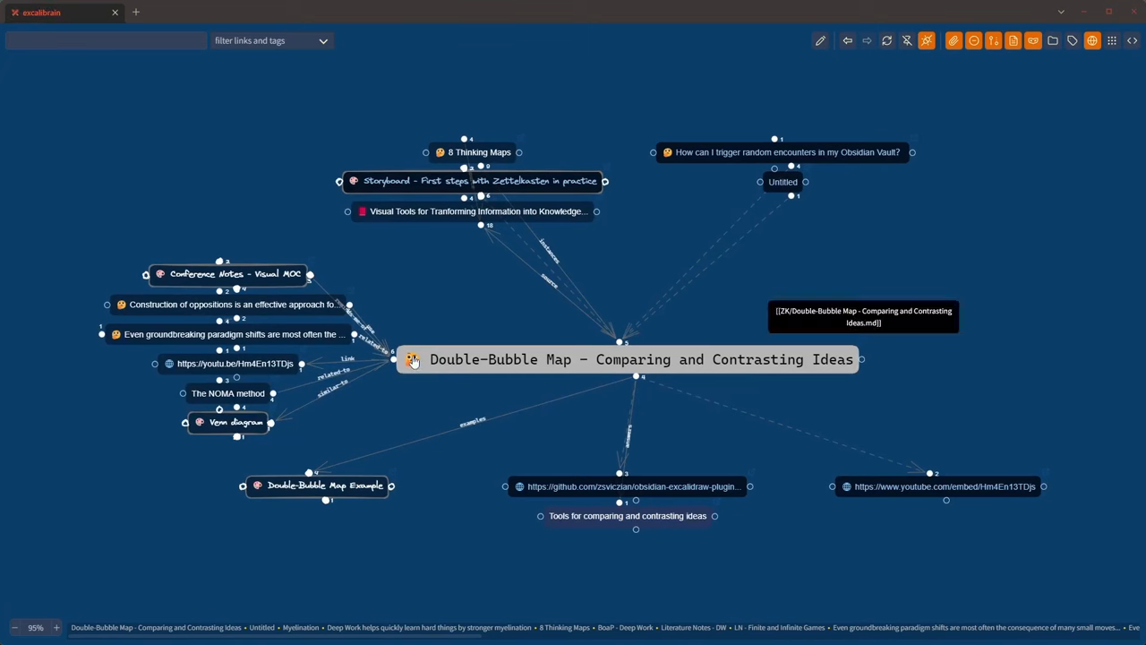
mouse_move(424, 336)
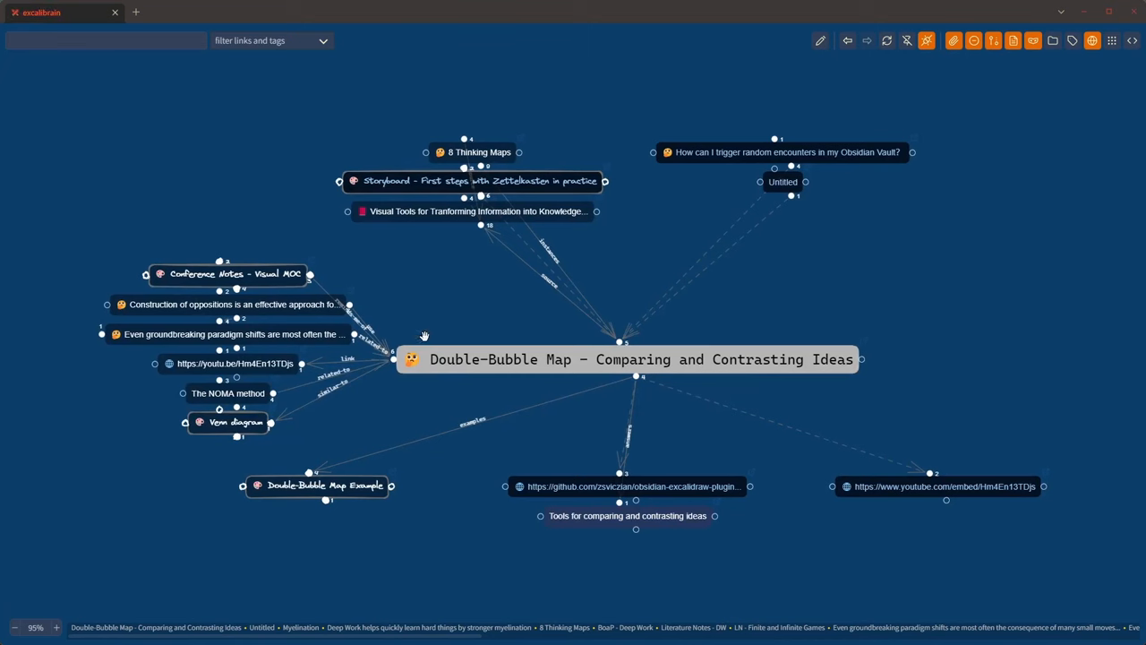
mouse_move(426, 364)
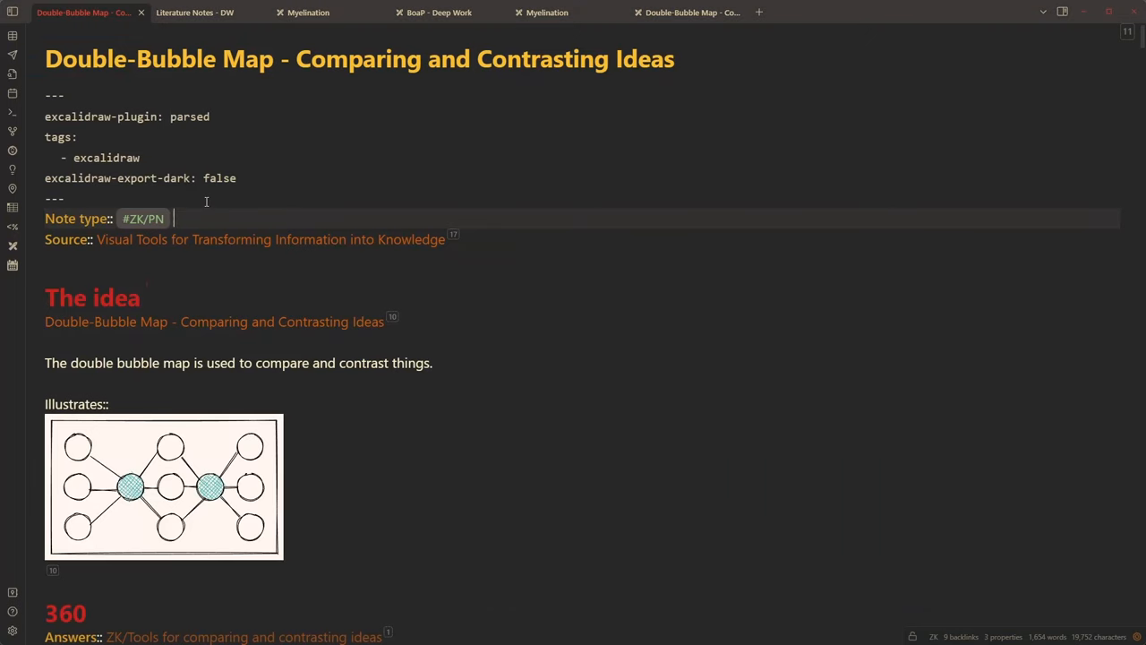
mouse_move(107, 168)
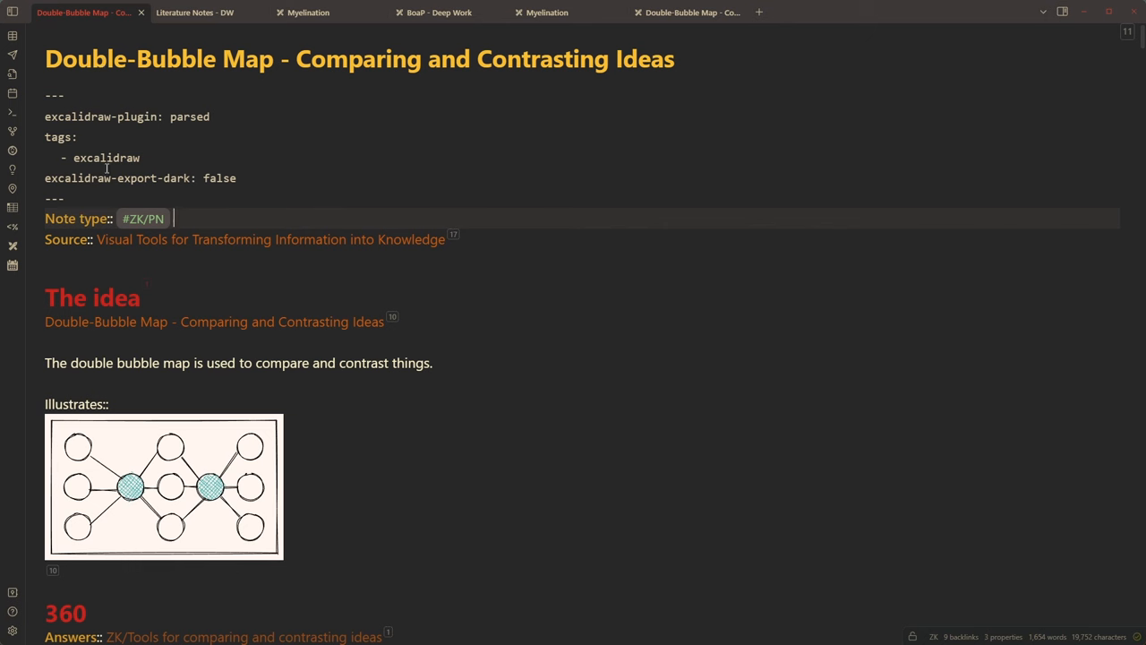